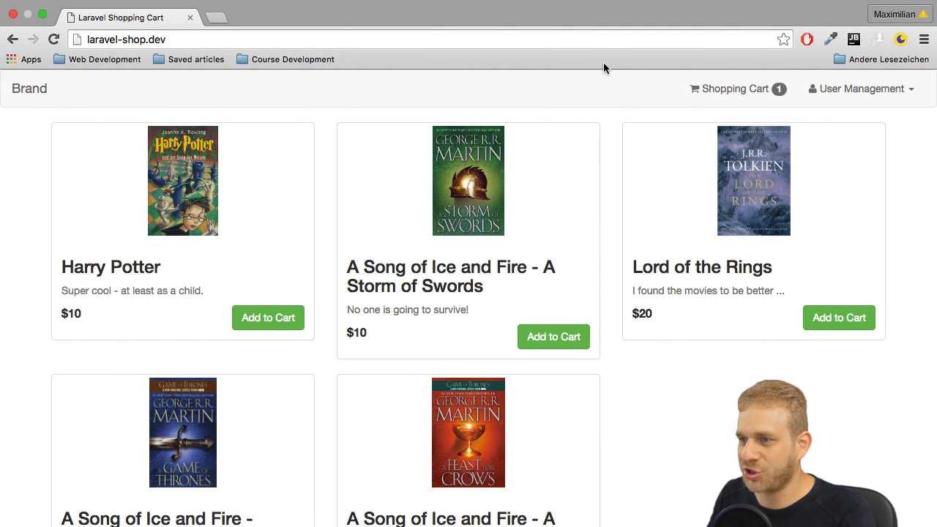
Step: Add Harry Potter to the cart and view the cart listing two books totalling 20
left_click(268, 318)
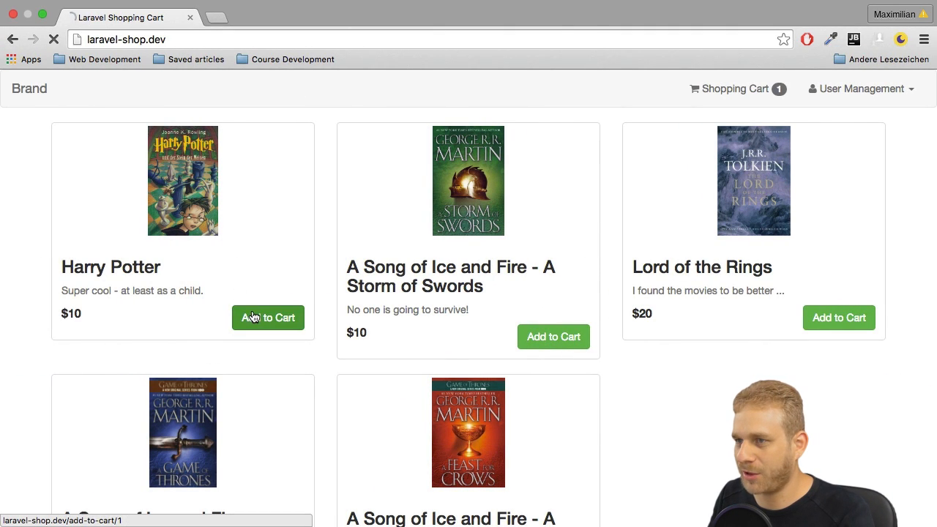
left_click(267, 317)
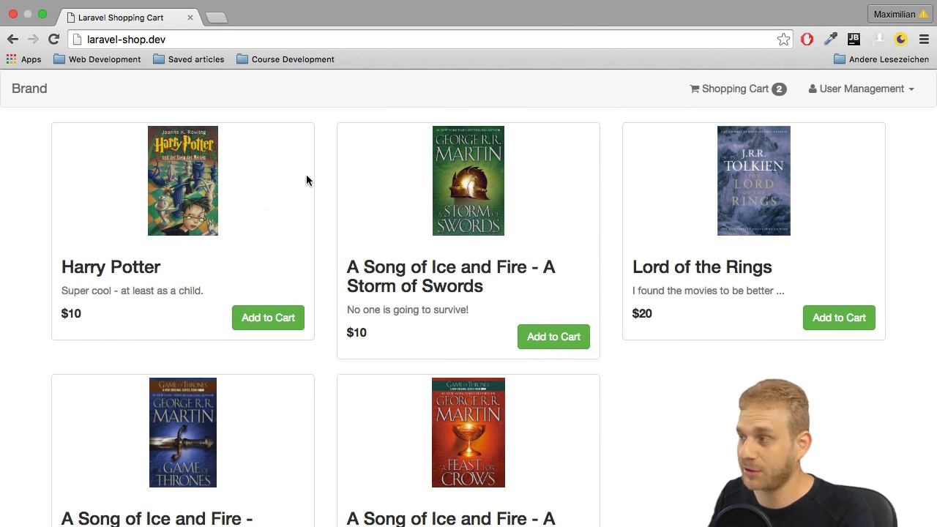
left_click(732, 88)
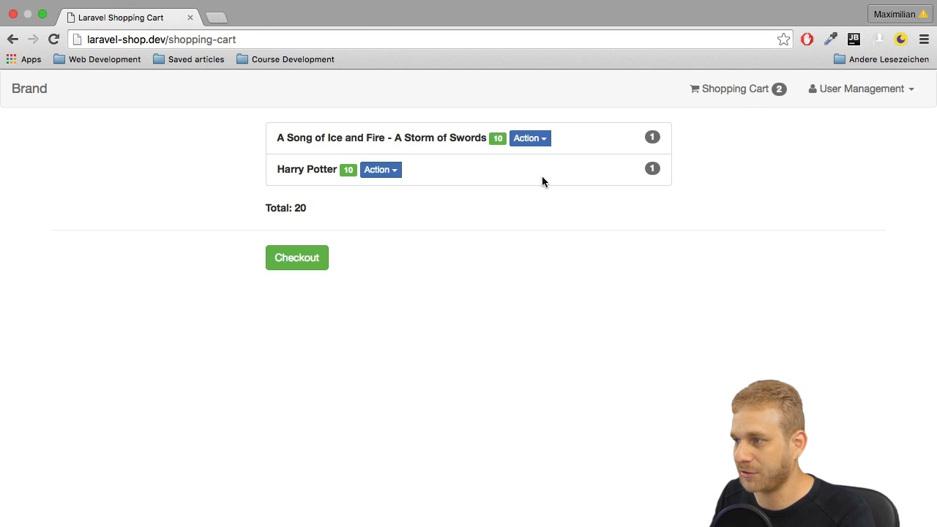
mouse_move(297, 257)
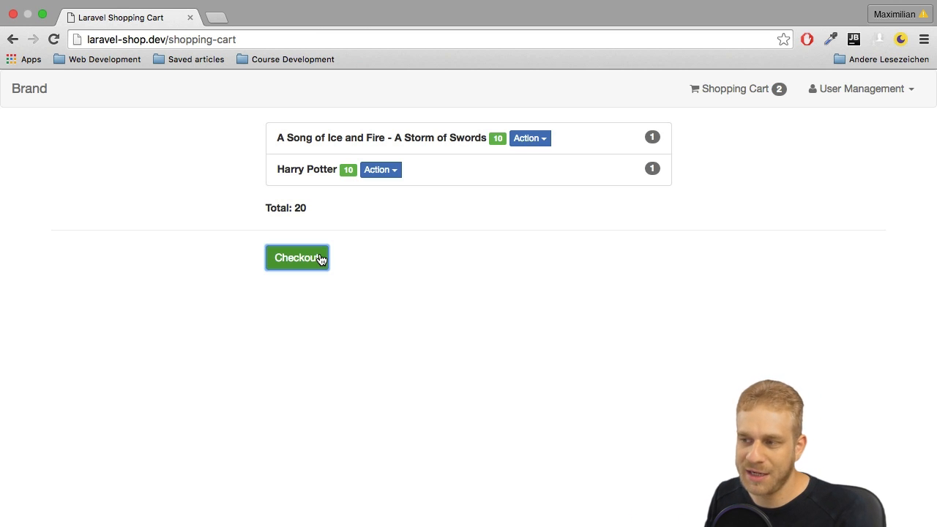
mouse_move(308, 205)
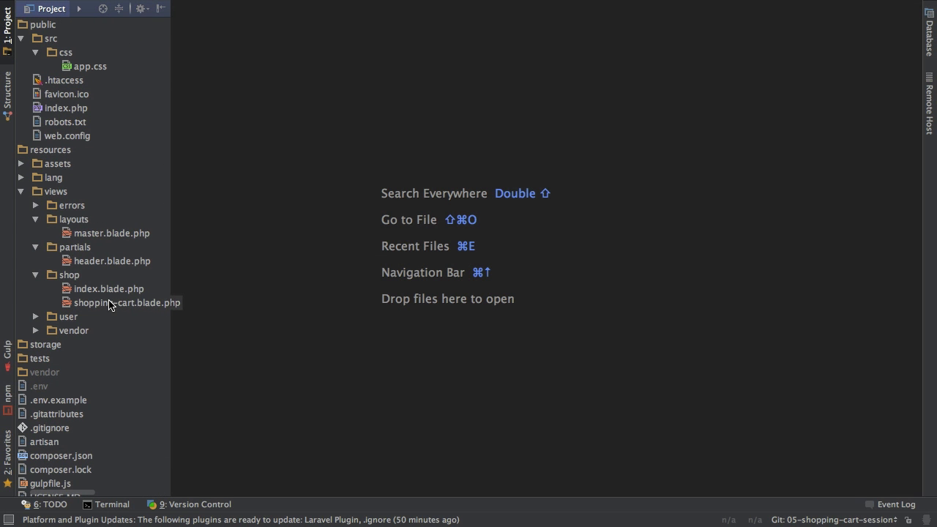
Step: Make shopping-cart.blade.php's Checkout button a link with href="{{ route('checkout') }}"
double_click(123, 303)
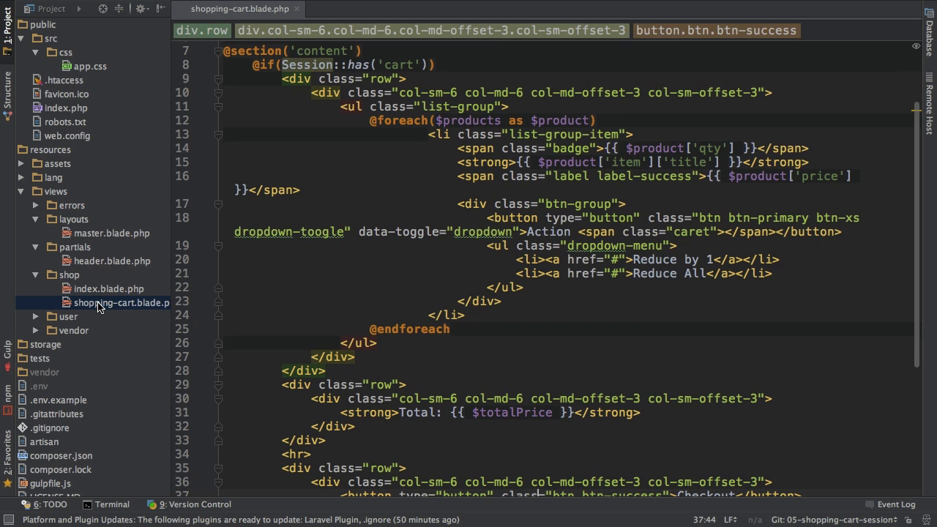
scroll("down", 3)
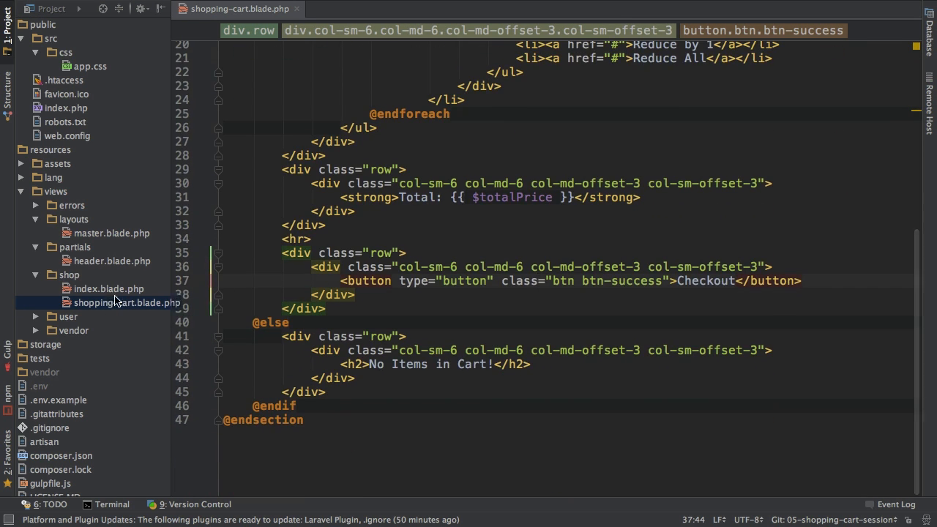
left_click_drag(341, 281, 617, 280)
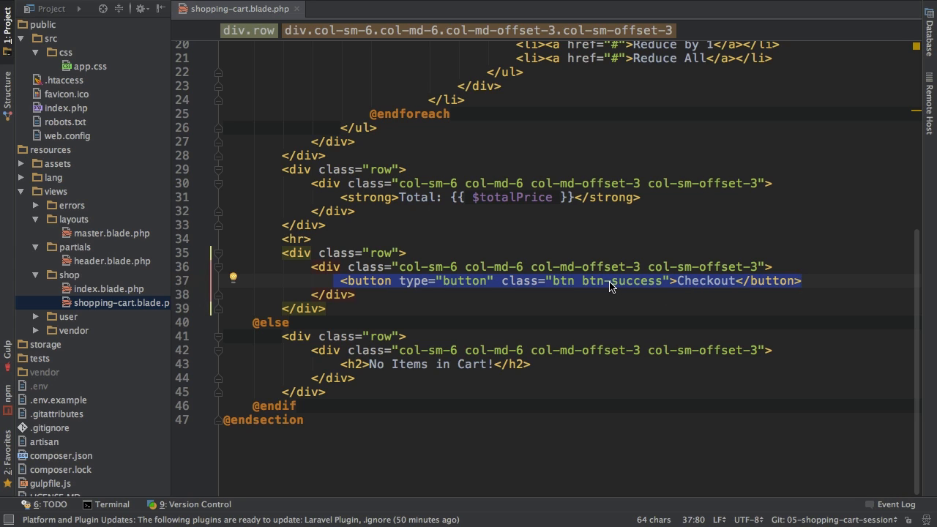
mouse_move(382, 290)
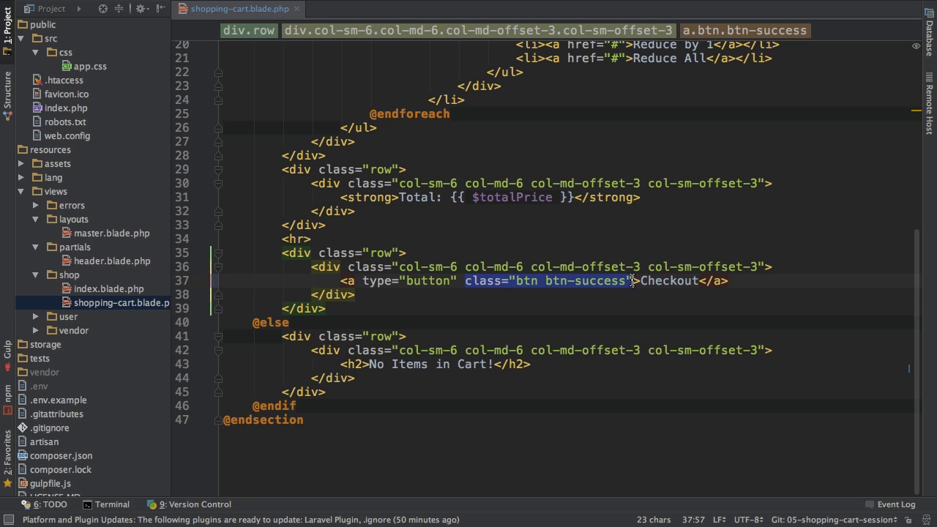
mouse_move(429, 271)
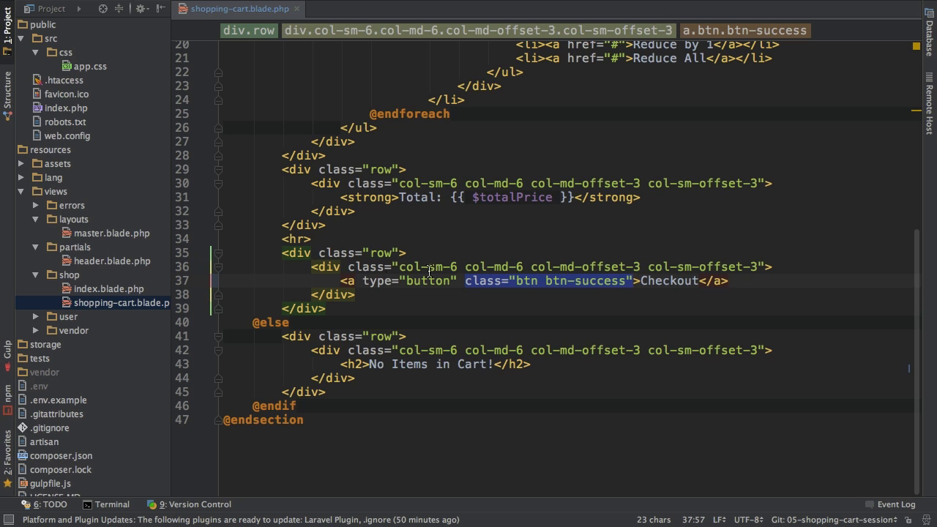
left_click(359, 282)
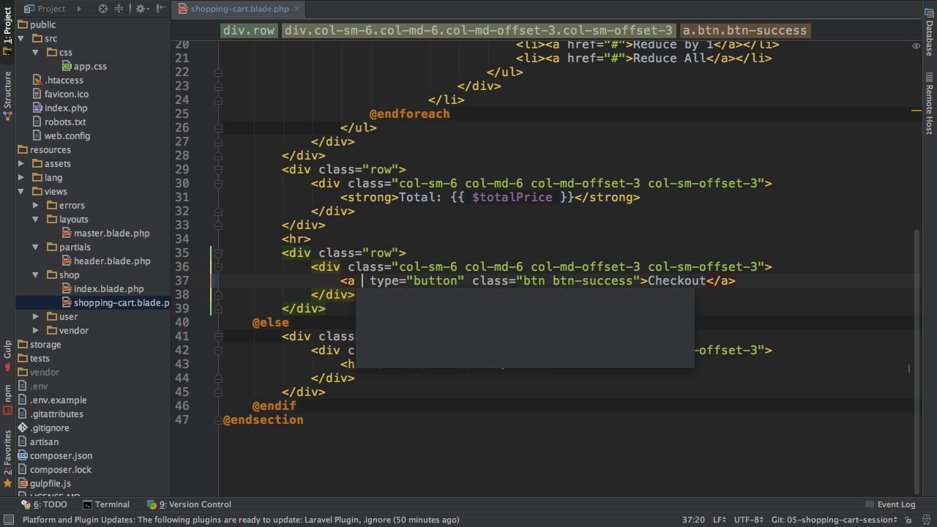
type("href=\"\"")
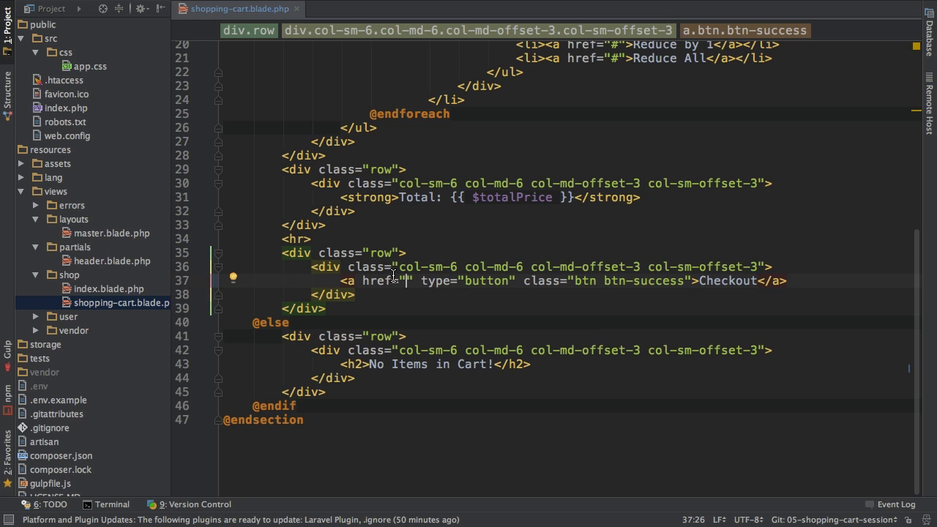
type("{{  }}")
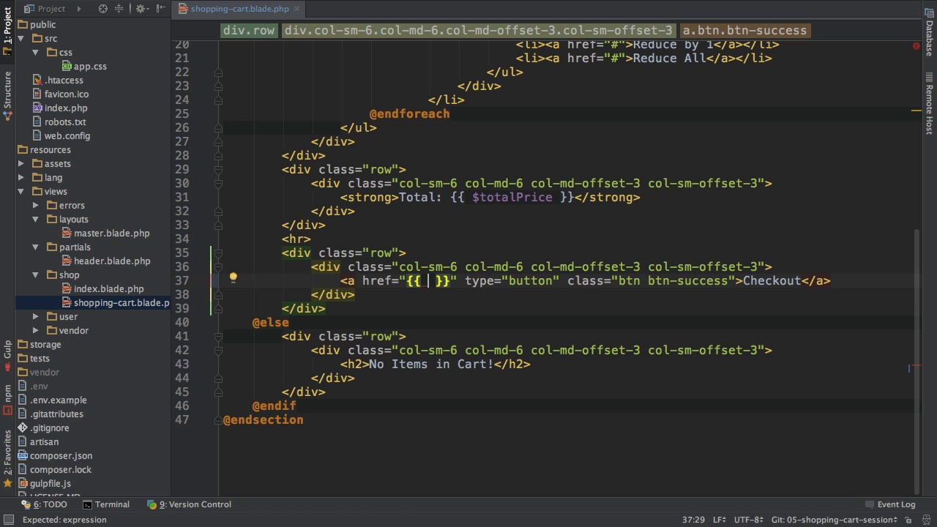
type("r")
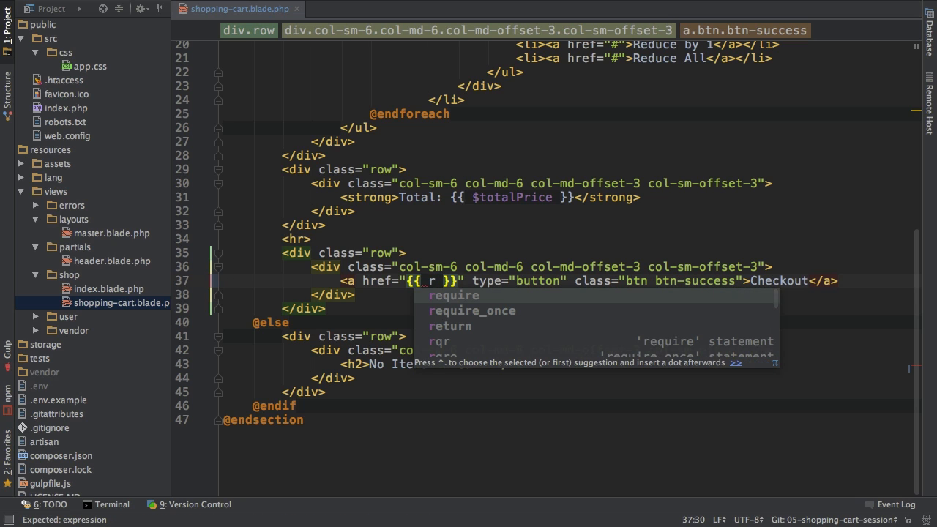
type("oute('')")
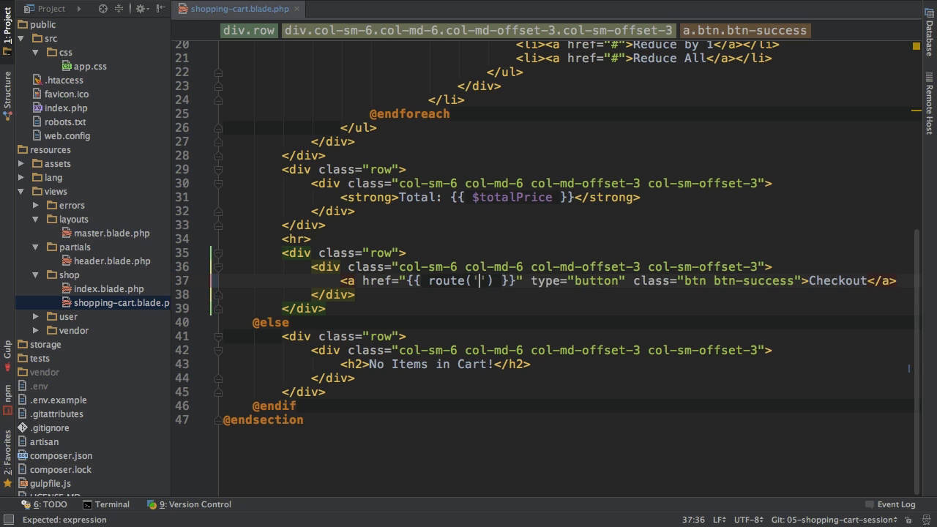
type("checkout")
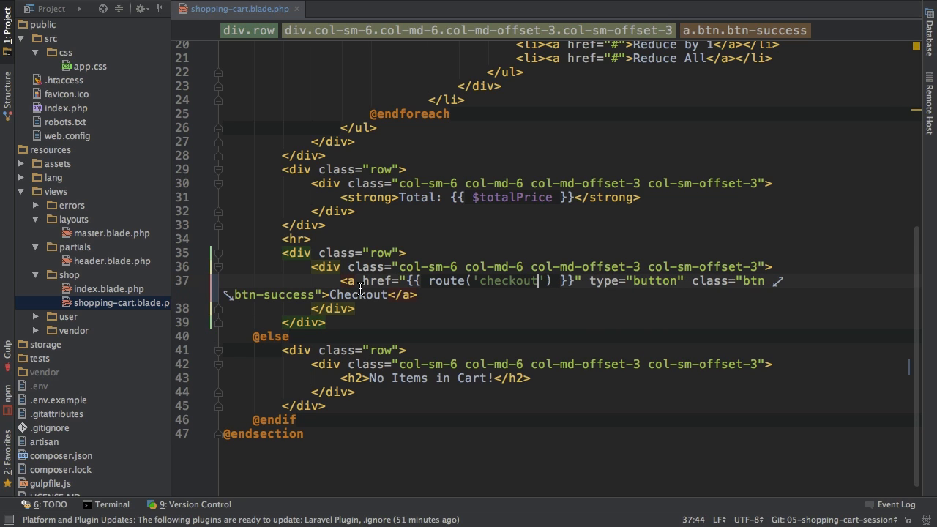
double_click(507, 280)
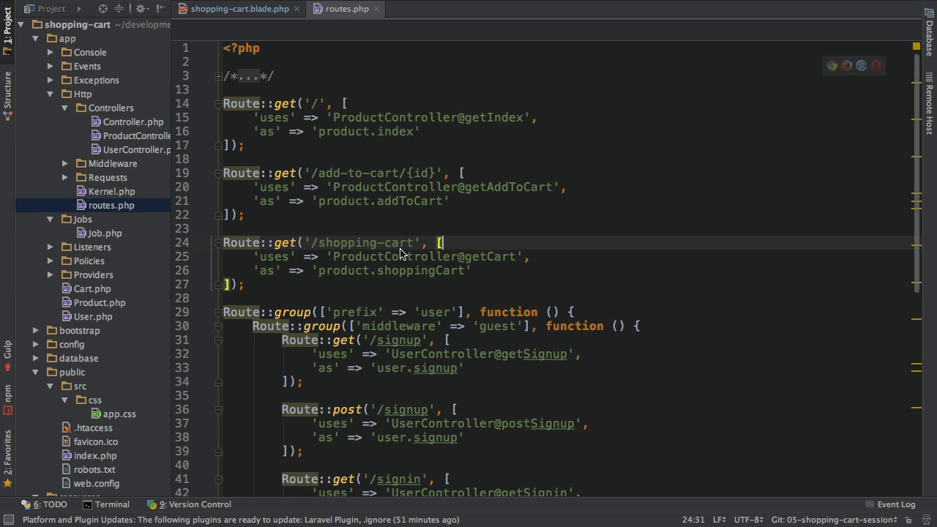
Step: Start a Route::get definition for '/checkout' in routes.php
scroll("down", 3)
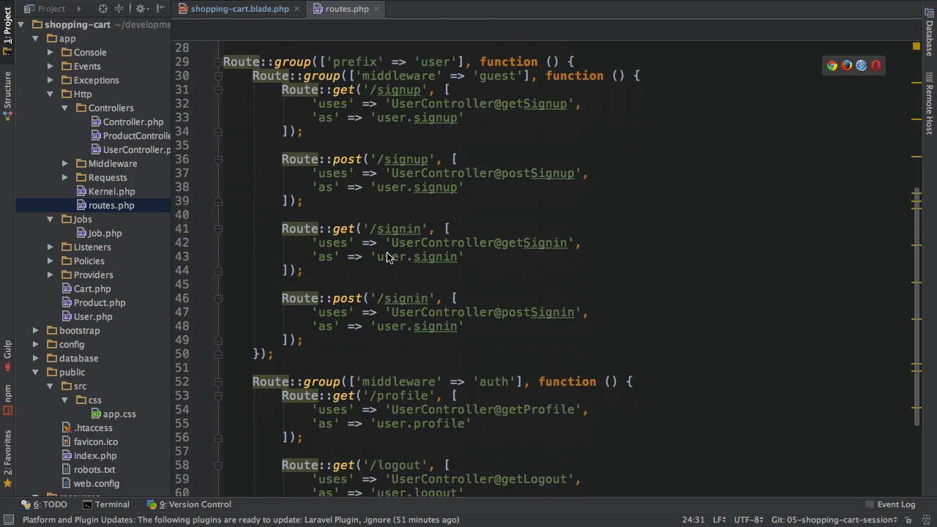
scroll("up", 3)
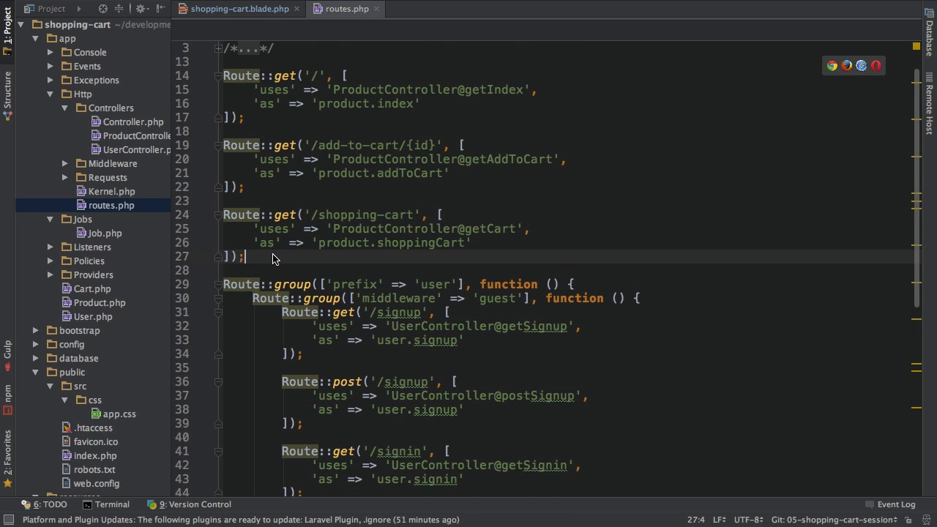
type("Route::get('")
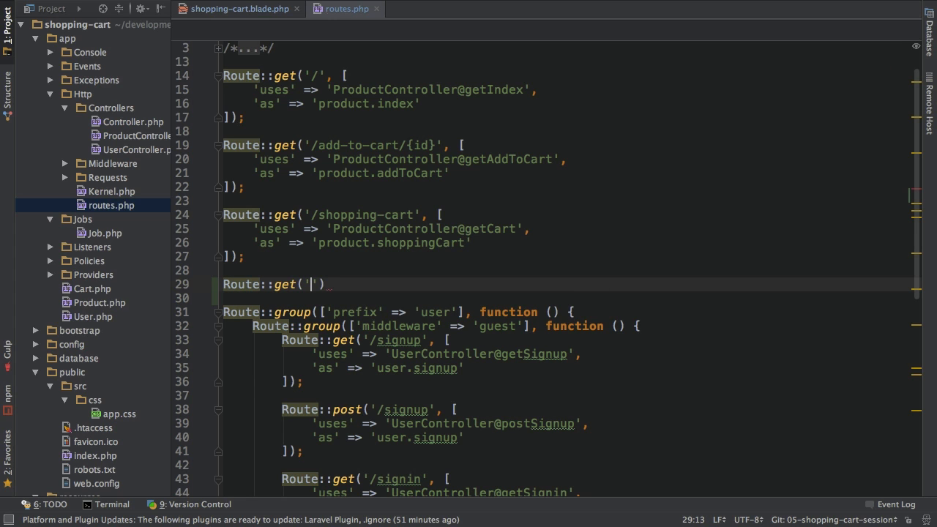
type("/")
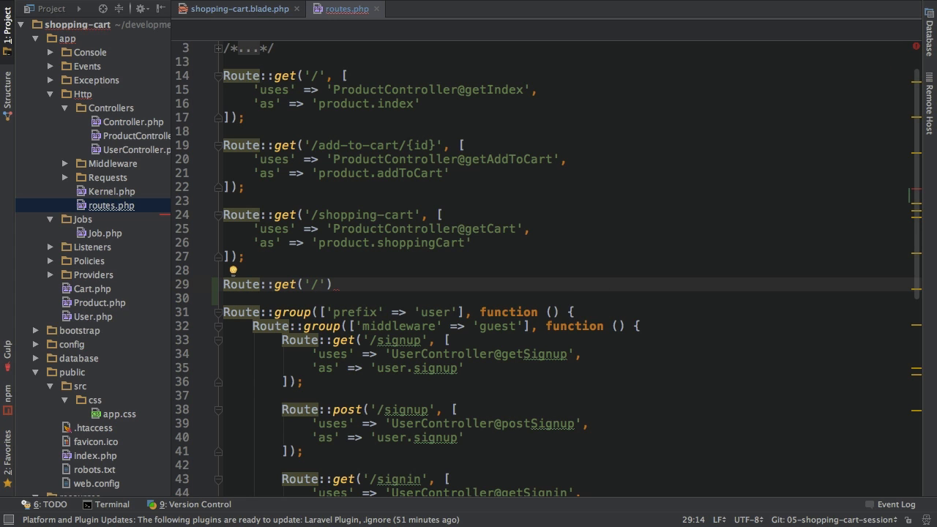
type("ch")
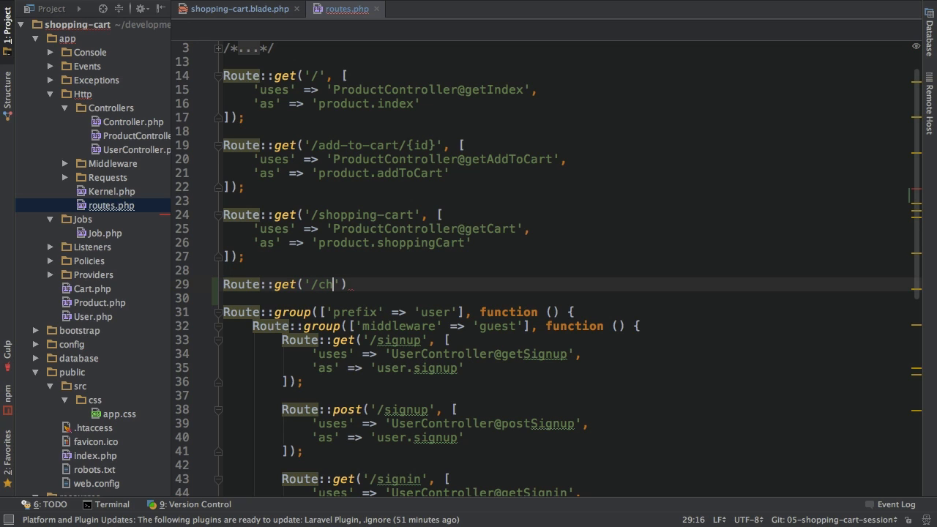
type("eckout")
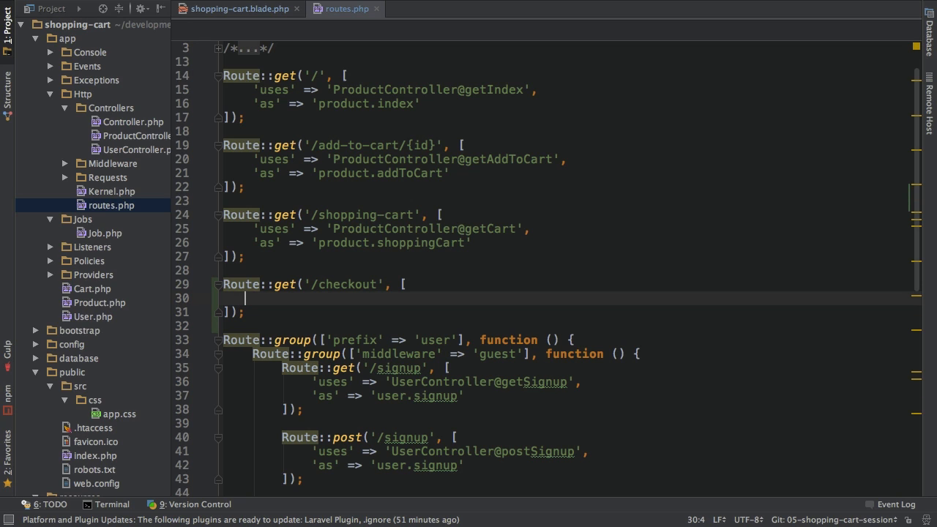
Step: Give the route 'uses' => 'ProductController@getCheckout' and 'as' => 'checkout'
type("'uses' => 'Product")
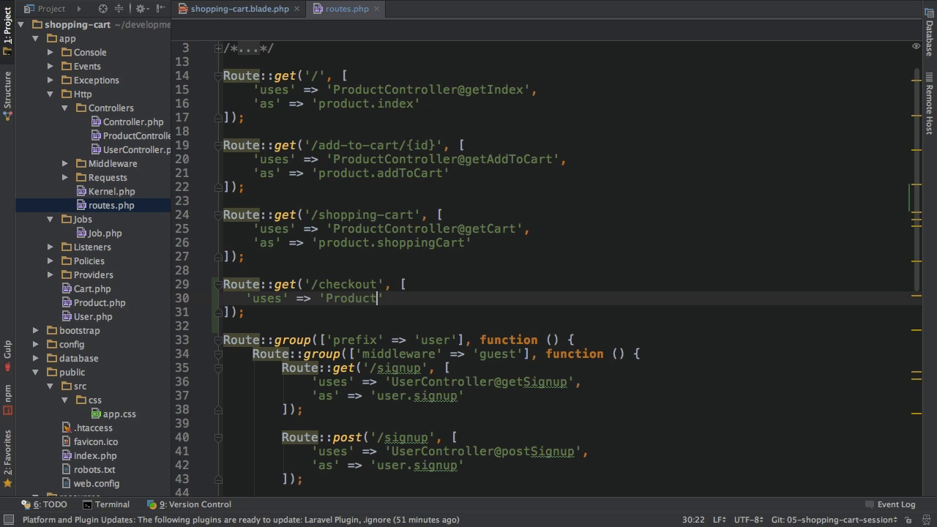
type("Controller@get")
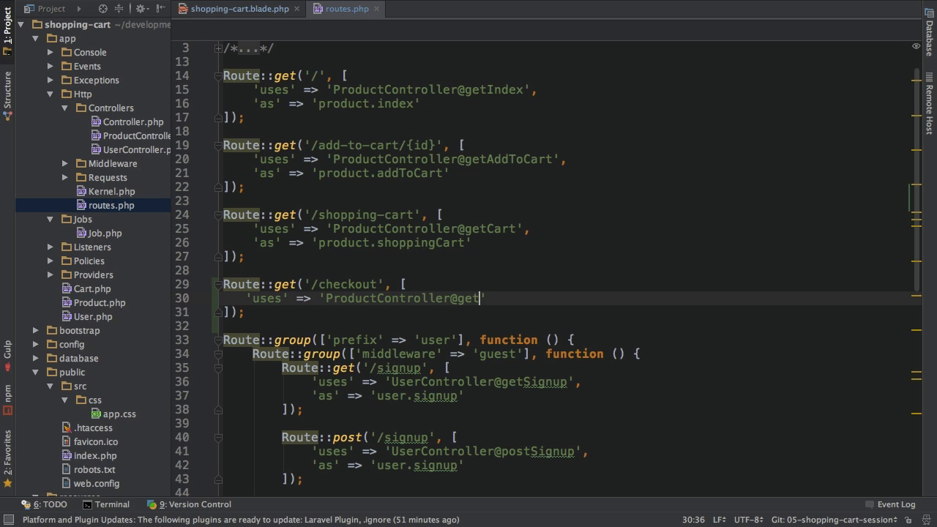
type("Checkout")
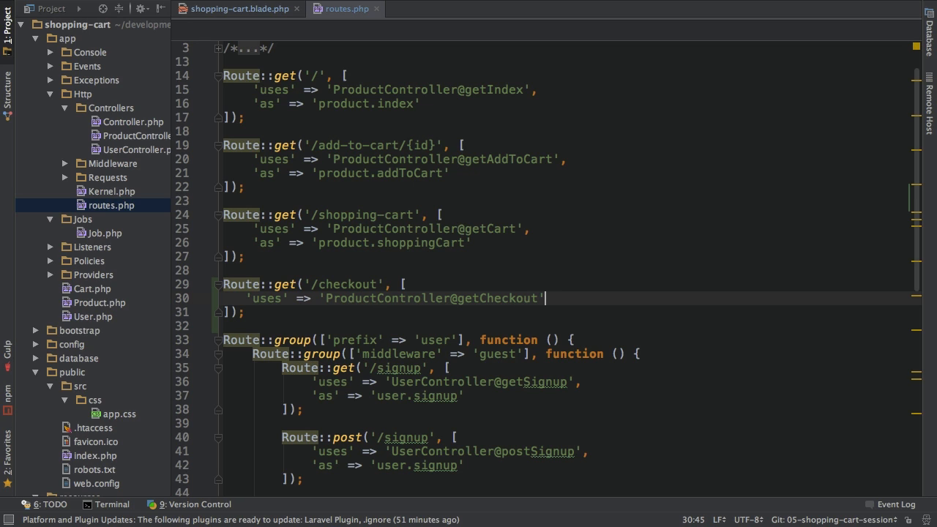
type(",")
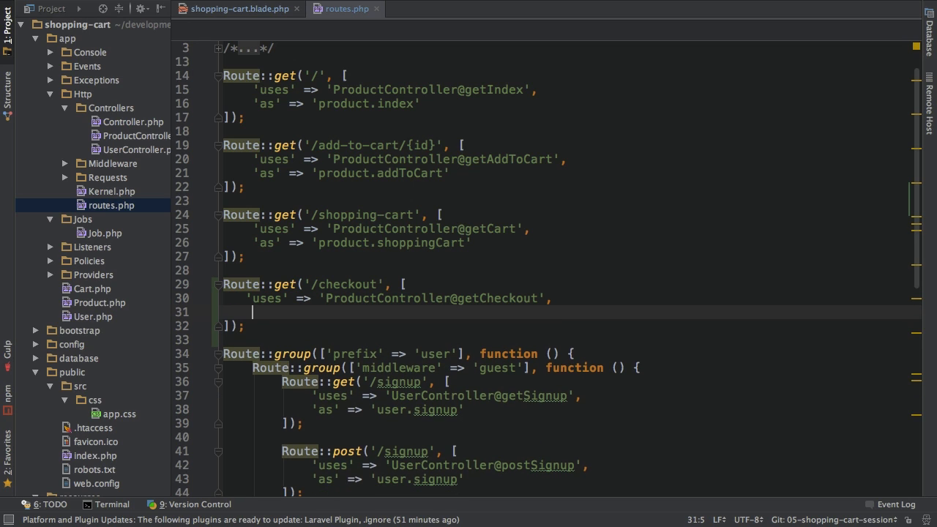
type("'as' => ''")
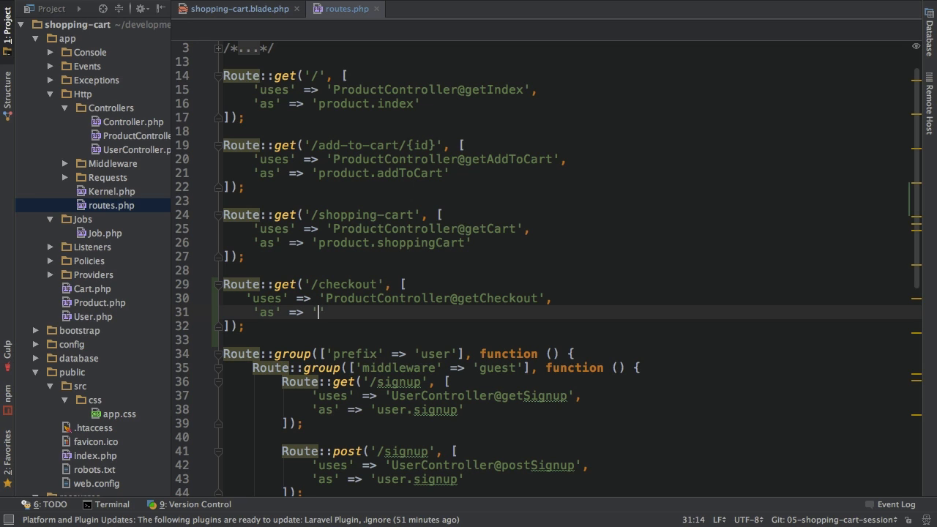
type("checkout")
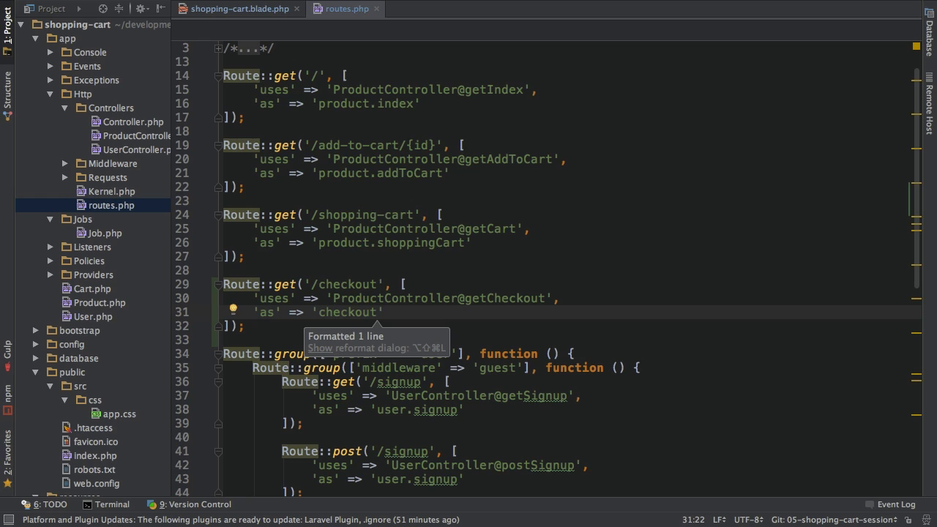
mouse_move(365, 295)
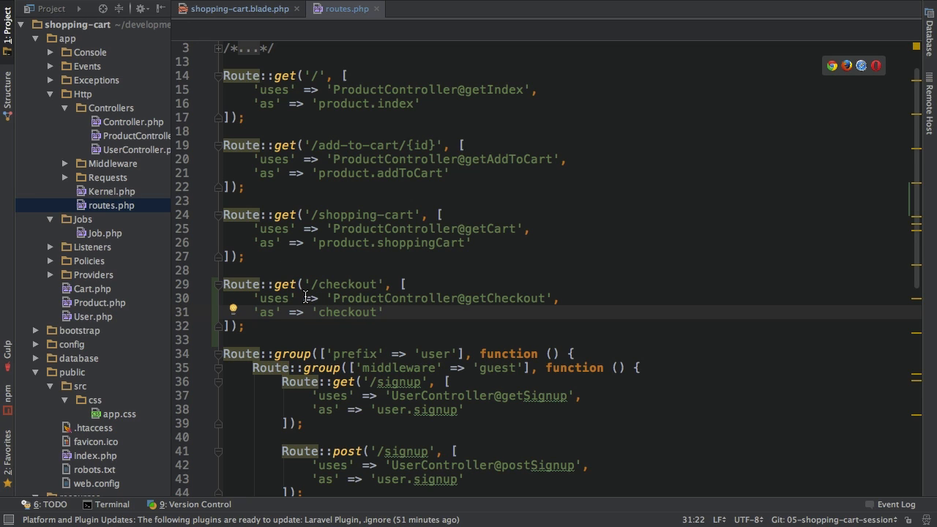
mouse_move(572, 350)
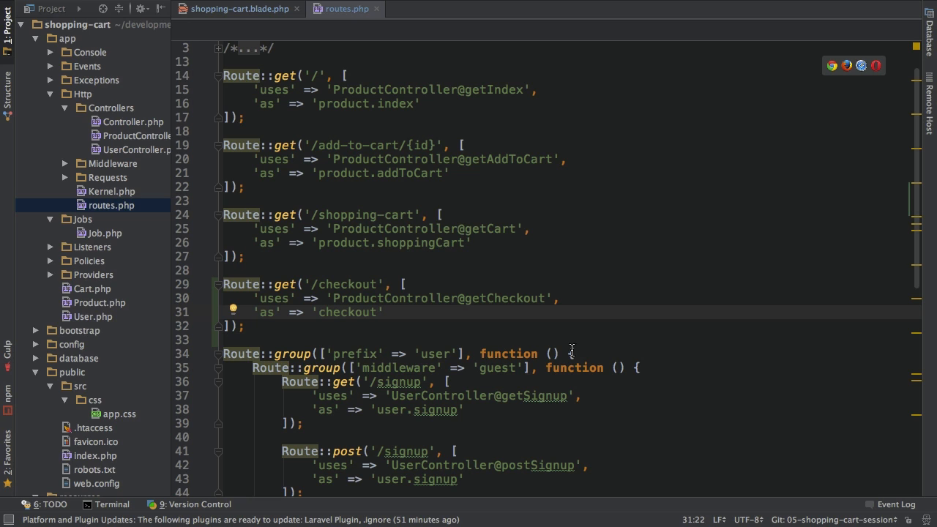
double_click(504, 298)
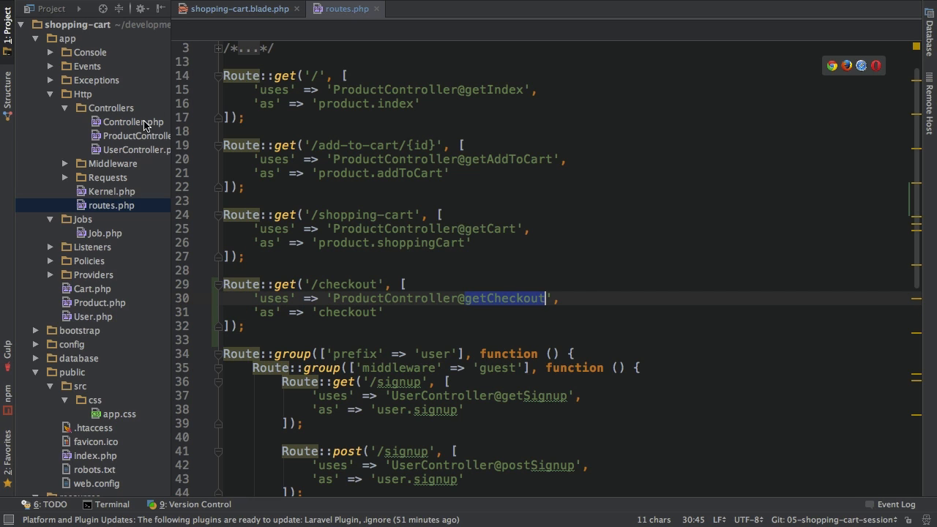
left_click(135, 136)
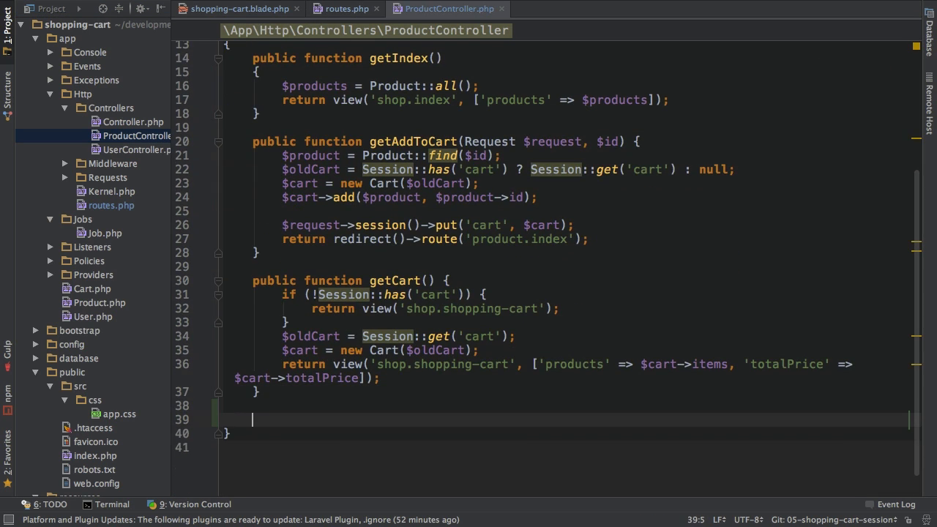
Step: Declare public function getCheckout() in ProductController with an opening if check
type("public")
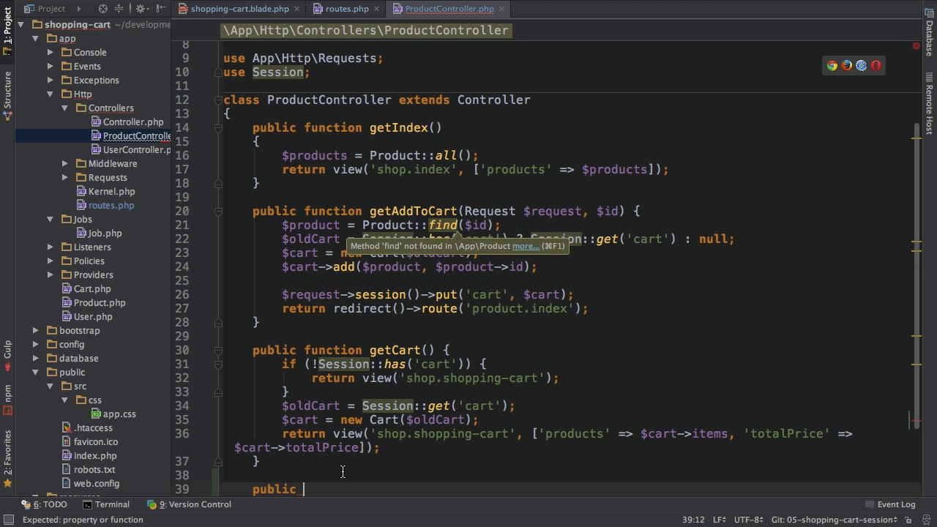
scroll("down", 3)
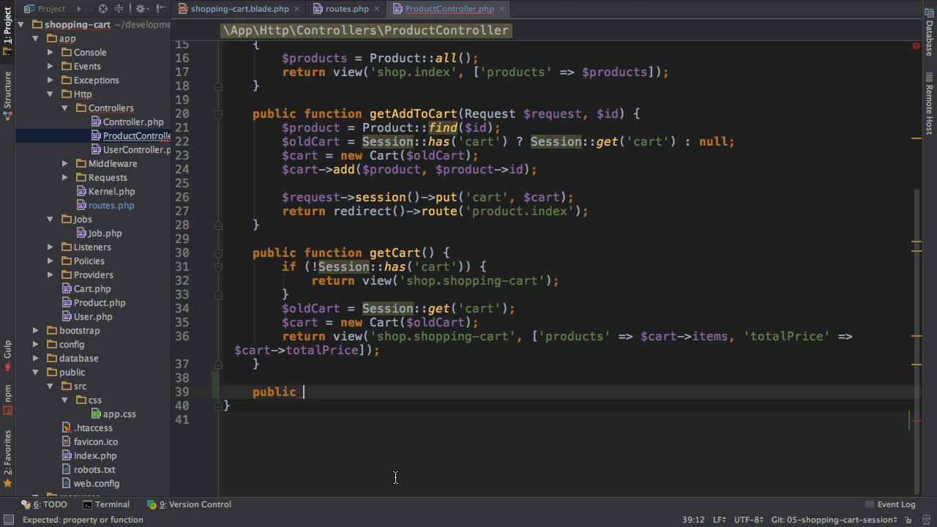
type("function getChec")
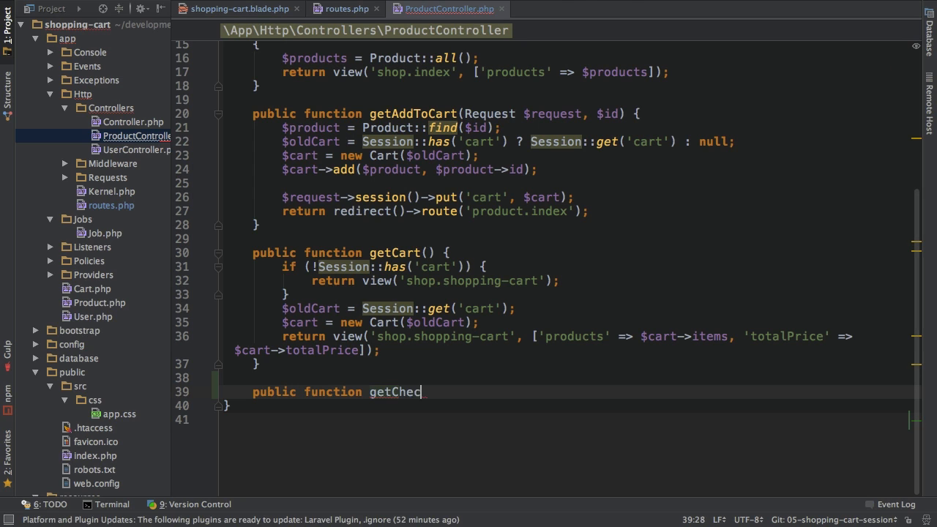
type("kout()")
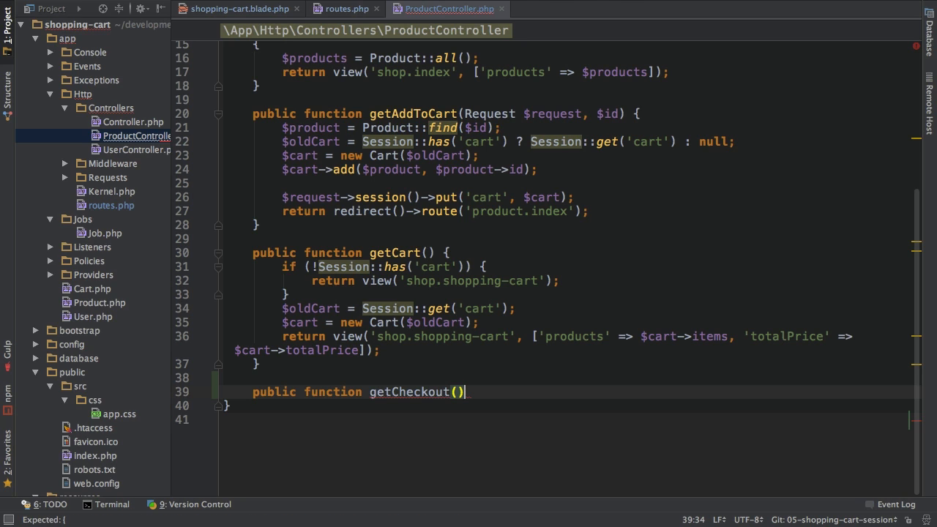
type("{")
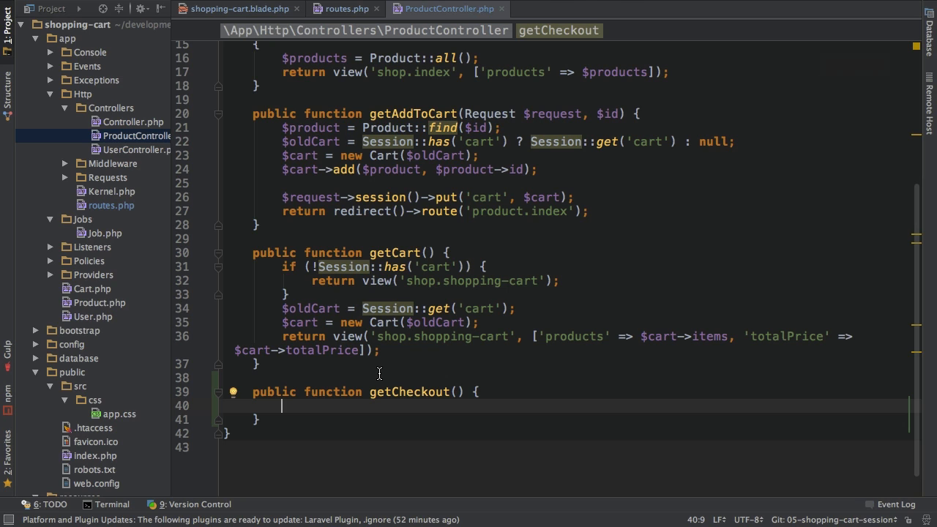
type("if (!Session::has('cart')) {")
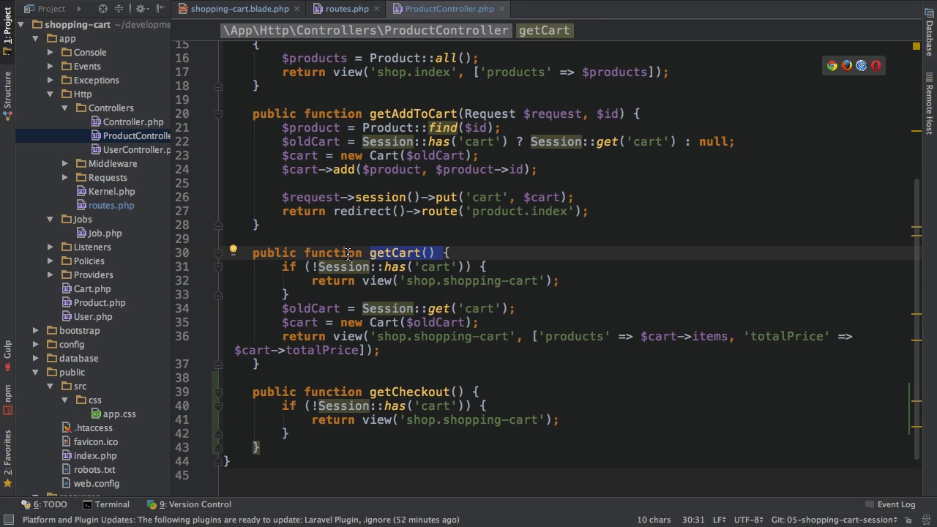
mouse_move(443, 429)
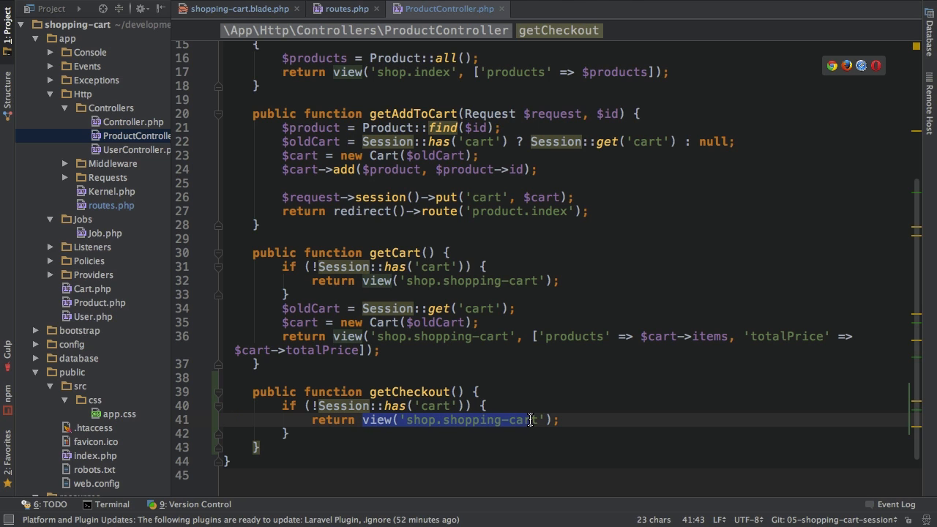
scroll("down", 3)
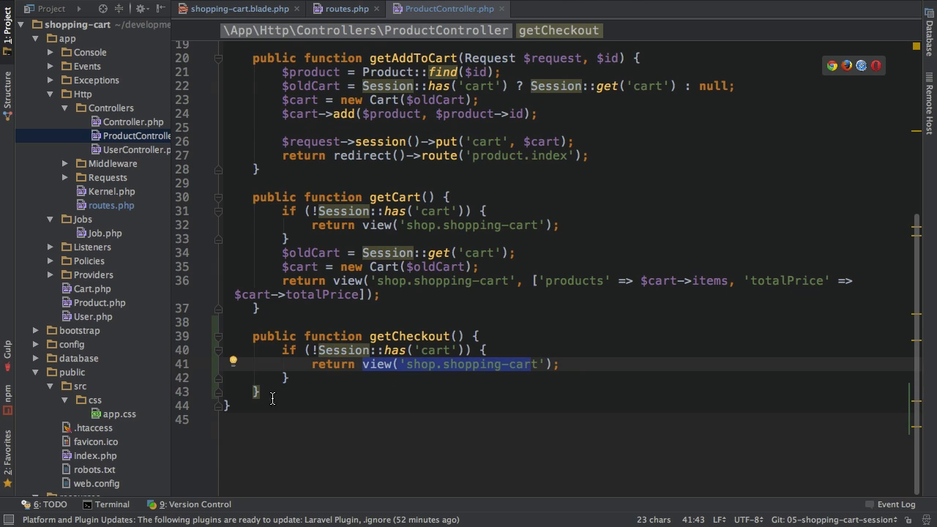
mouse_move(366, 380)
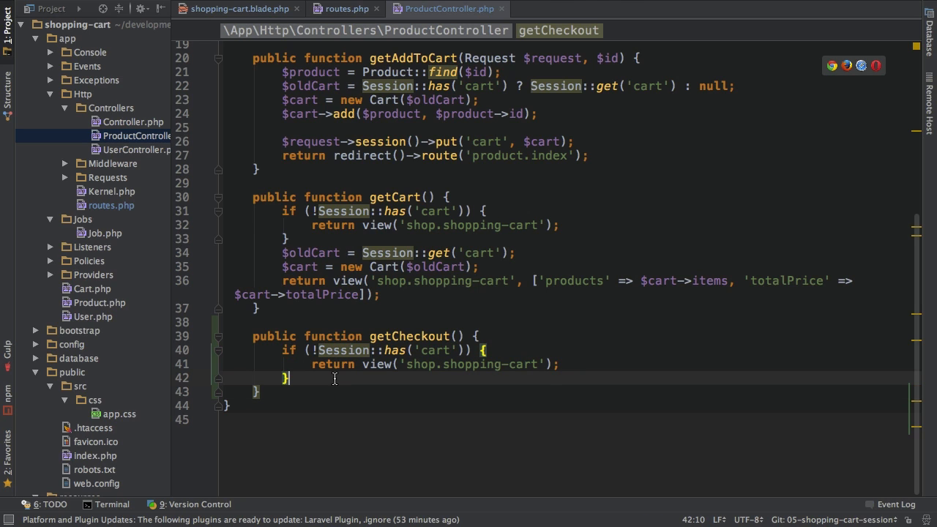
key("enter")
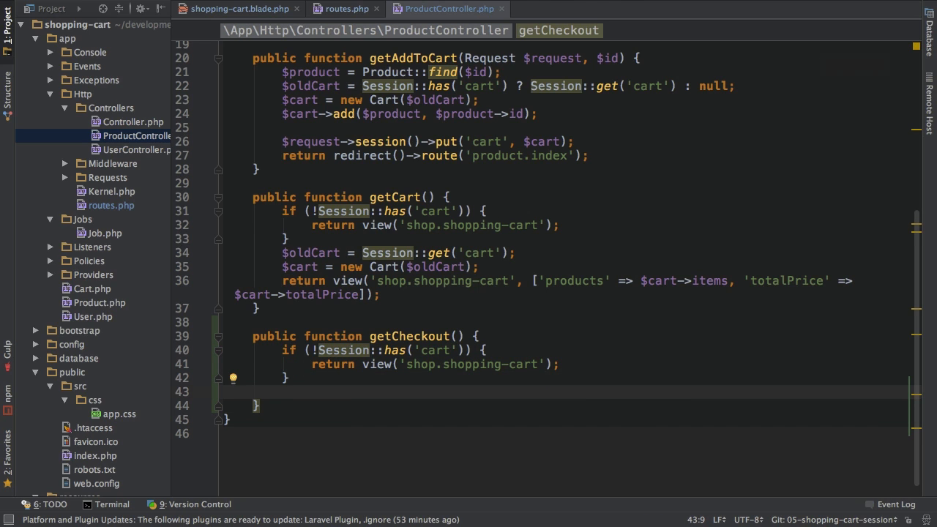
Step: Load $oldCart from Session::get and build $cart = new Cart($oldCart)
type("$oldCart")
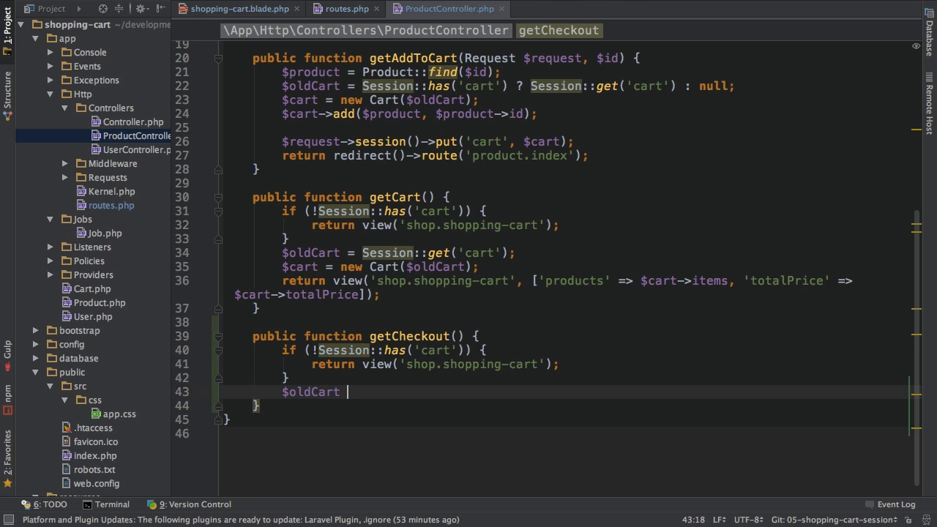
type("= Session")
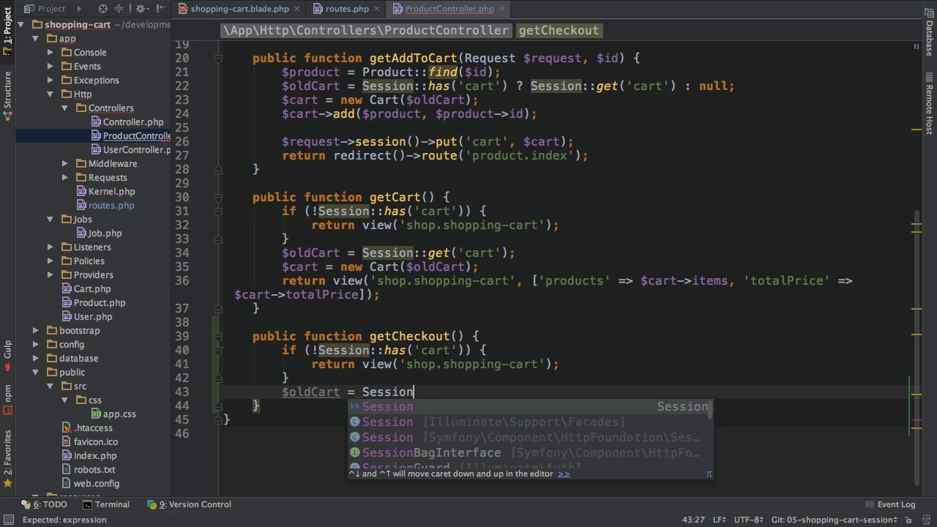
type("::")
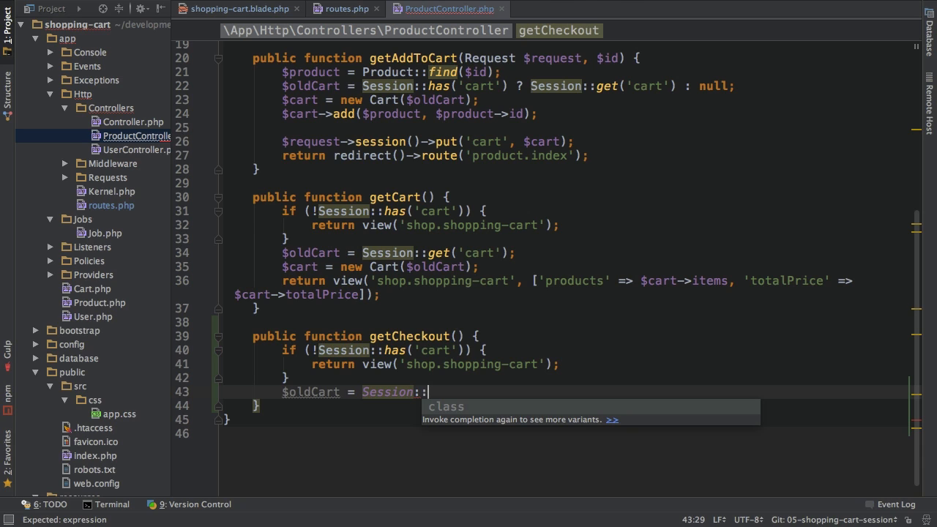
type("get('')")
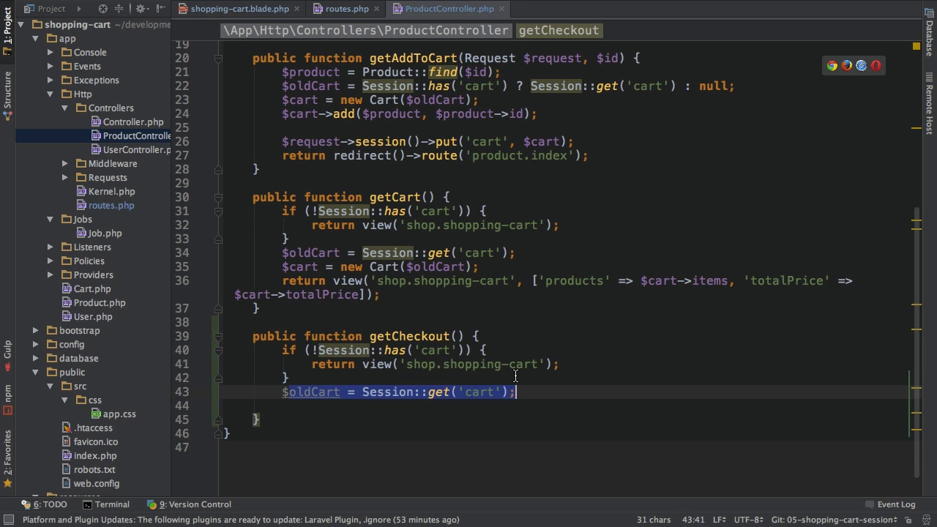
scroll("down", 3)
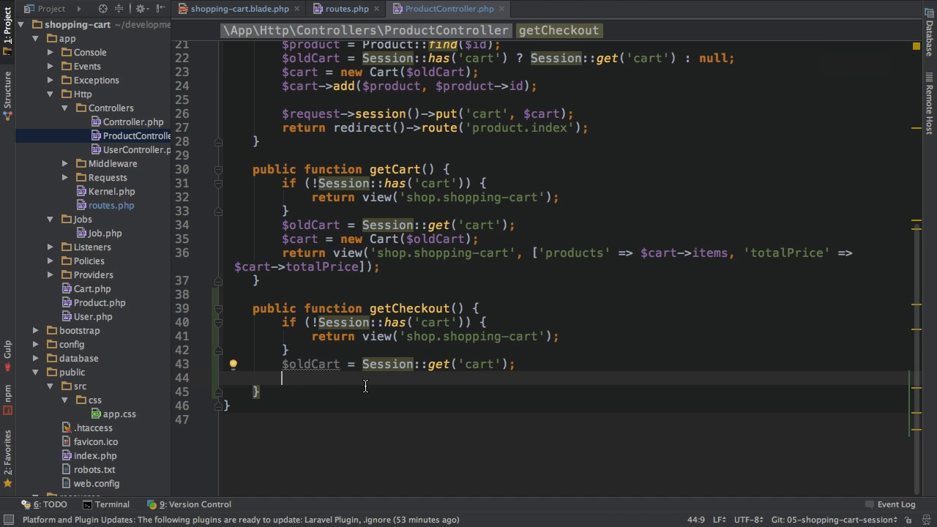
type("$cart")
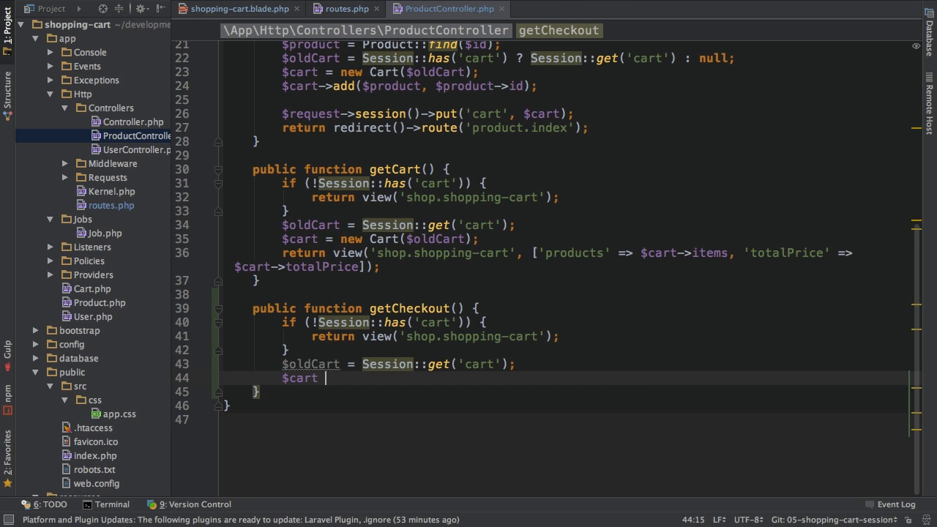
type("= new Cart()")
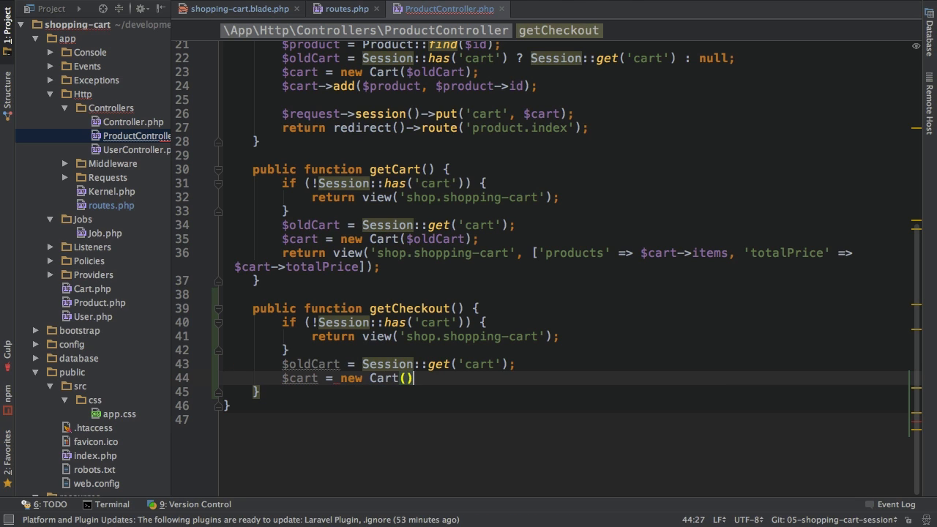
type(";")
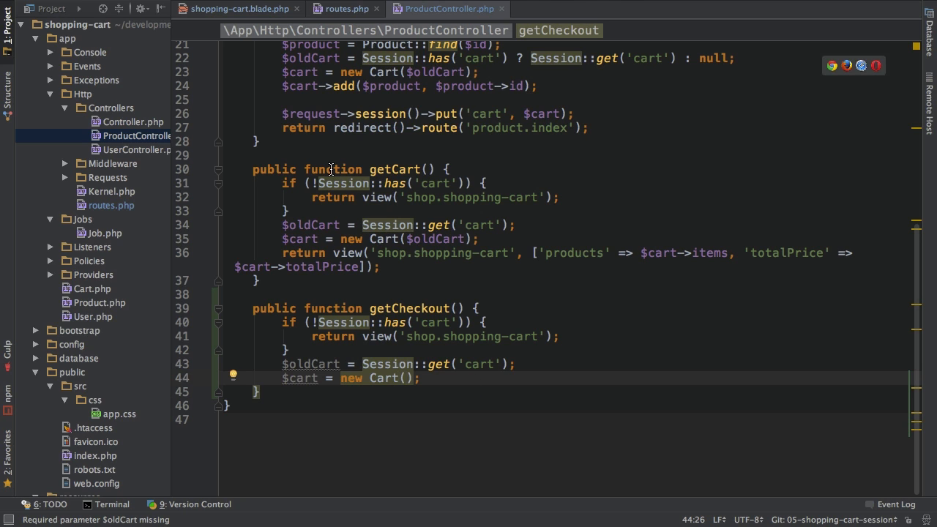
mouse_move(684, 393)
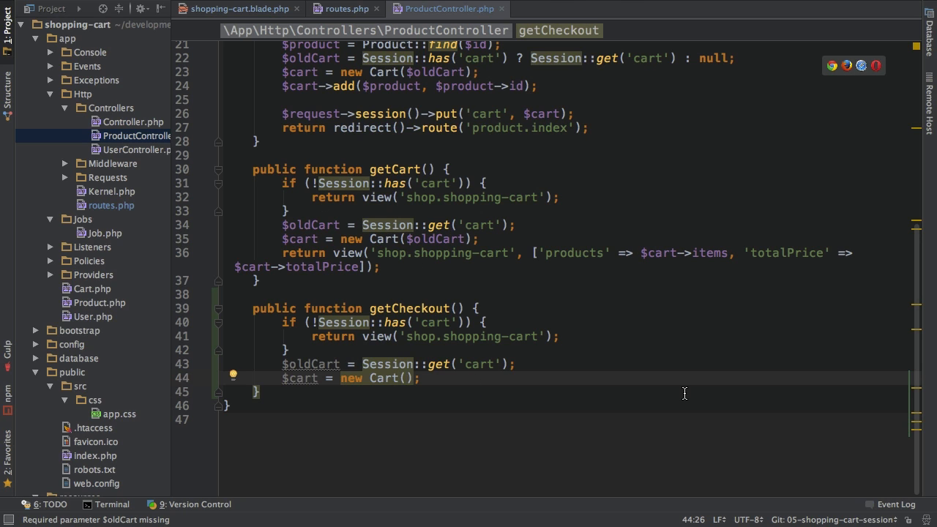
Step: Store the cart's total price in $total
type("$oldCart")
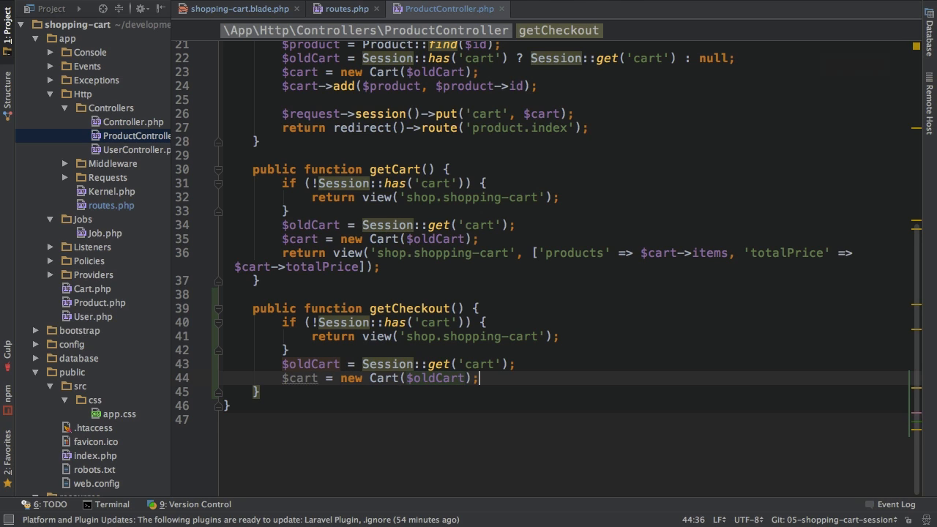
type("$to")
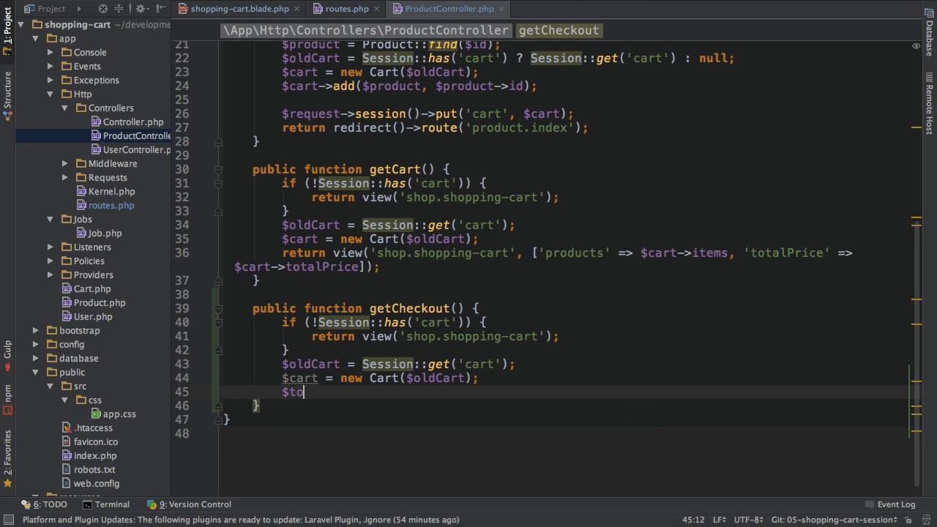
type("tal =")
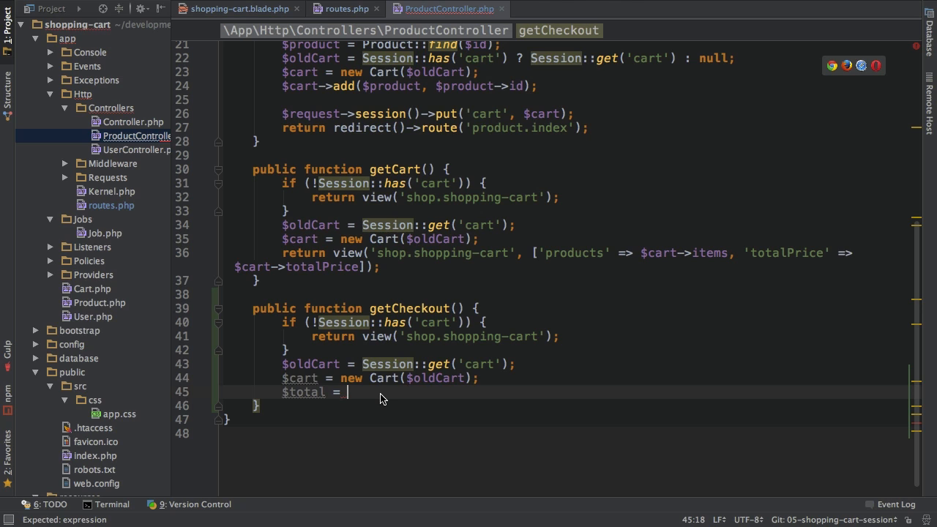
type("$cart->totalPrice")
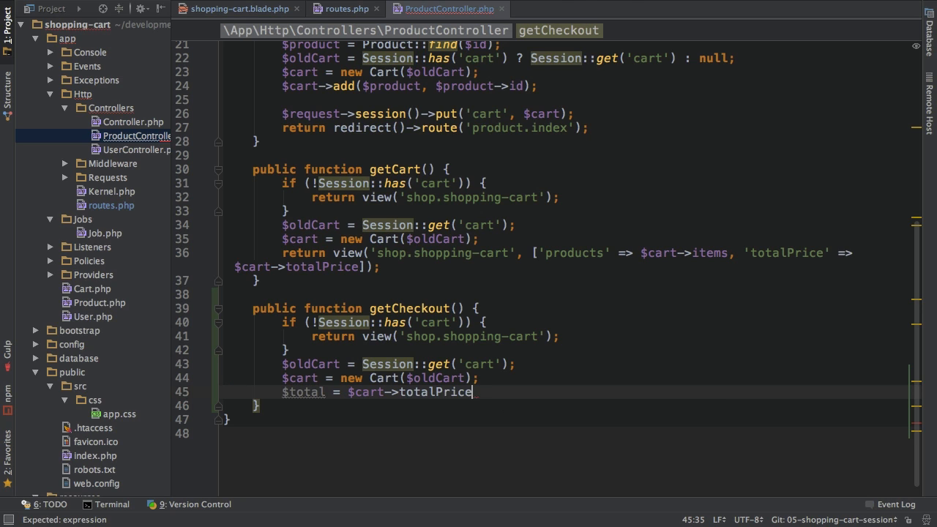
type(";")
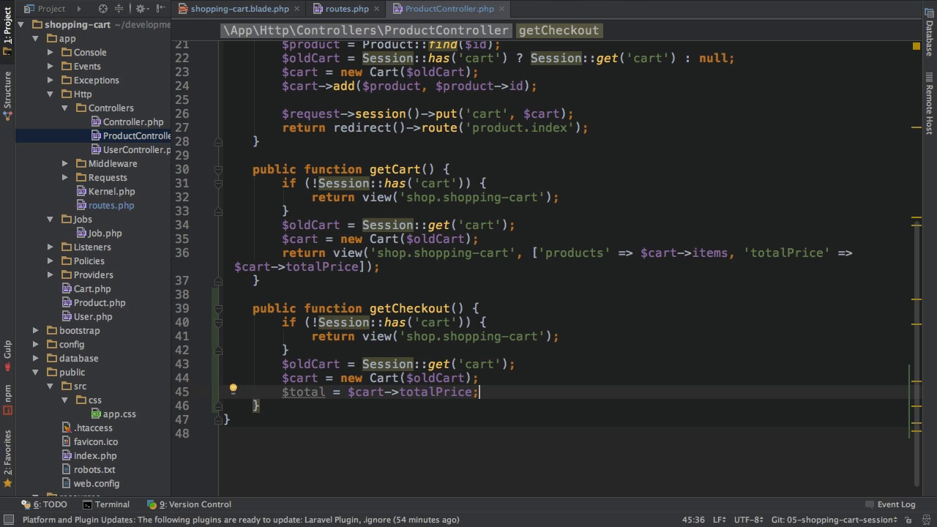
Step: Return view('shop.checkout', ['total' => $total]) from getCheckout
type("return view('")
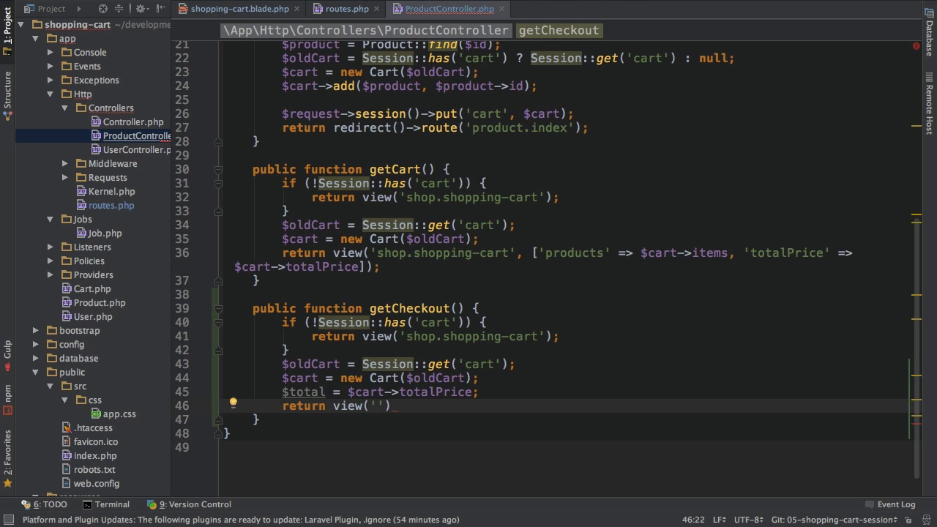
type("shop.")
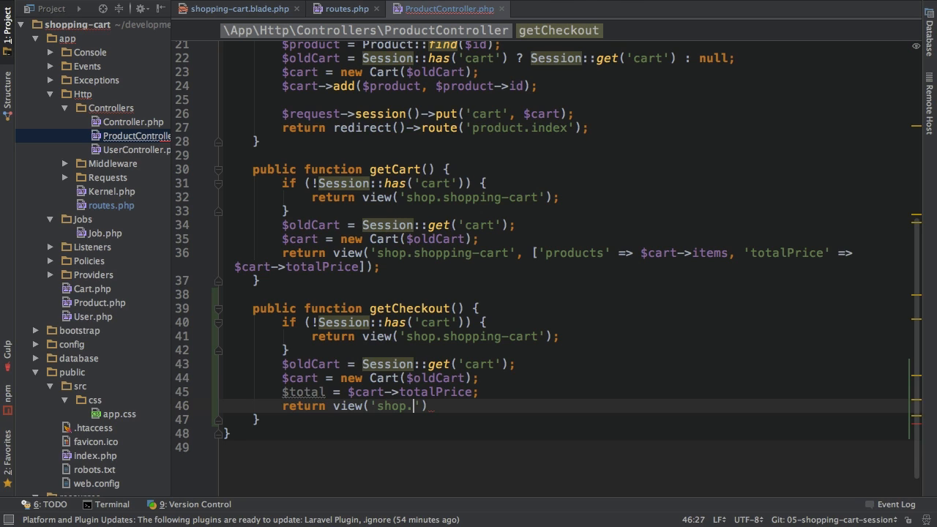
type("checkout")
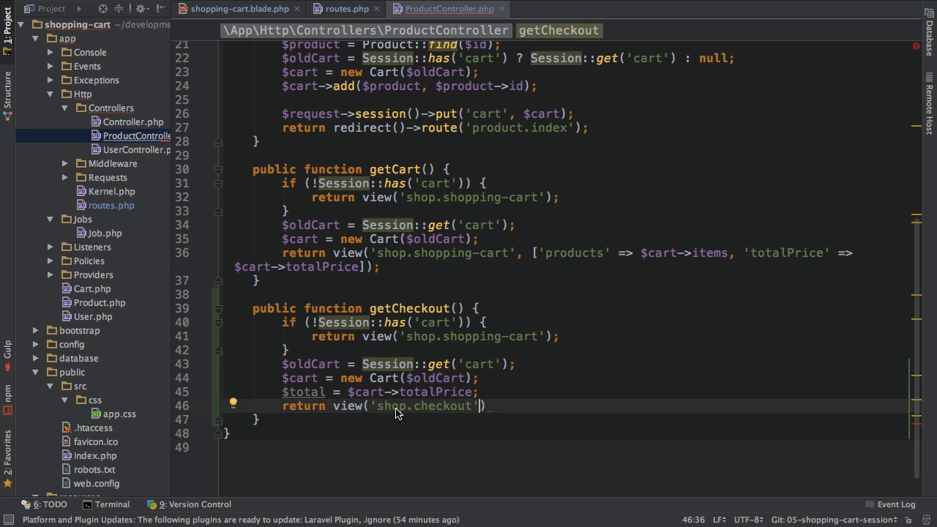
double_click(393, 406)
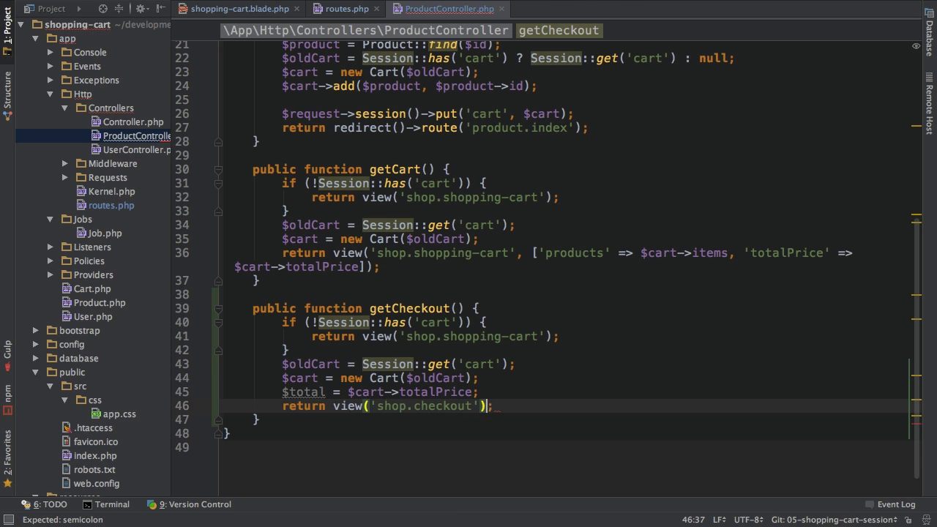
type(", []")
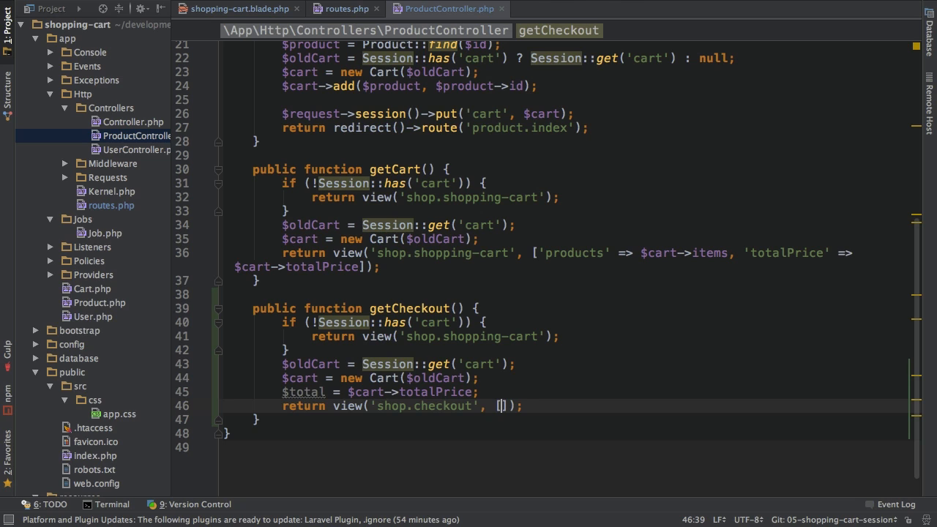
type("'total'")
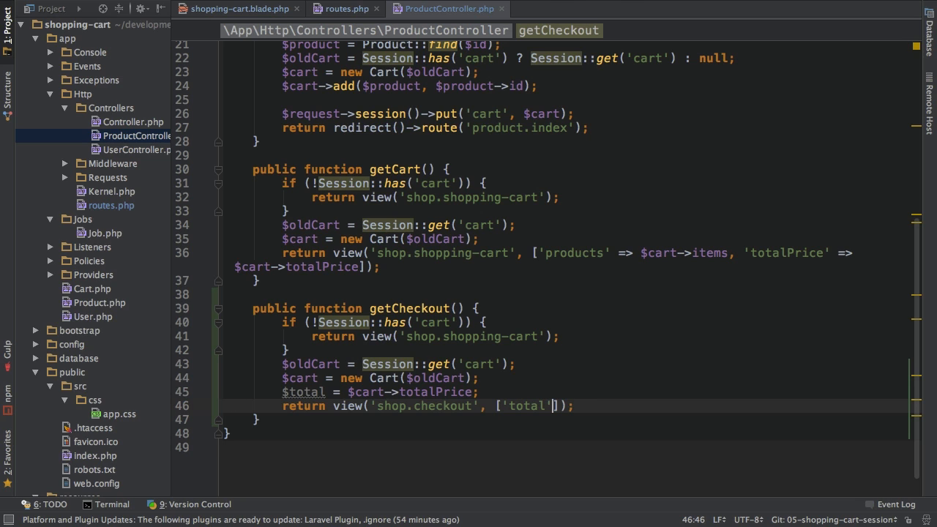
type("=> $total")
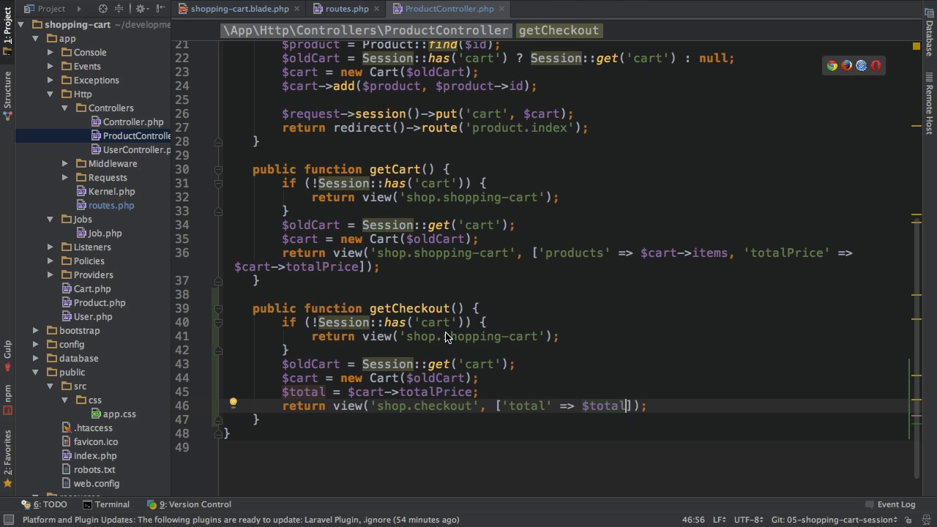
mouse_move(648, 415)
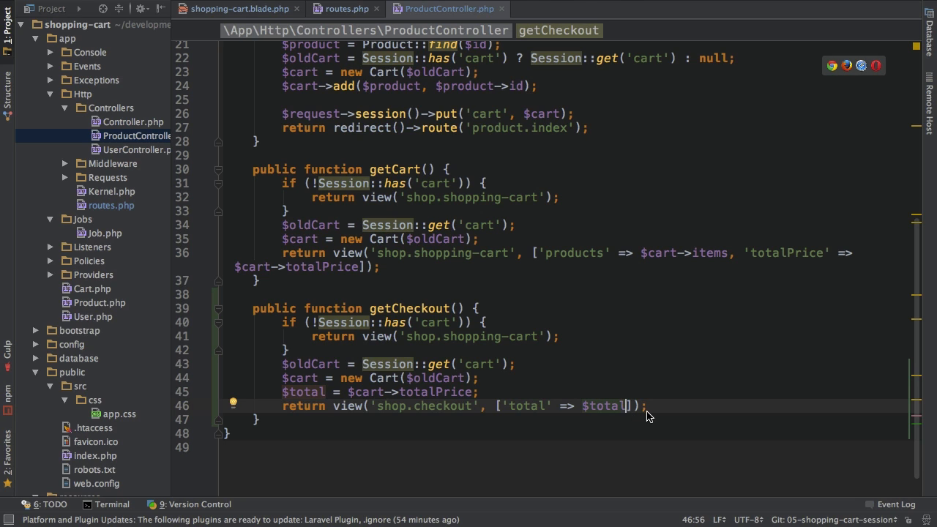
left_click_drag(644, 405, 472, 405)
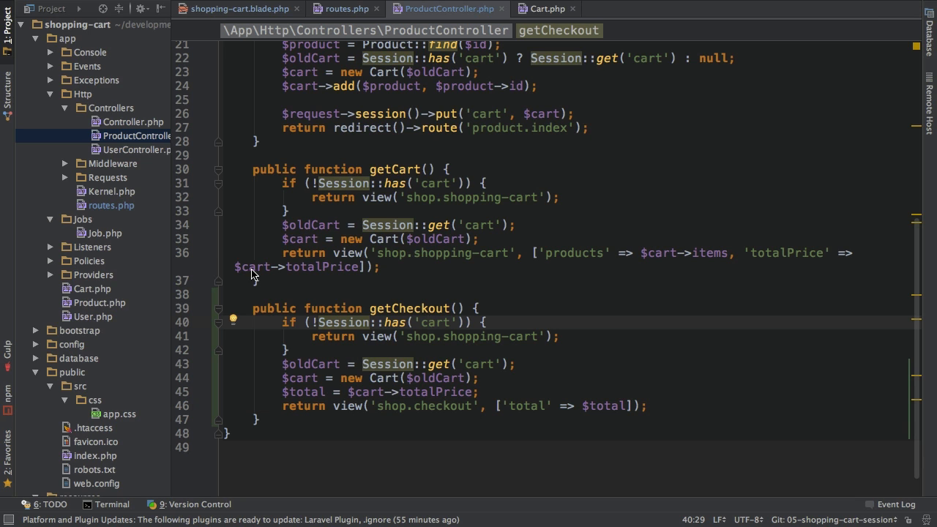
Step: Create the file checkout.blade.php in resources/views/shop
scroll("down", 3)
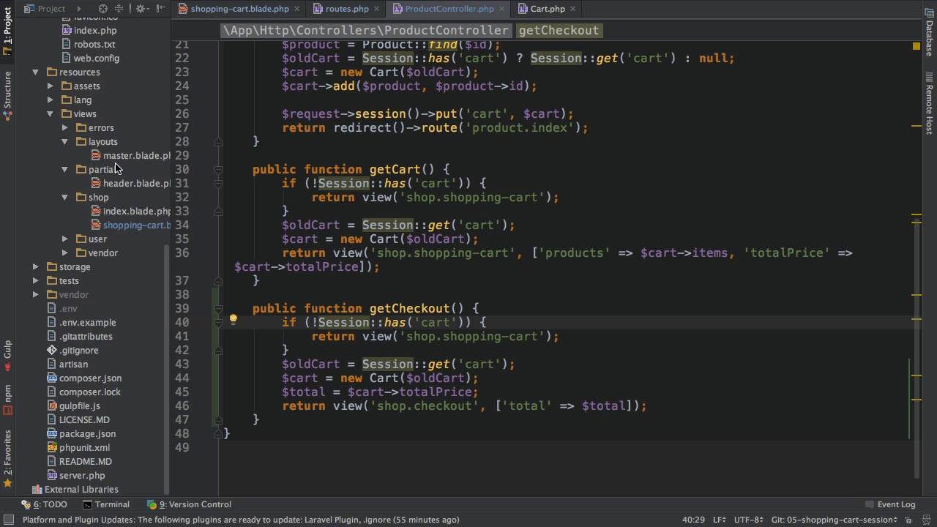
left_click(98, 197)
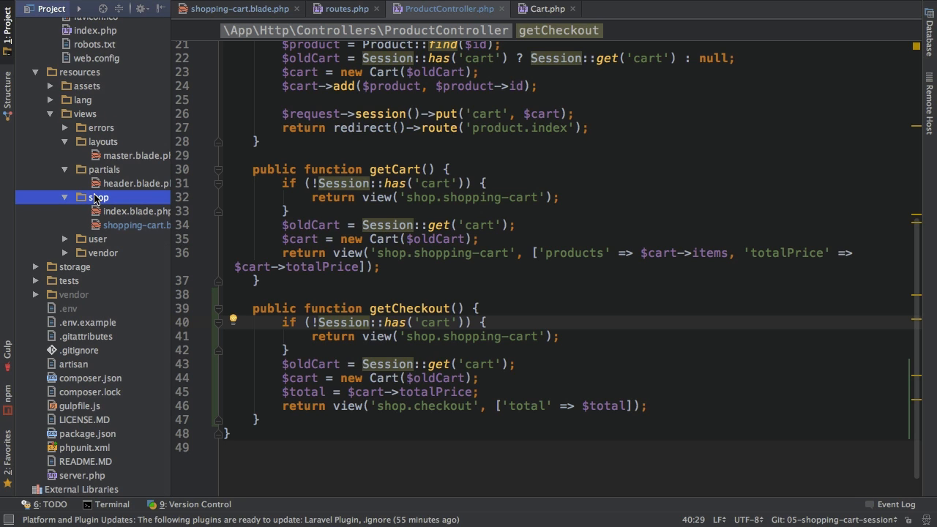
type("c")
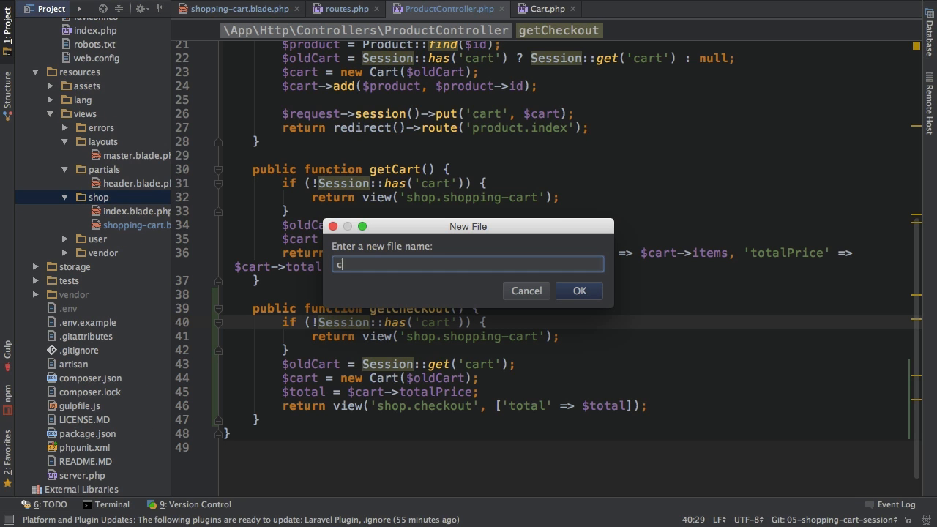
type("heckout.blade.")
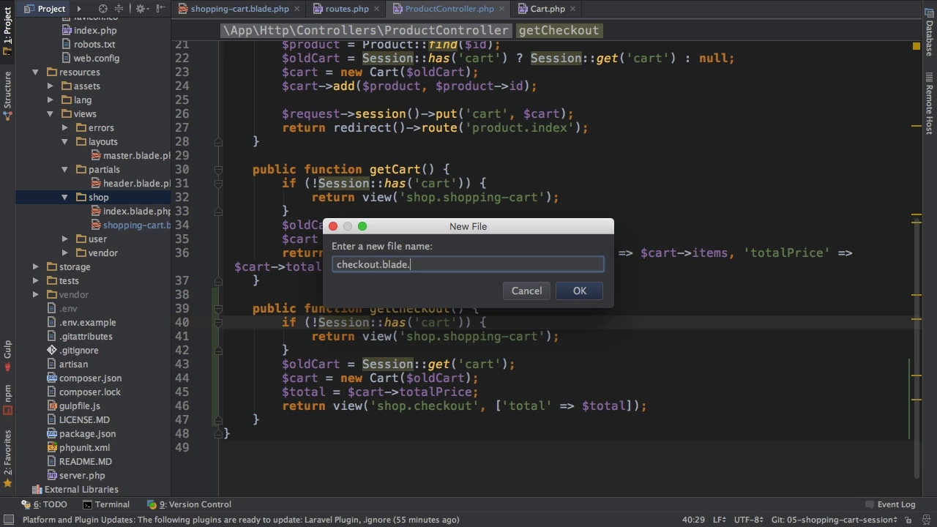
left_click(578, 291)
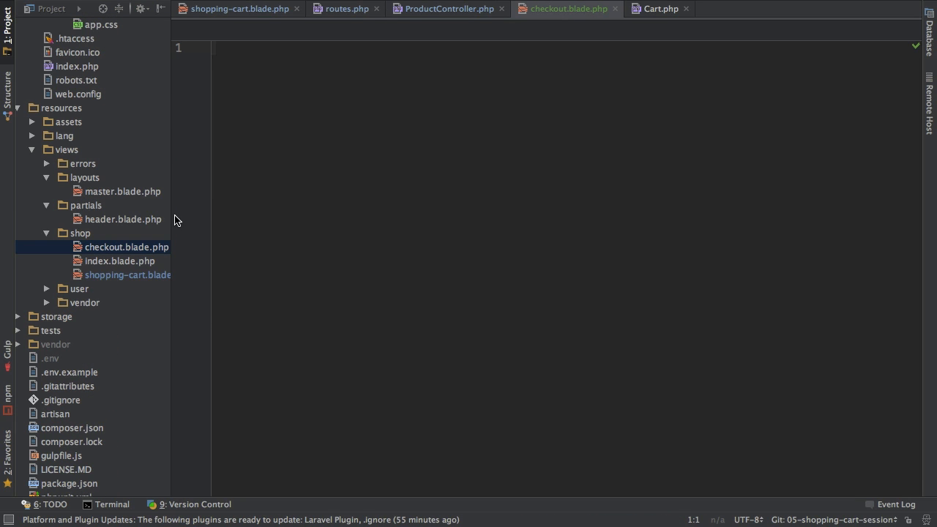
left_click(128, 275)
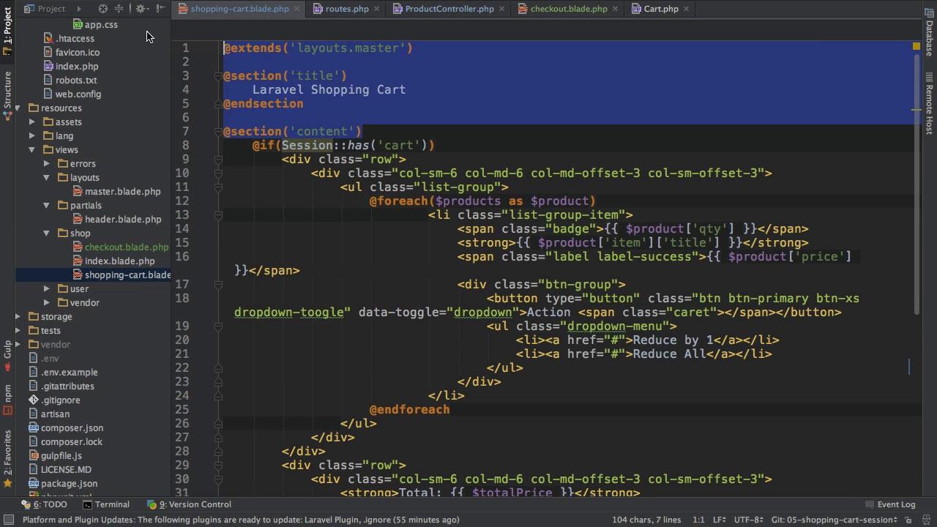
left_click(126, 247)
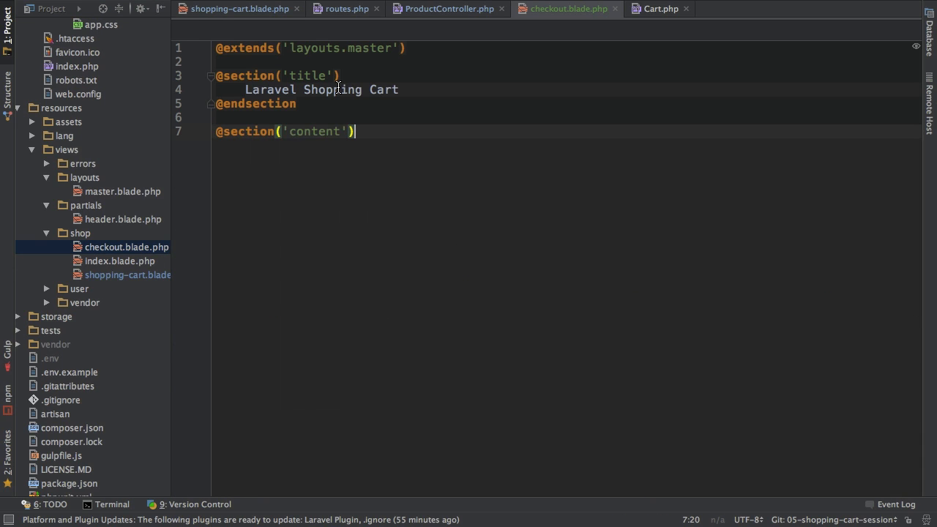
key("enter")
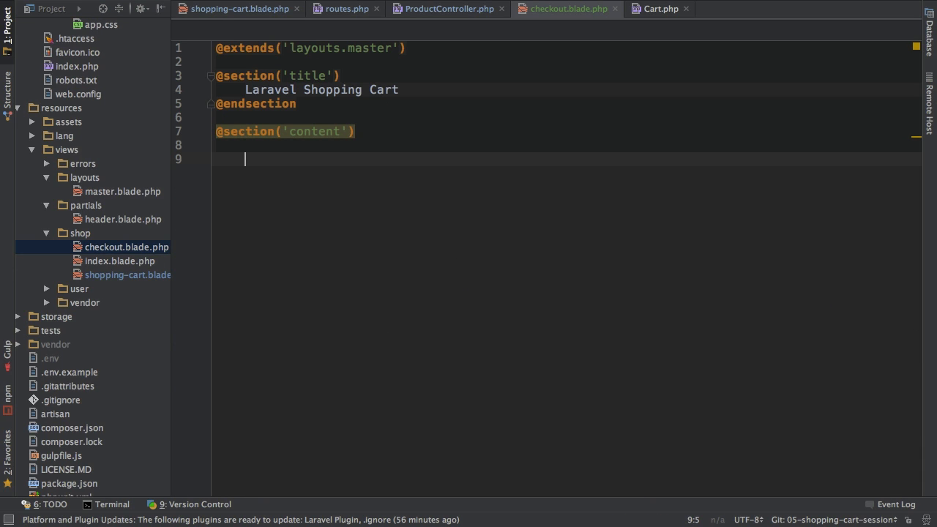
type("@endsection")
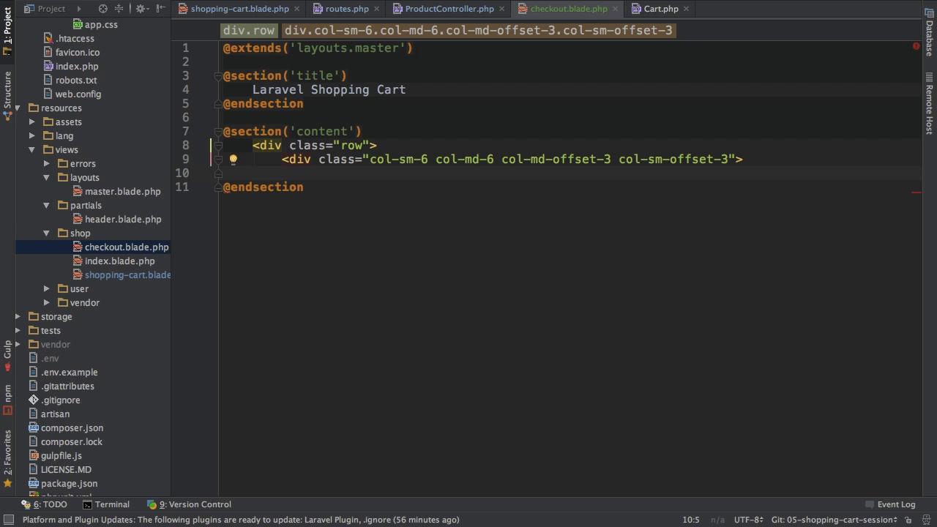
type("</div>")
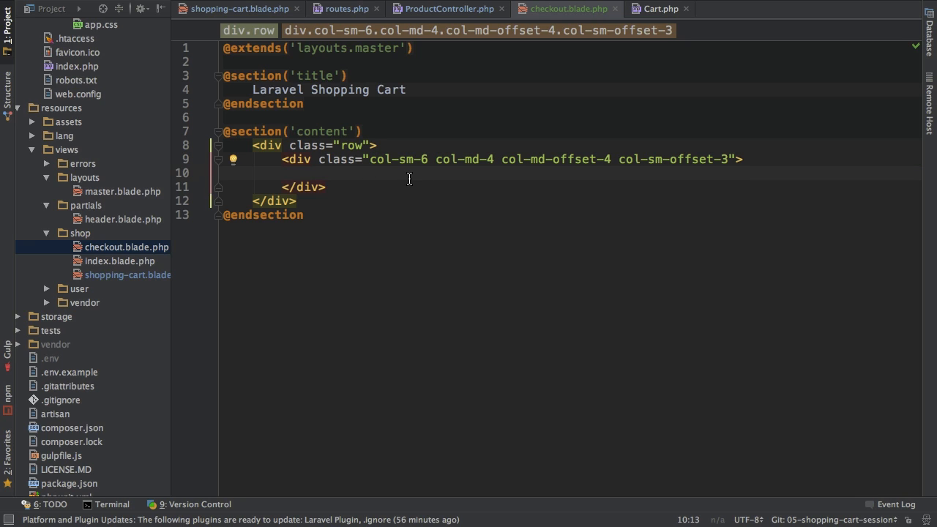
Step: Add a Checkout heading and a 'Your Total: ${{ $total }}' heading to the checkout view
type("h")
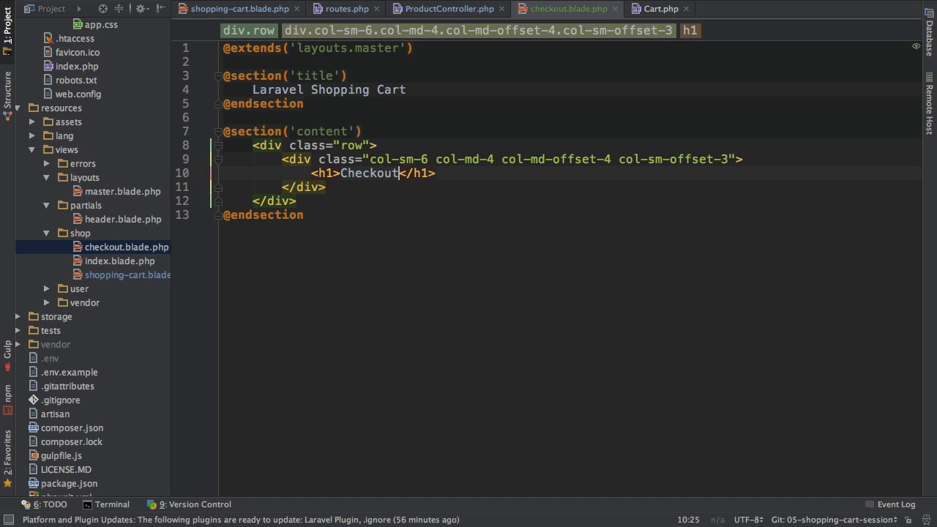
type("h4></h4>")
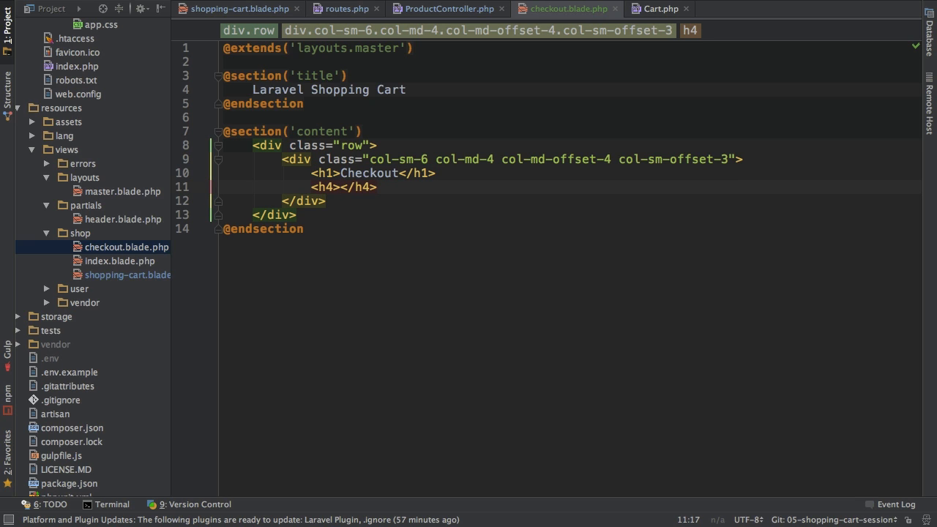
type("Your Total:")
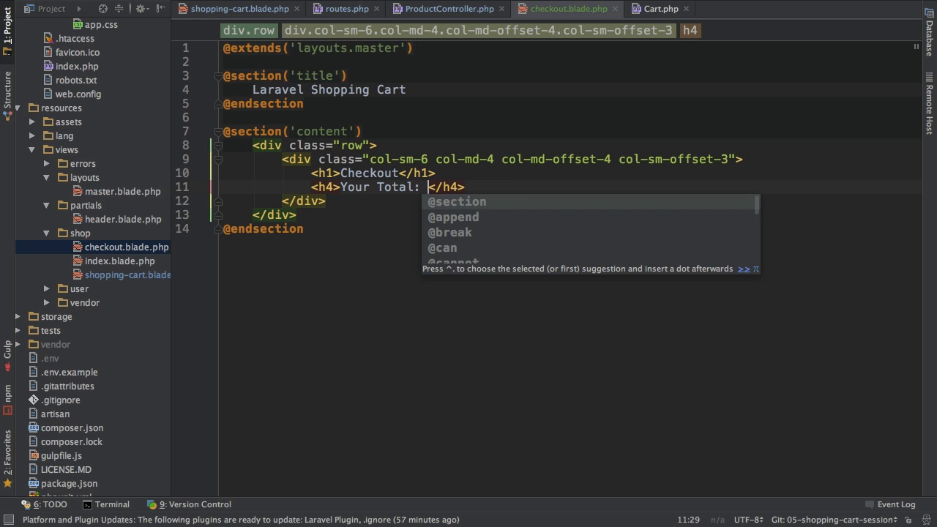
type("$")
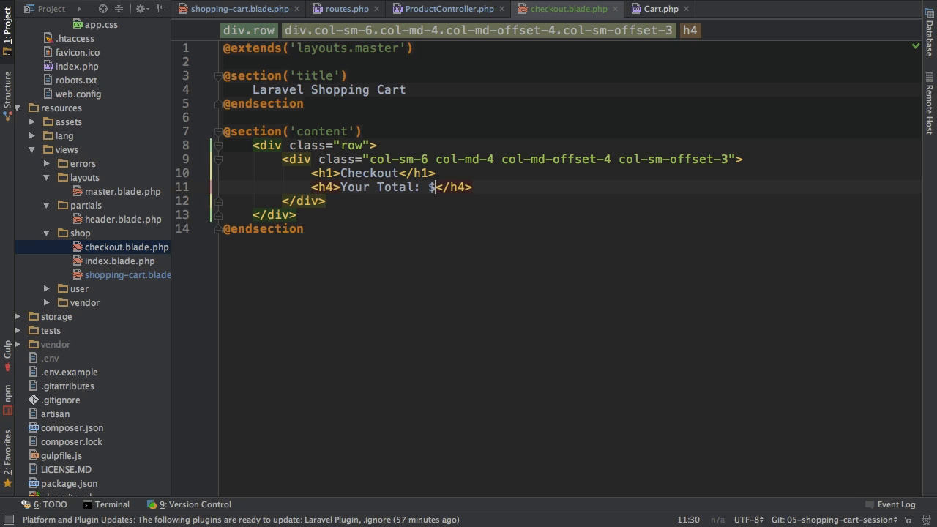
type("{{}")
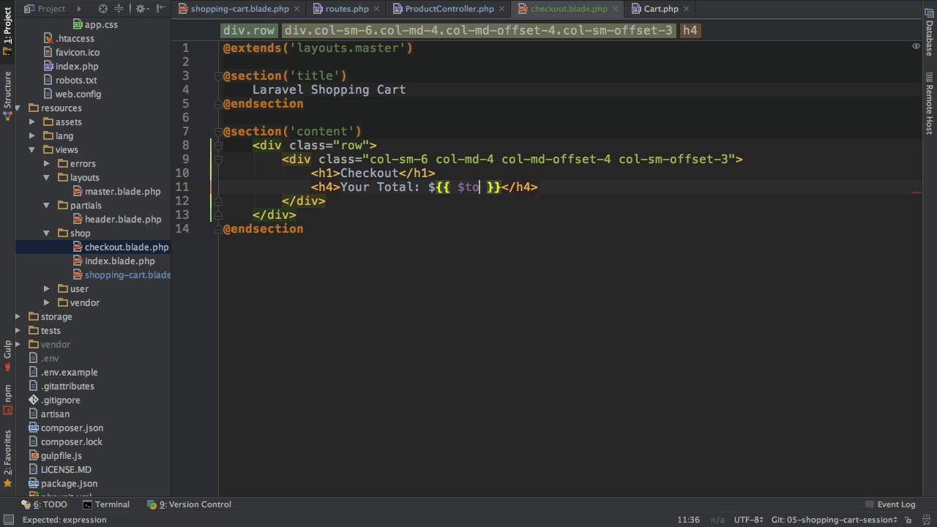
type("tal")
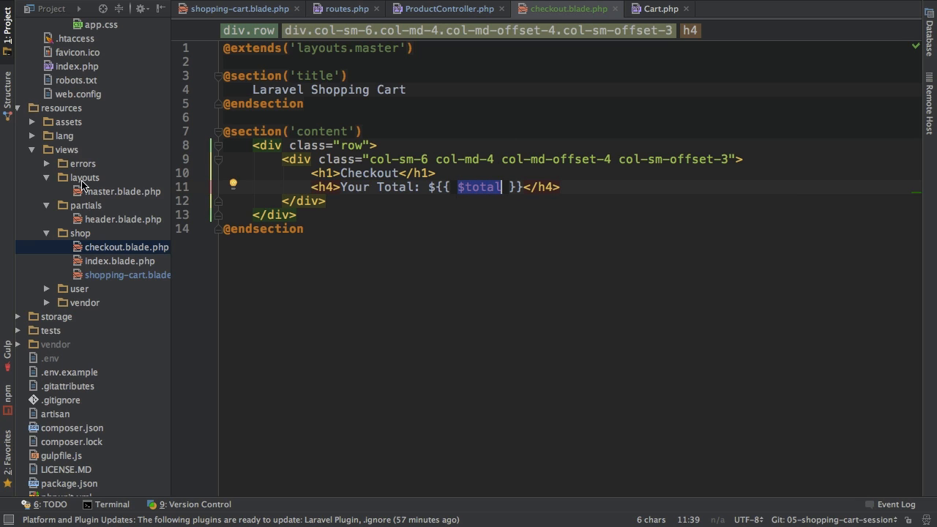
left_click(449, 8)
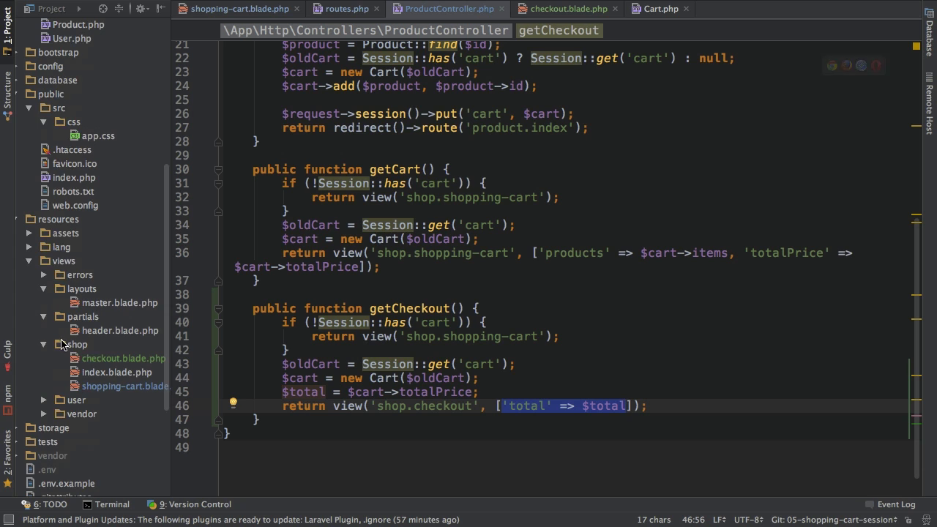
left_click(568, 8)
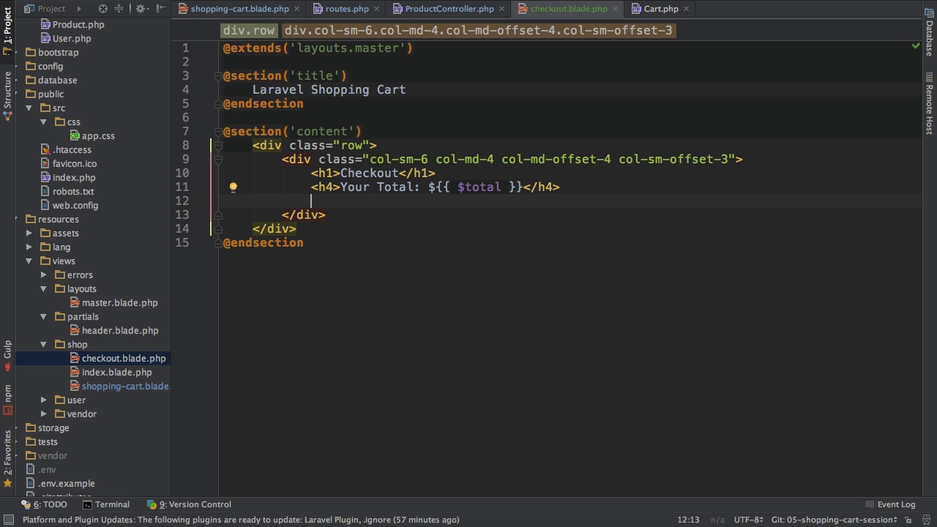
Step: Add <form action="{{ route('checkout') }}" method="post"></form> below the total
type("<form action=\"\"></form>")
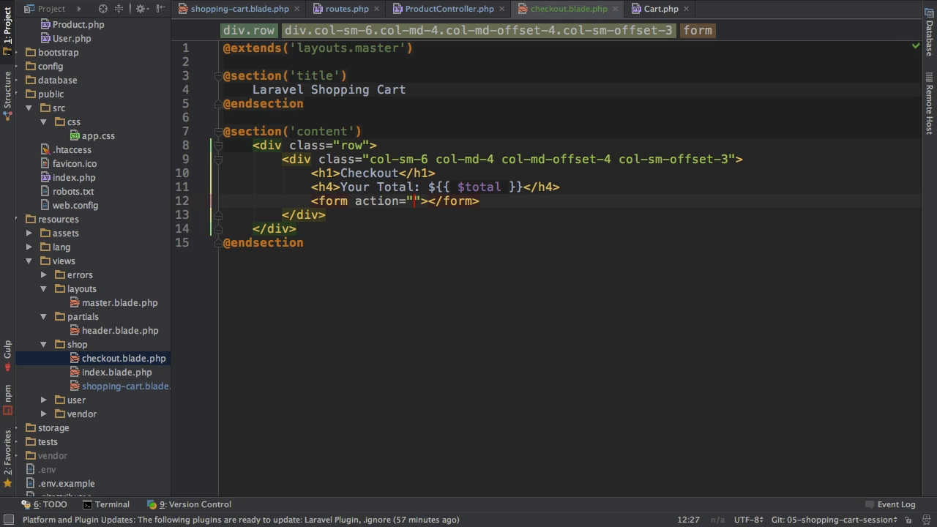
type("{{}}")
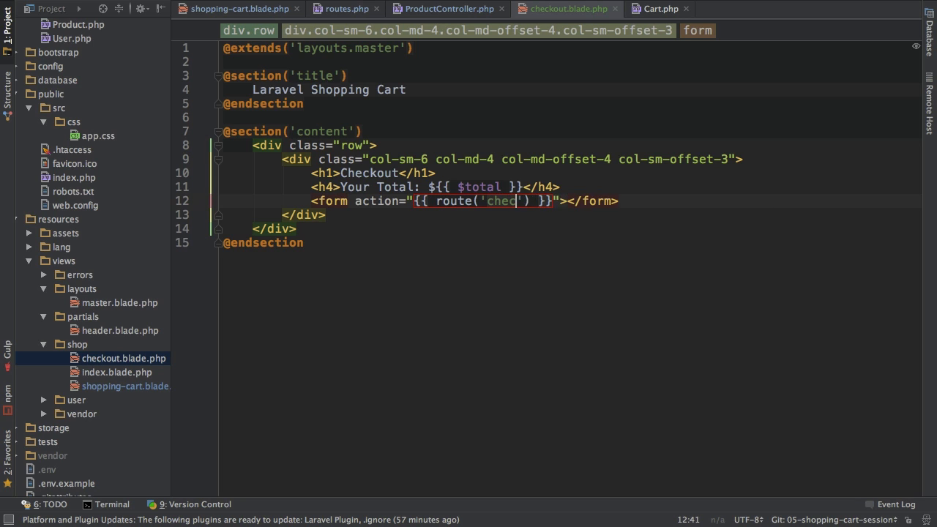
type("kout")
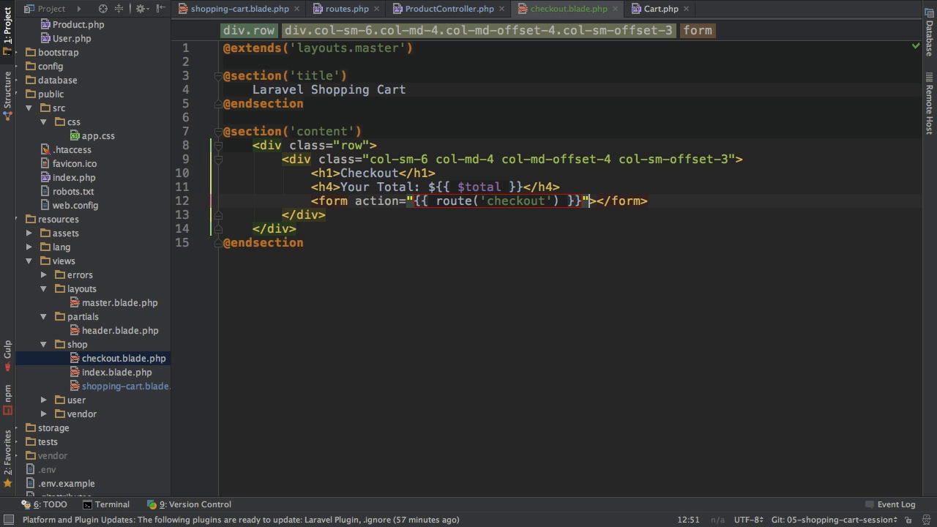
type("method")
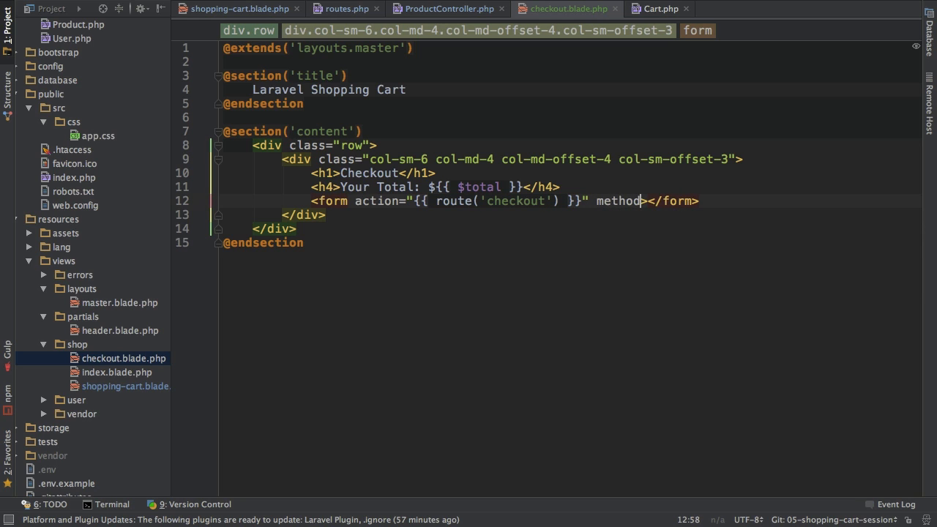
type("=\"post\"")
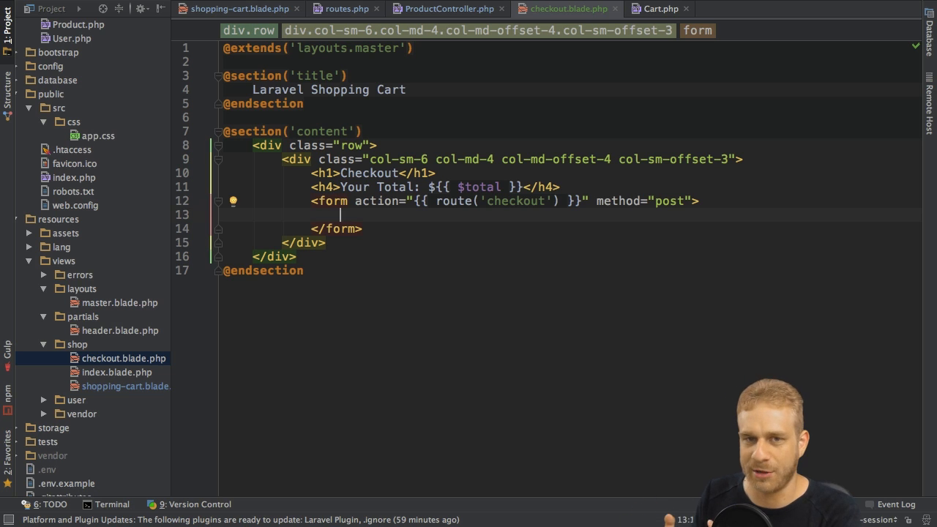
mouse_move(340, 144)
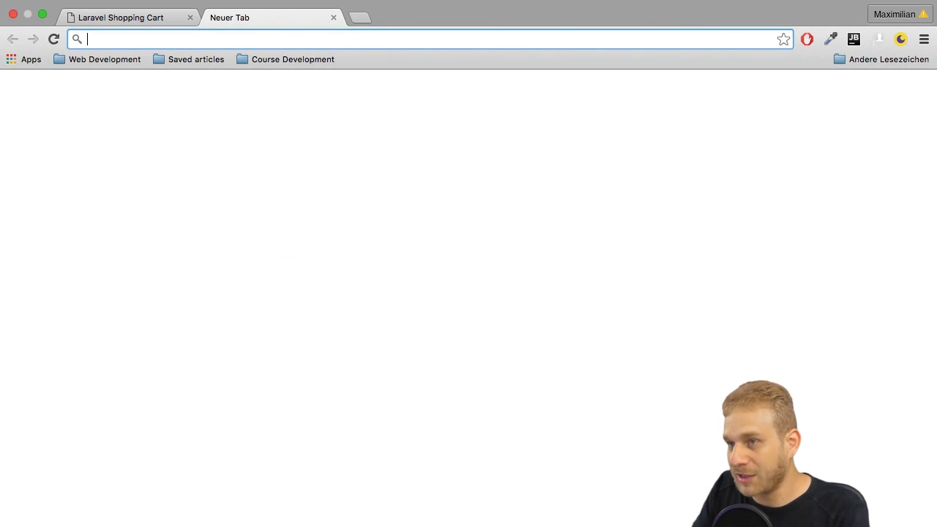
Step: Search Google for 'stripe' and open the stripe.com homepage
type("stripe")
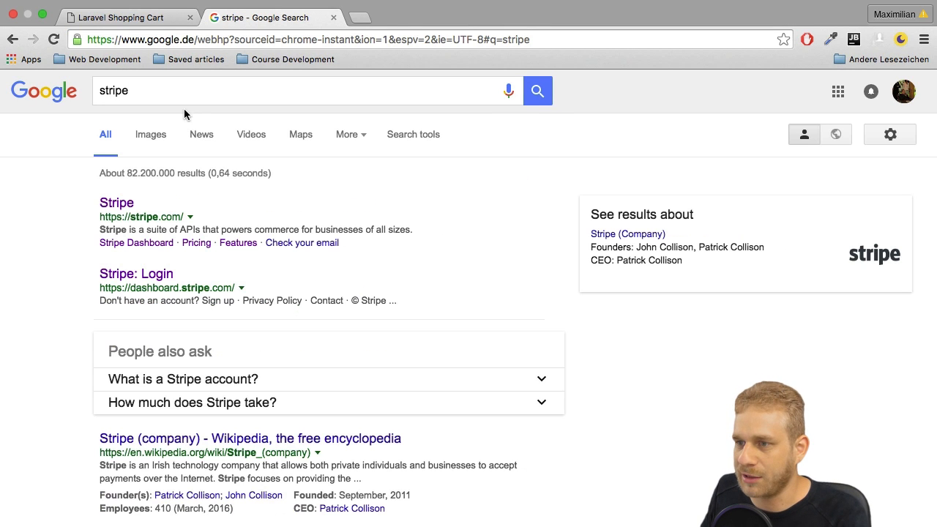
mouse_move(116, 203)
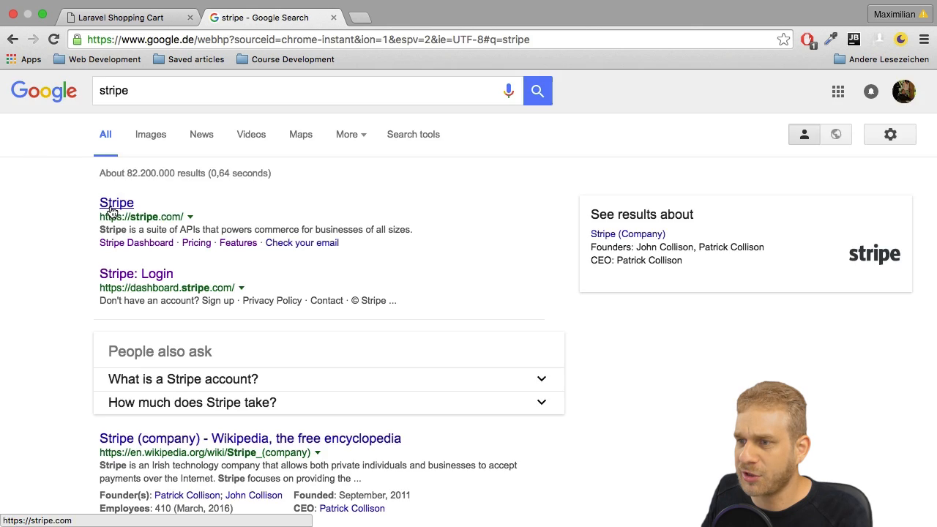
left_click(116, 203)
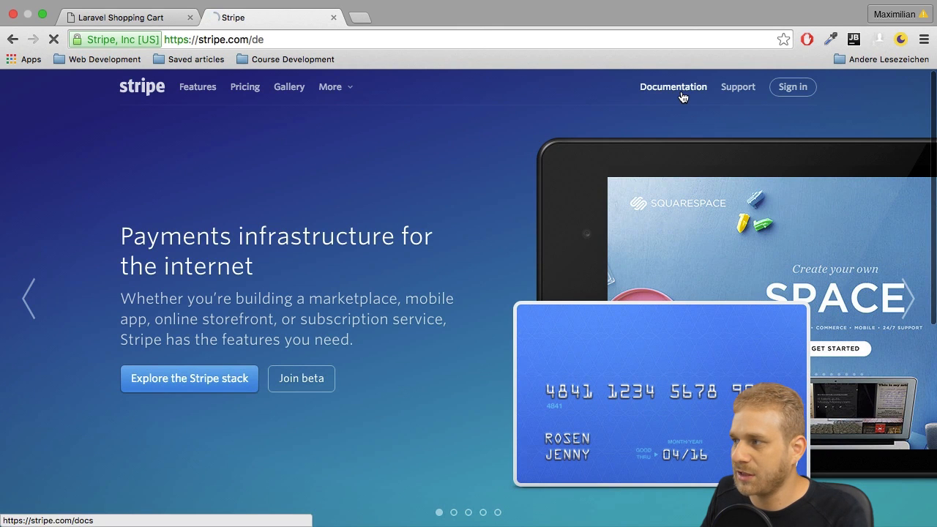
left_click(672, 87)
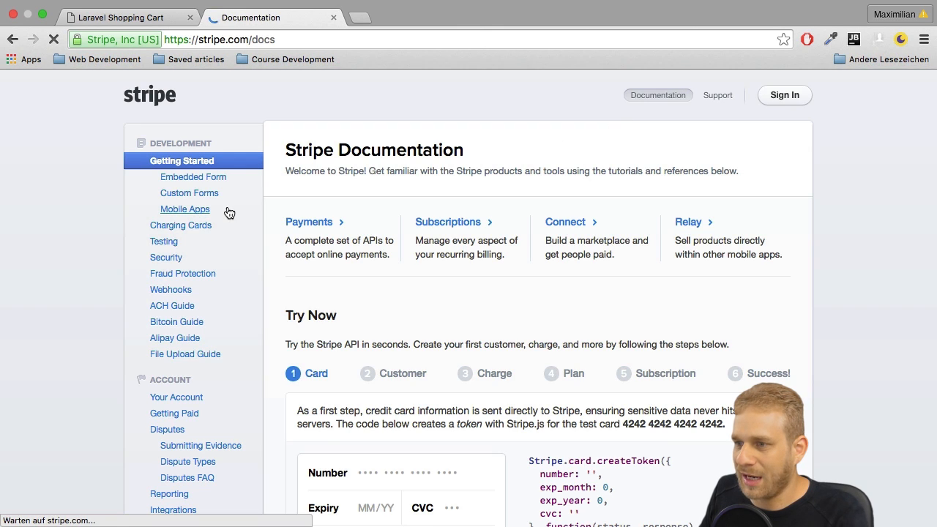
scroll("down", 3)
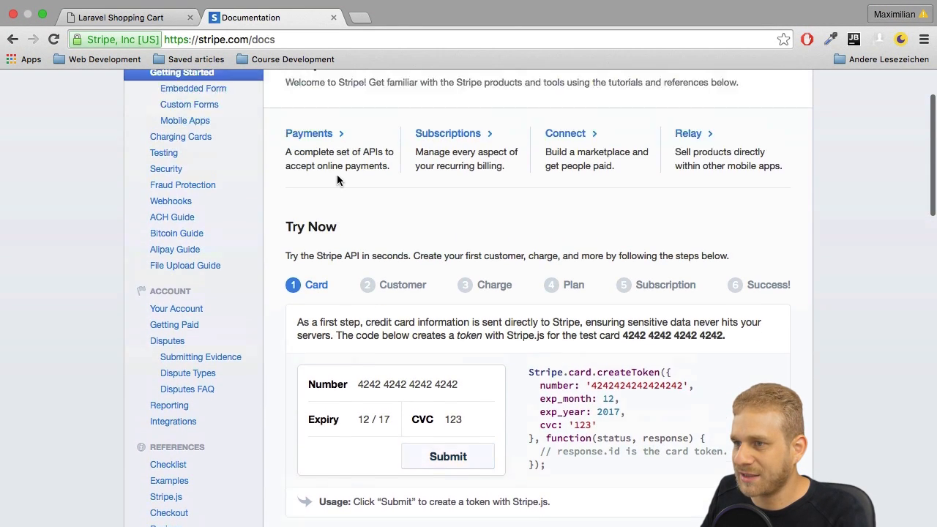
scroll("down", 3)
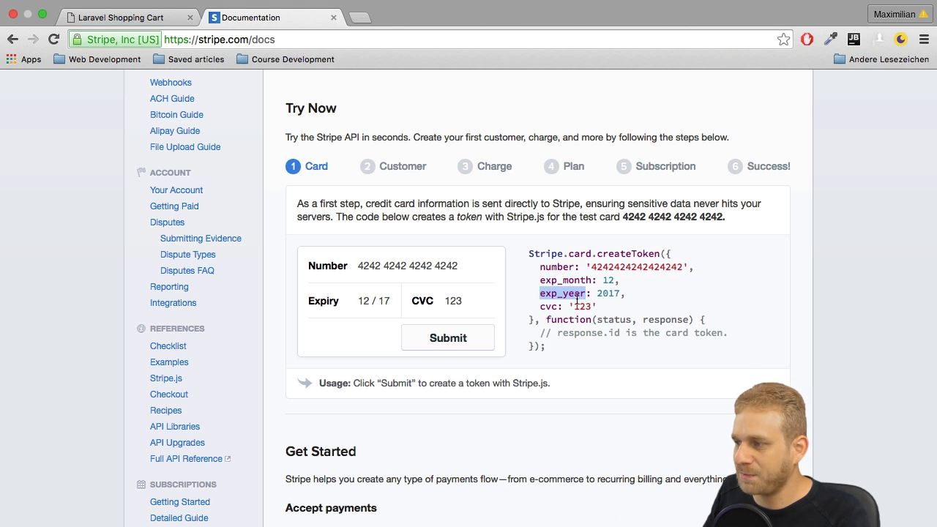
double_click(551, 306)
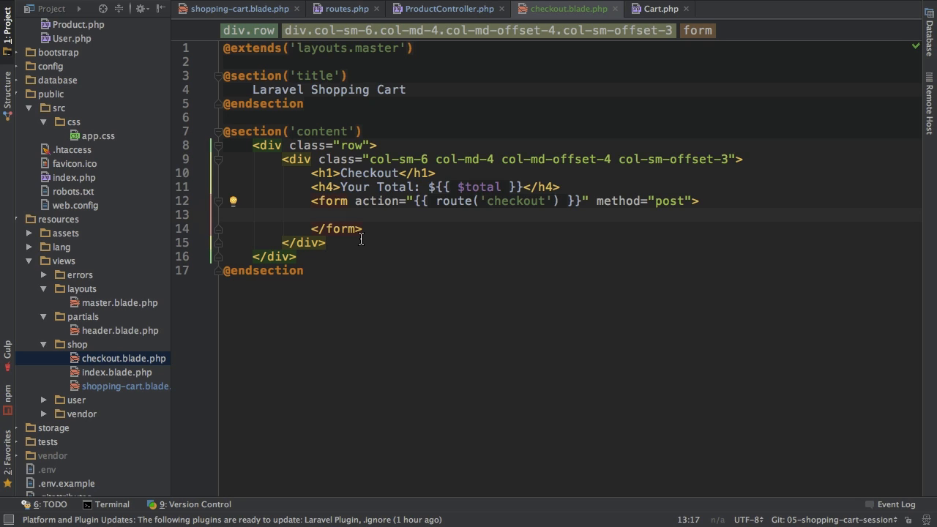
mouse_move(923, 179)
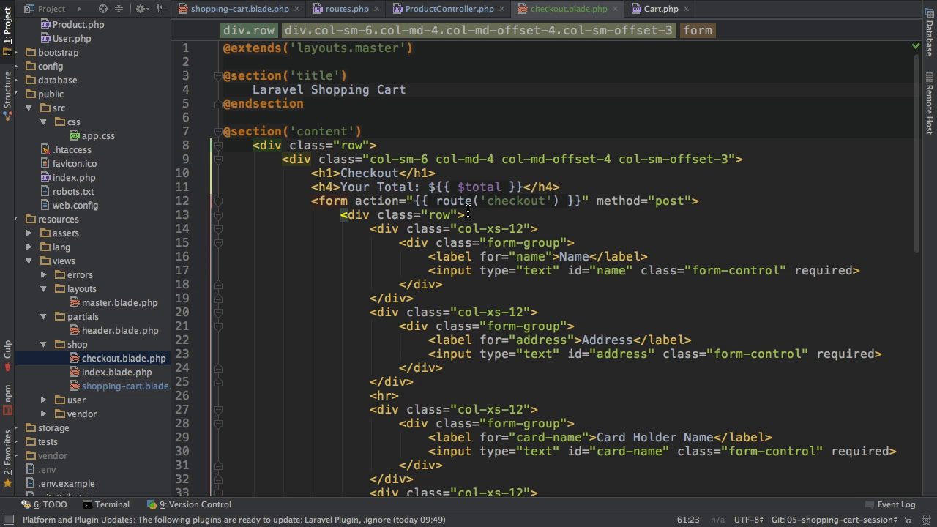
Step: Add required name, address, card holder, card number and expiration month inputs to the form
scroll("down", 3)
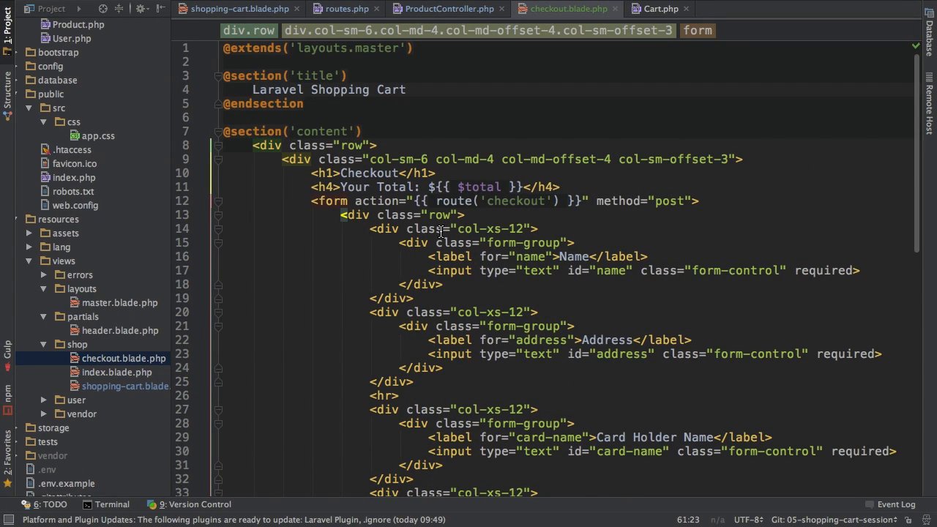
mouse_move(525, 253)
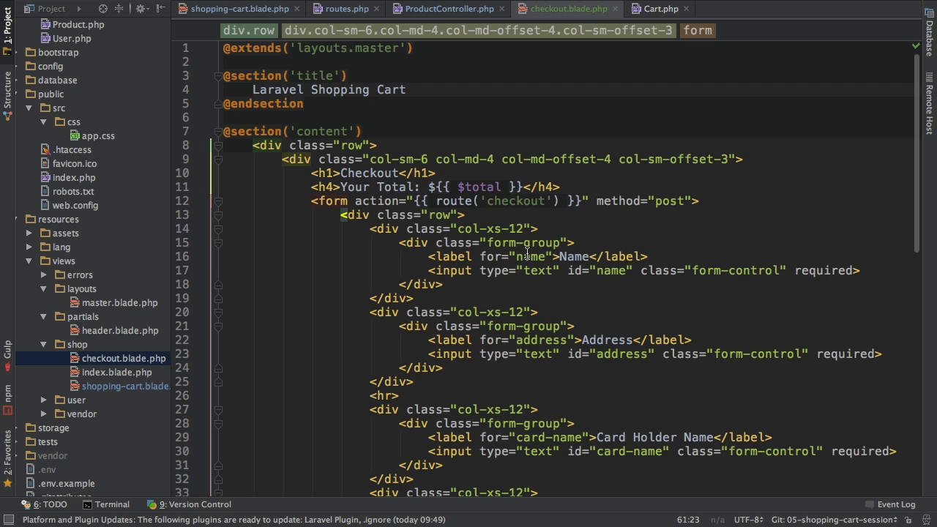
mouse_move(476, 269)
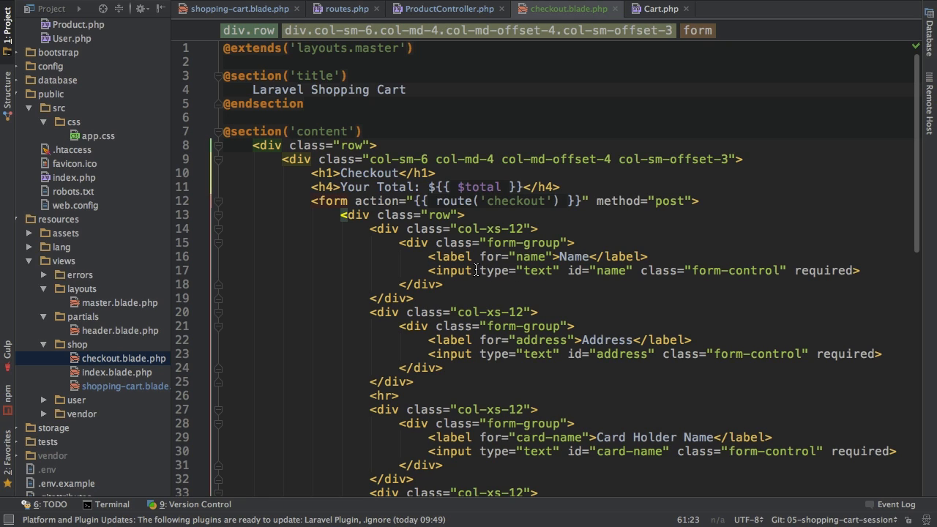
mouse_move(501, 272)
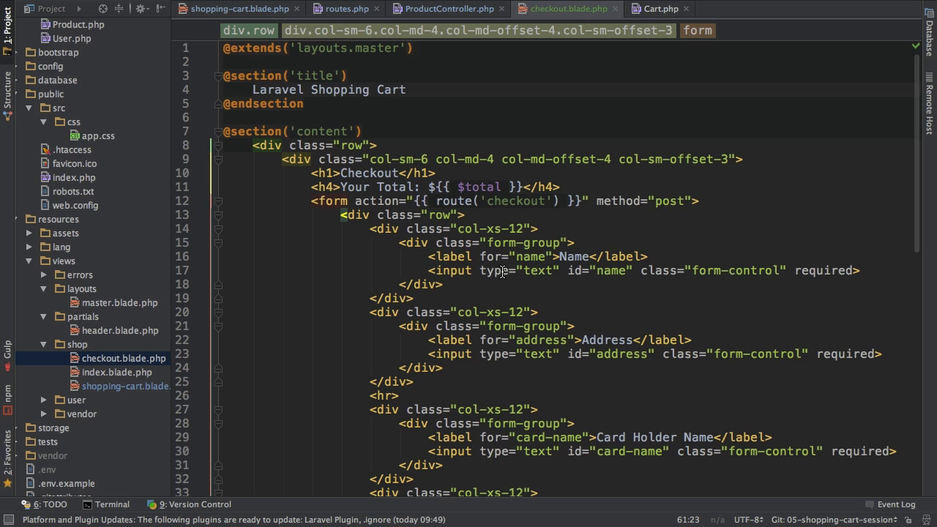
scroll("down", 3)
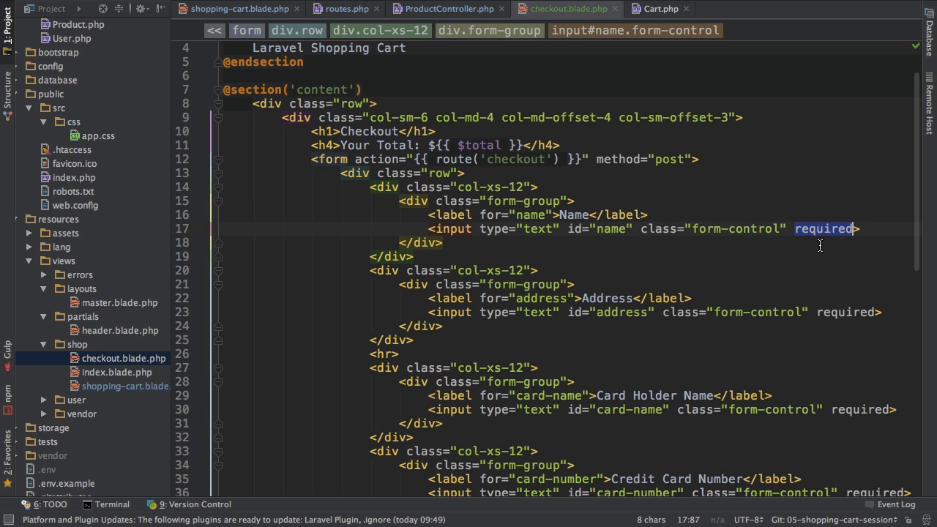
scroll("down", 3)
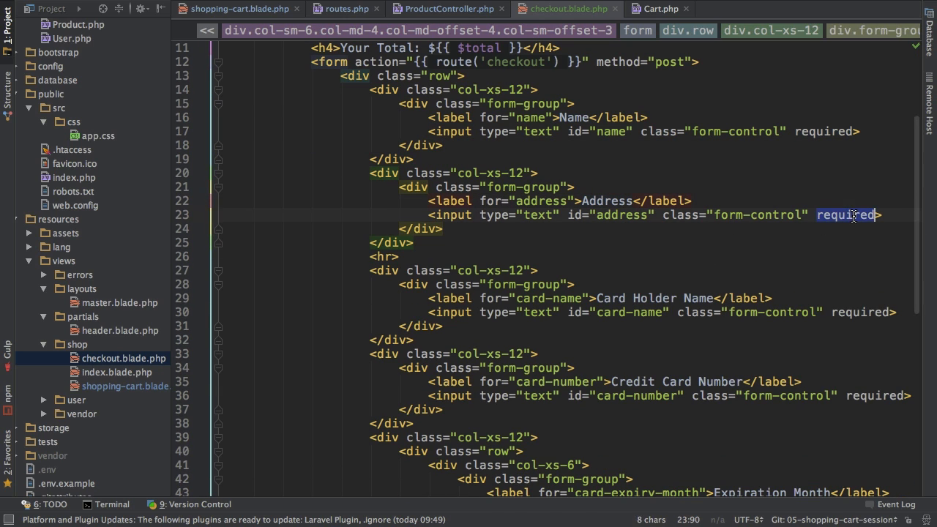
scroll("down", 3)
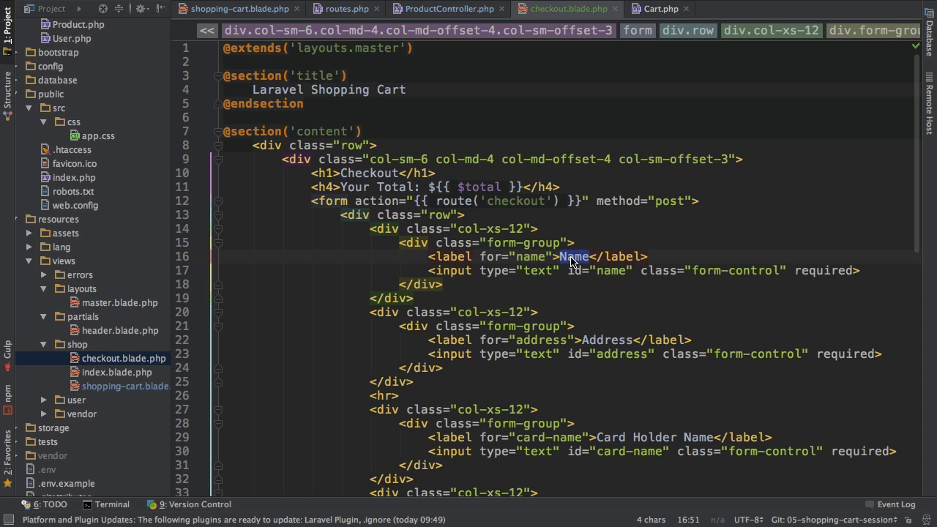
scroll("down", 3)
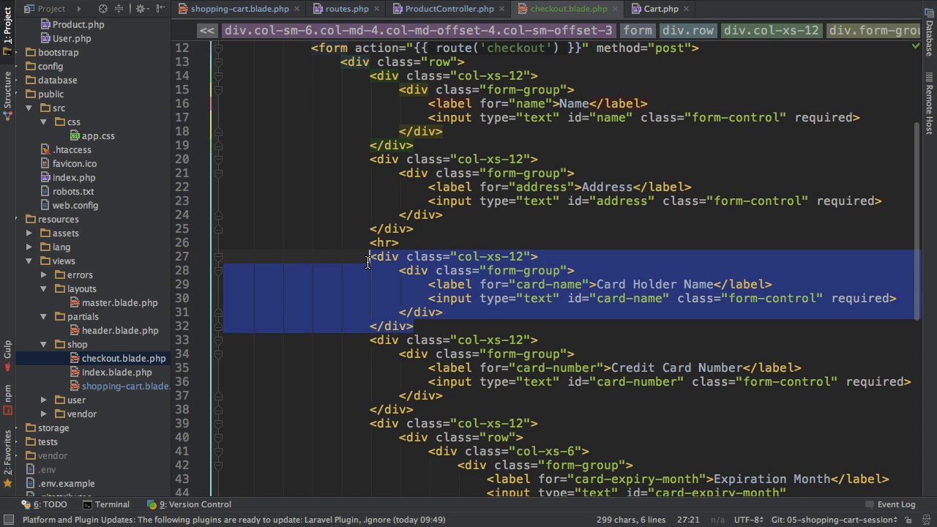
left_click(517, 298)
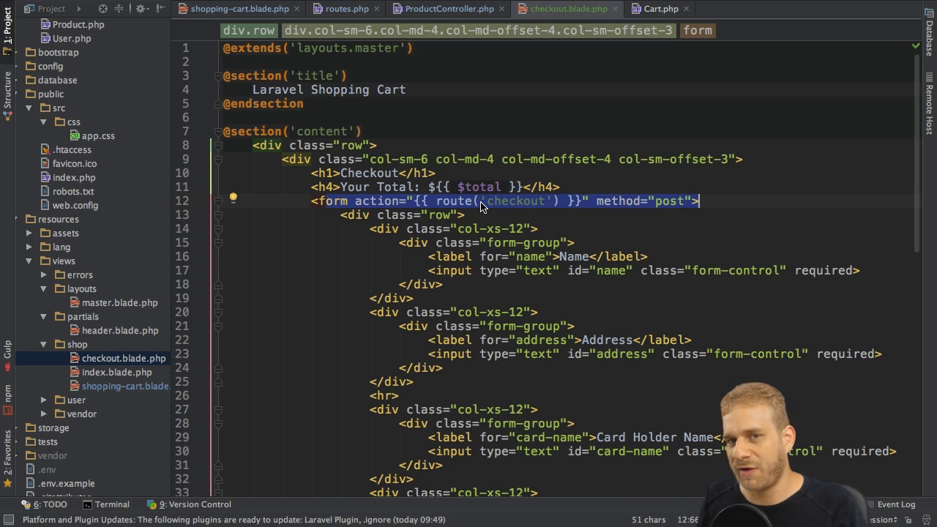
mouse_move(480, 217)
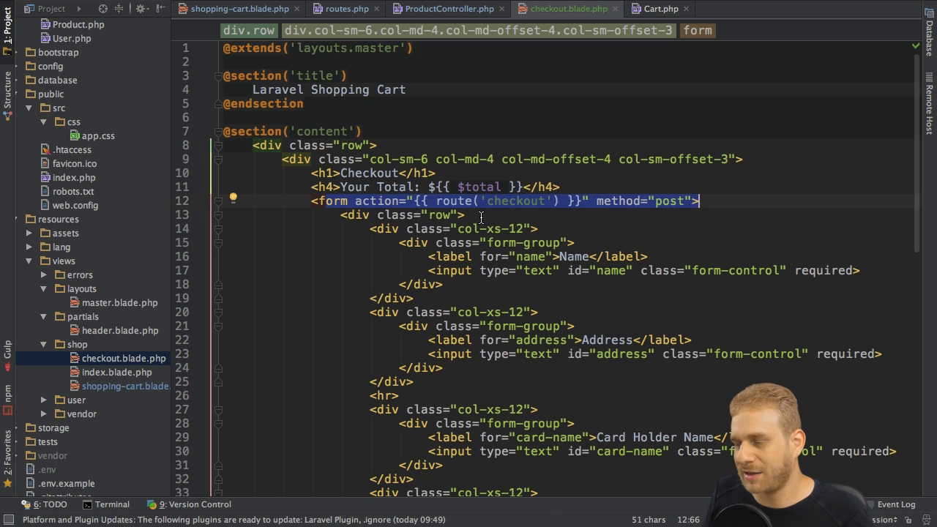
scroll("down", 3)
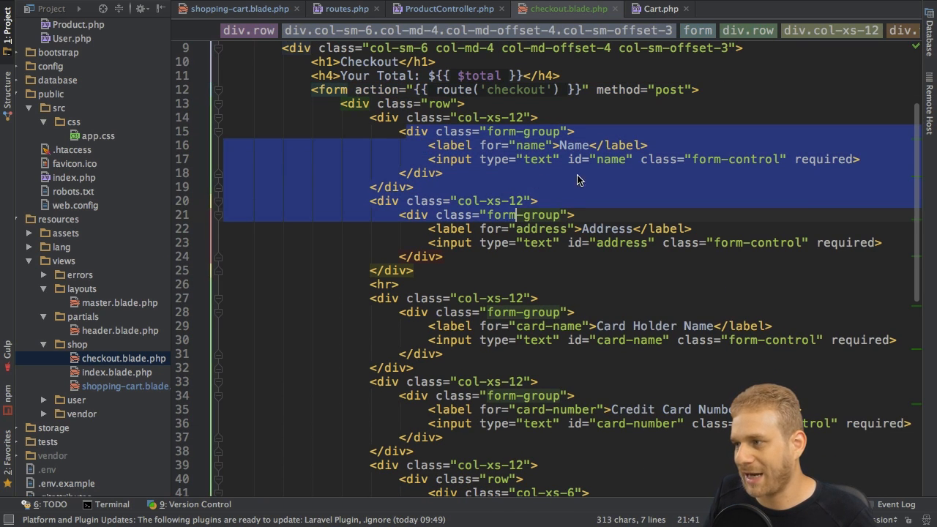
left_click(600, 159)
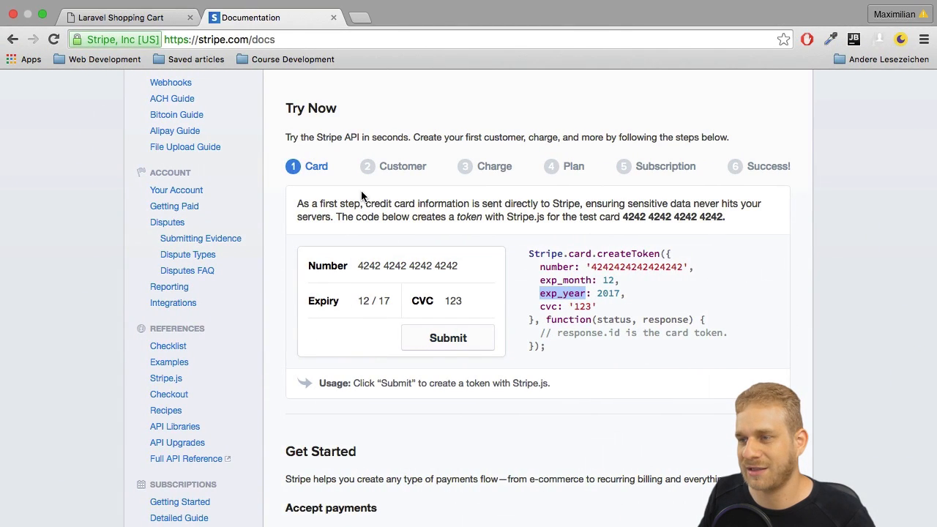
scroll("down", 3)
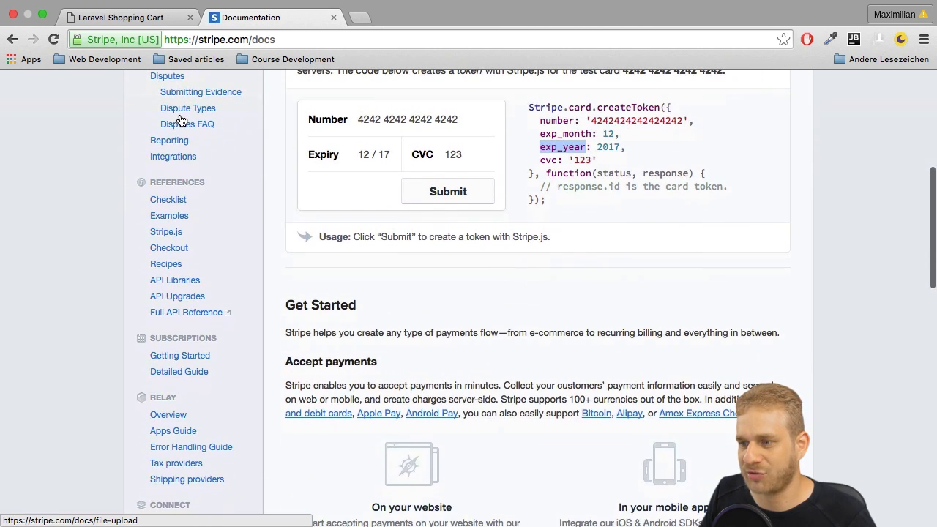
scroll("up", 3)
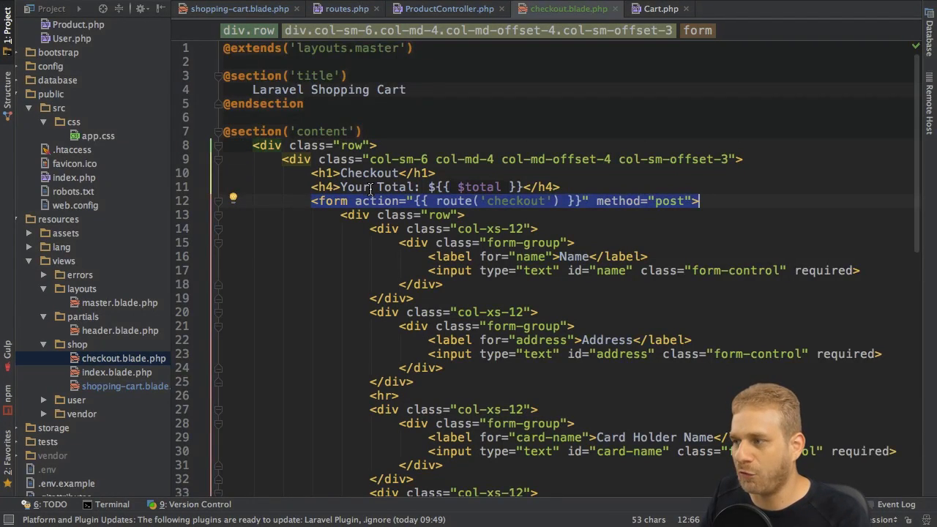
scroll("down", 3)
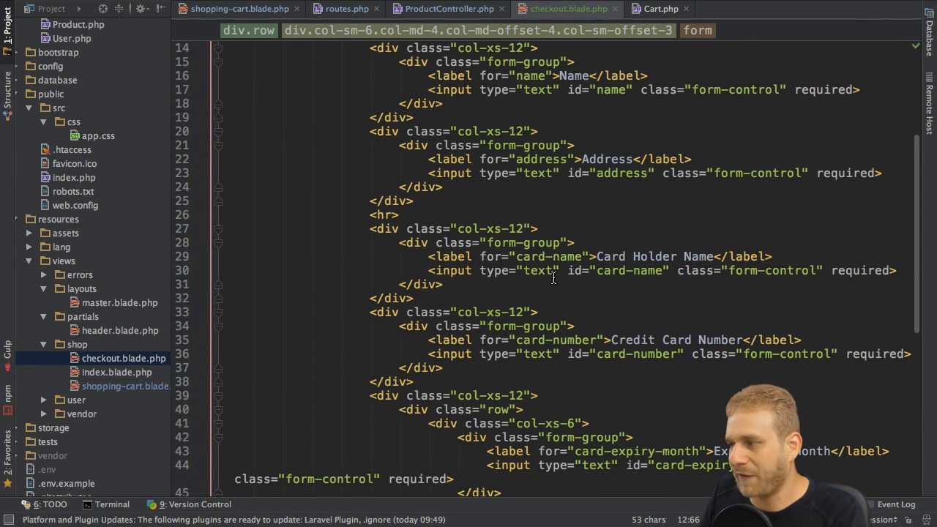
double_click(631, 270)
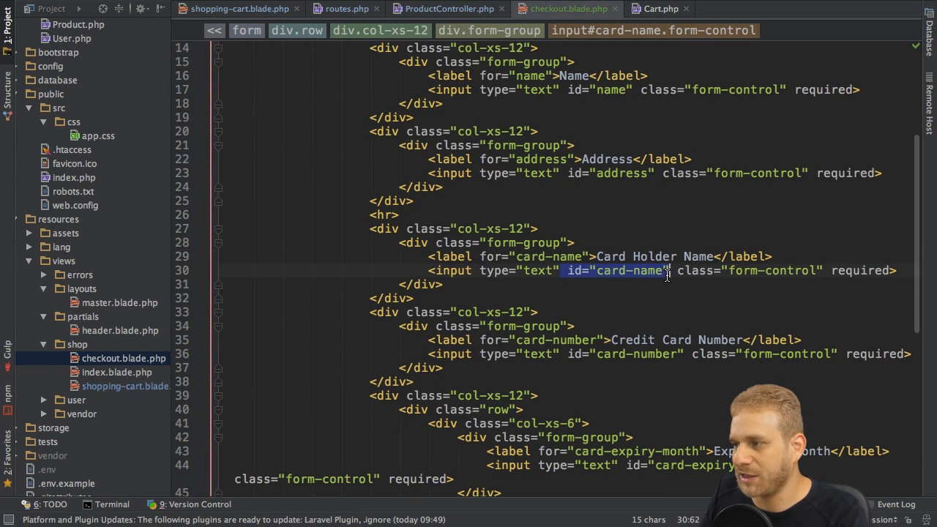
scroll("down", 3)
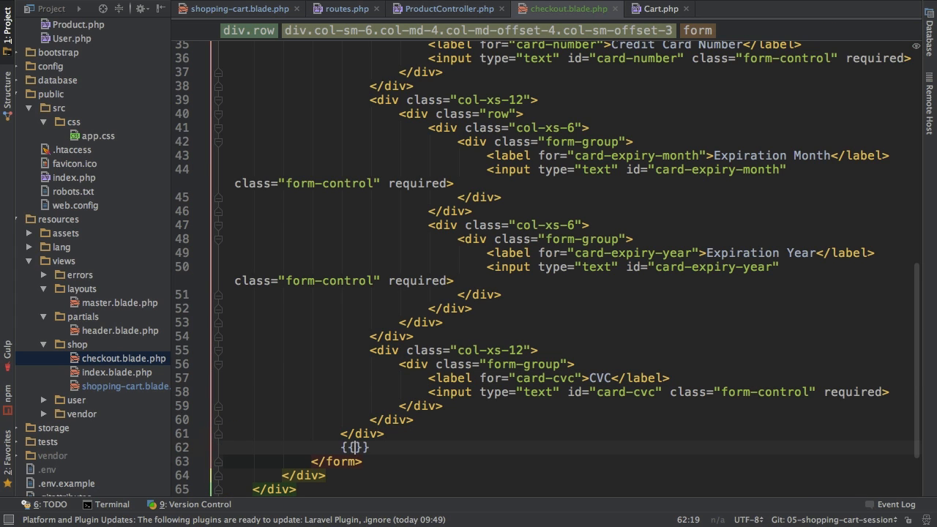
Step: Insert {{ csrf_field() }} after the CVC row, before the closing form tag
type("c")
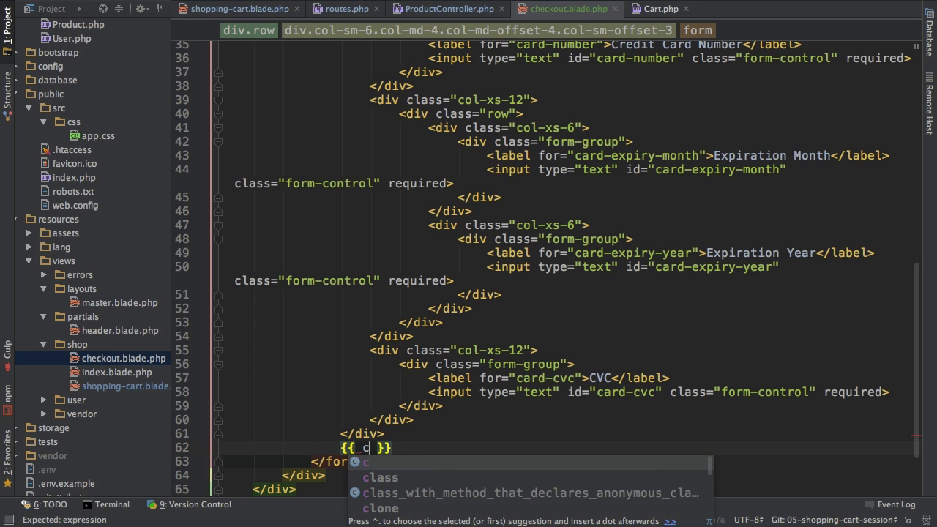
type("srf_field()")
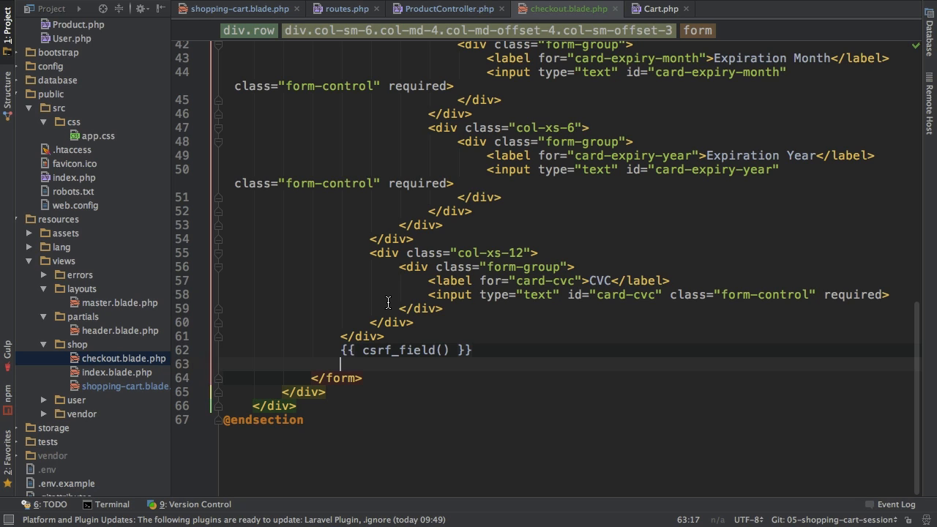
Step: Add a type="submit" button with class "btn btn-success" below csrf_field()
type("button ></button>")
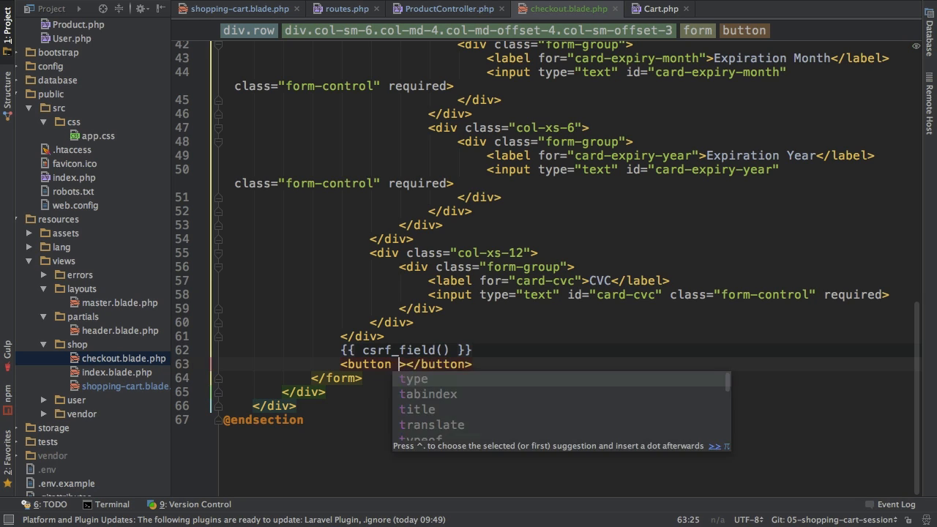
type("type=\"submit\"")
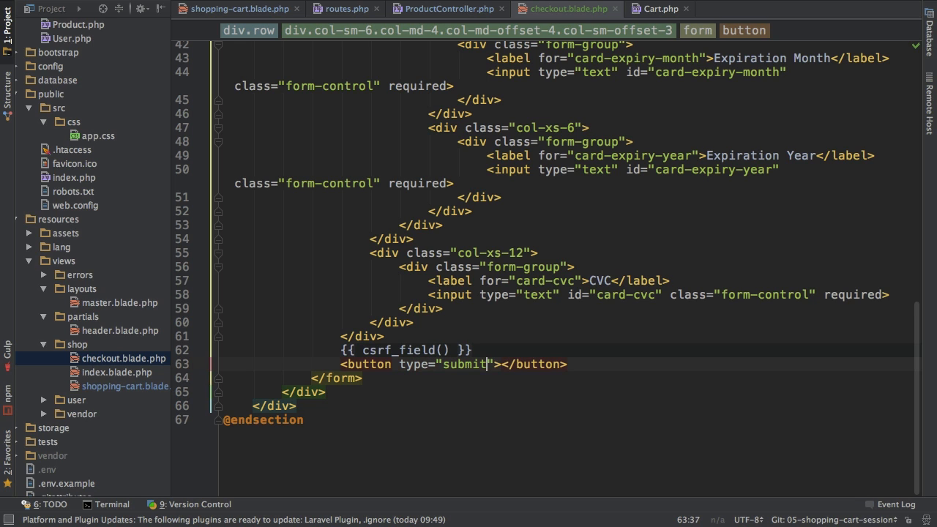
type("class=\"btn \"")
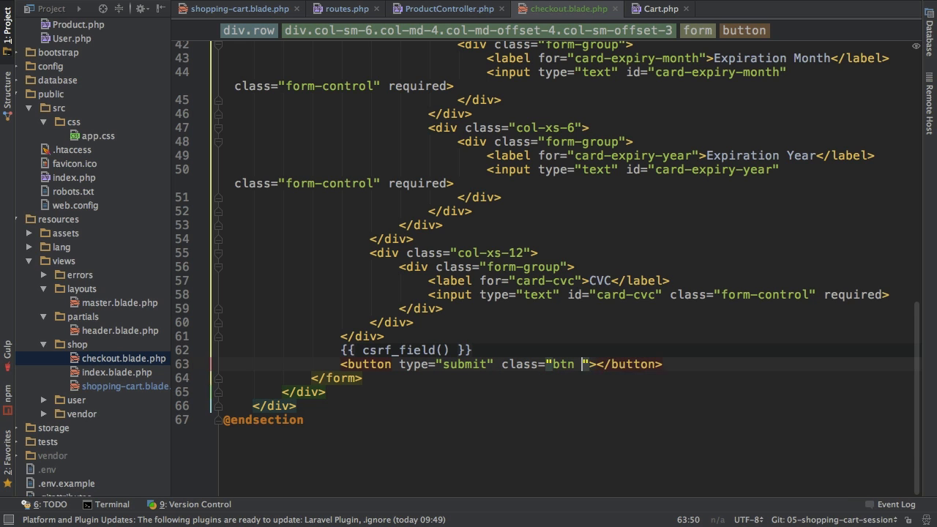
type("btn-success")
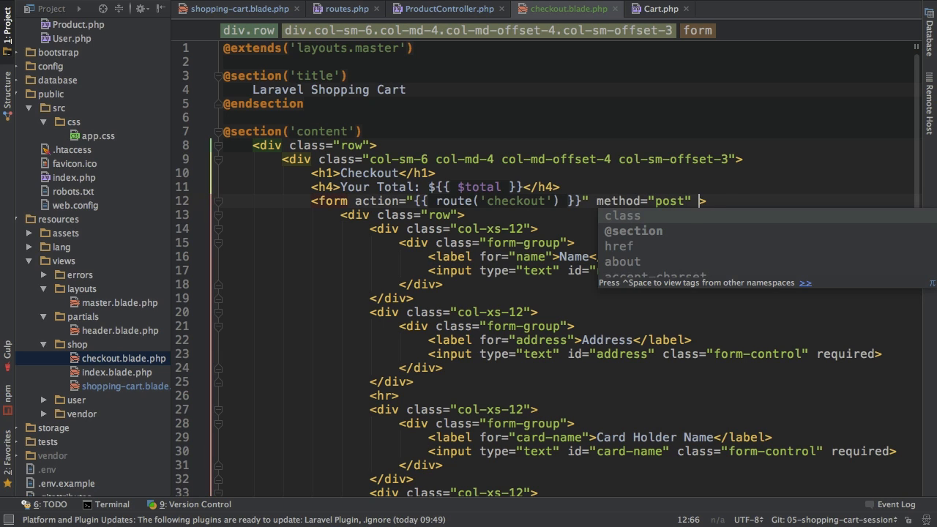
Step: Add id="checkout-form" to the form's opening tag
type("id=\"\"")
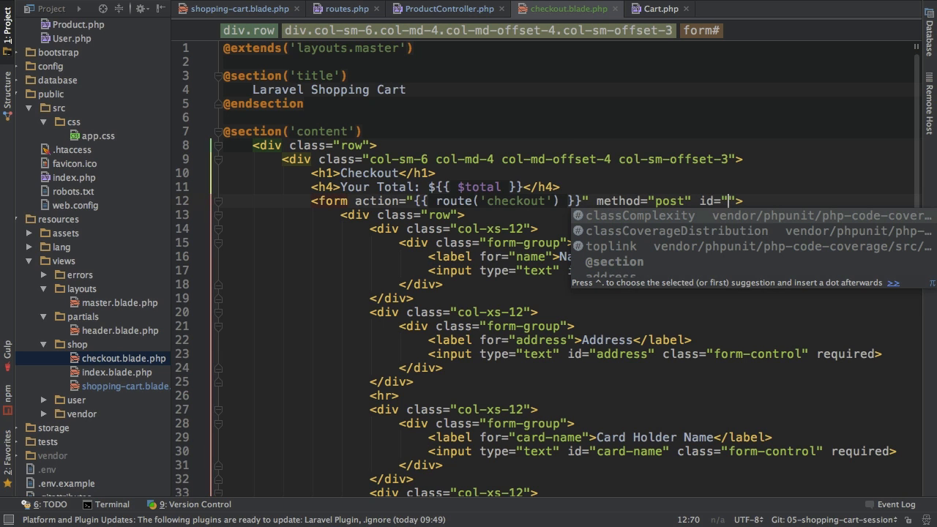
type("checkout-form")
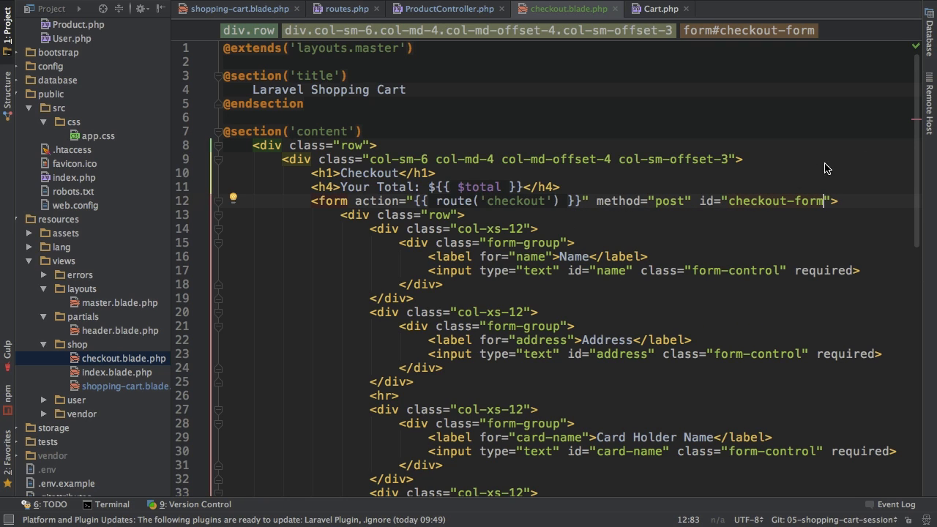
mouse_move(427, 205)
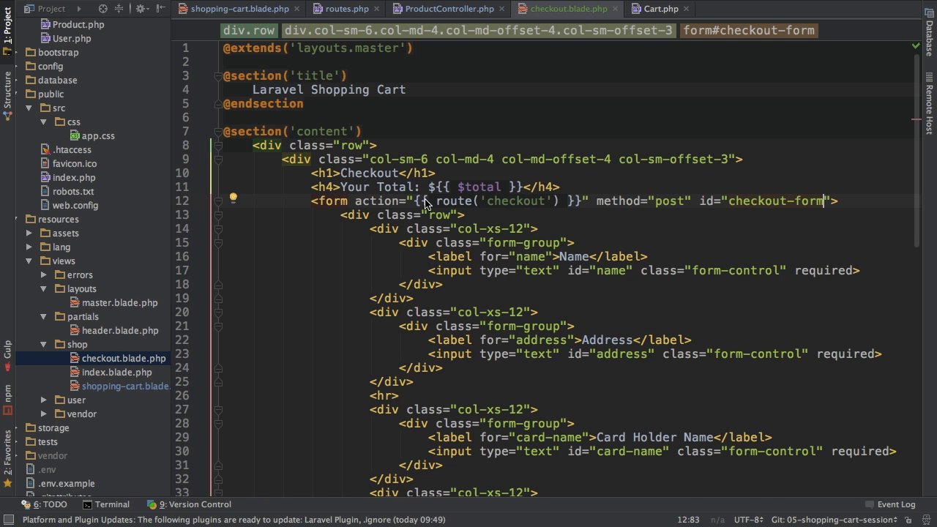
Step: Review routes.php, ProductController's getCheckout and checkout.blade.php, ending on routes.php
scroll("down", 3)
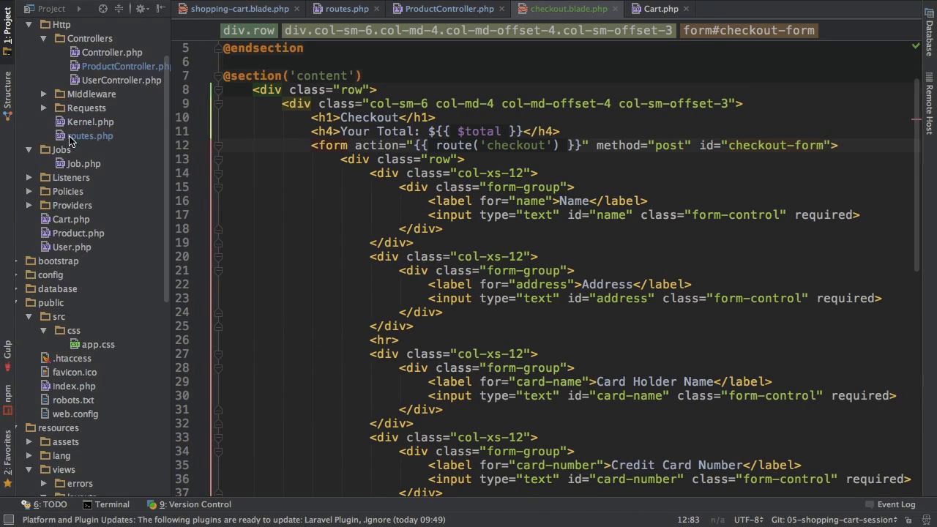
left_click(344, 8)
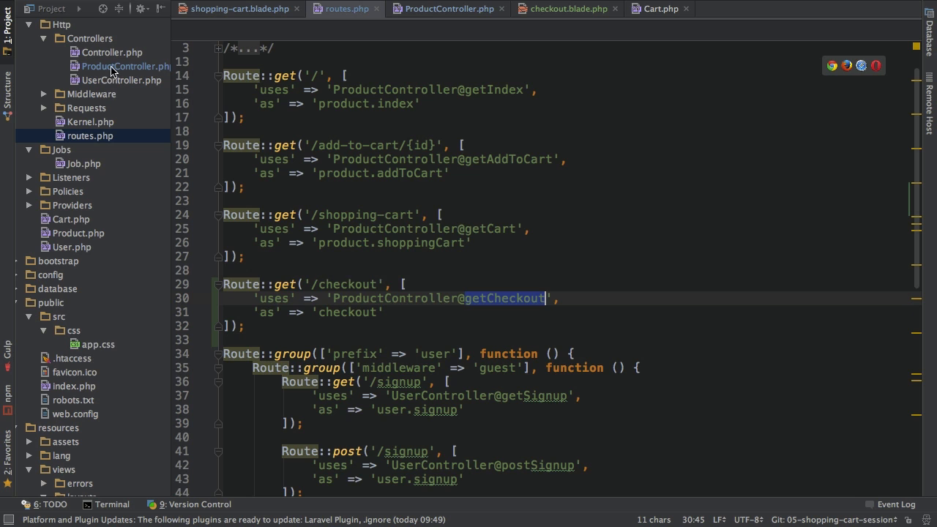
left_click(446, 8)
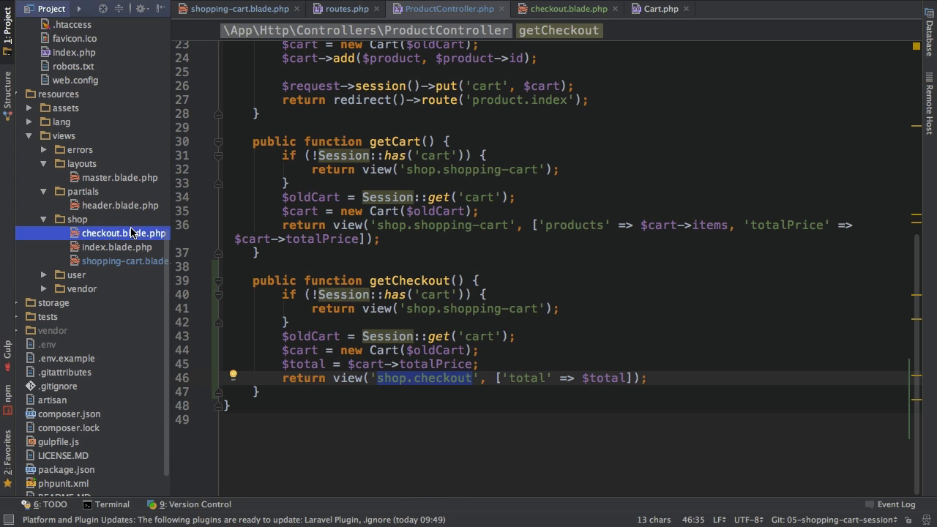
left_click(567, 8)
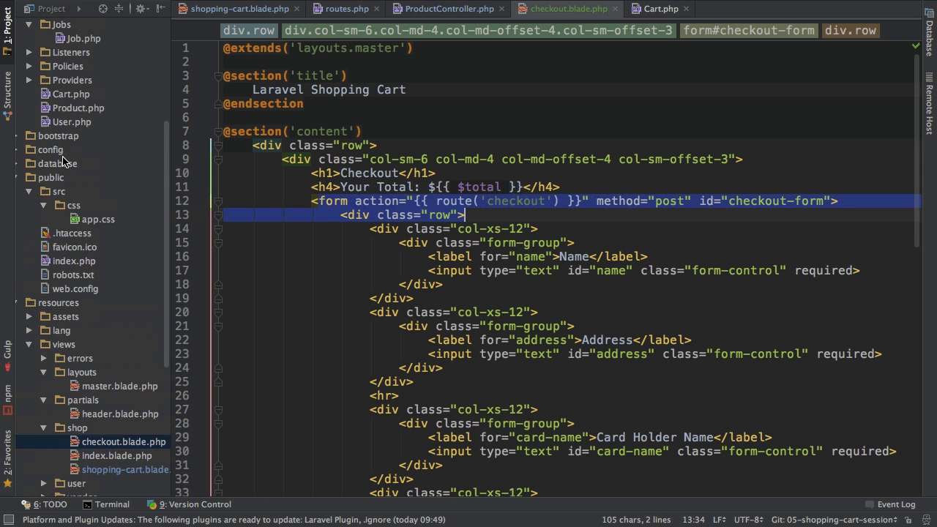
left_click(344, 8)
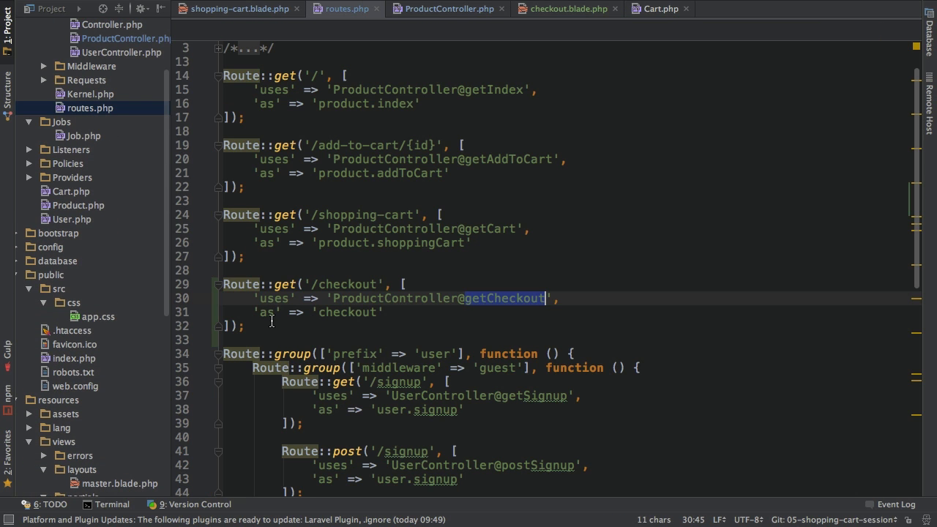
Step: Write Route::post('/checkout') using ProductController@postCheckout with the name 'checkout'
type("Route")
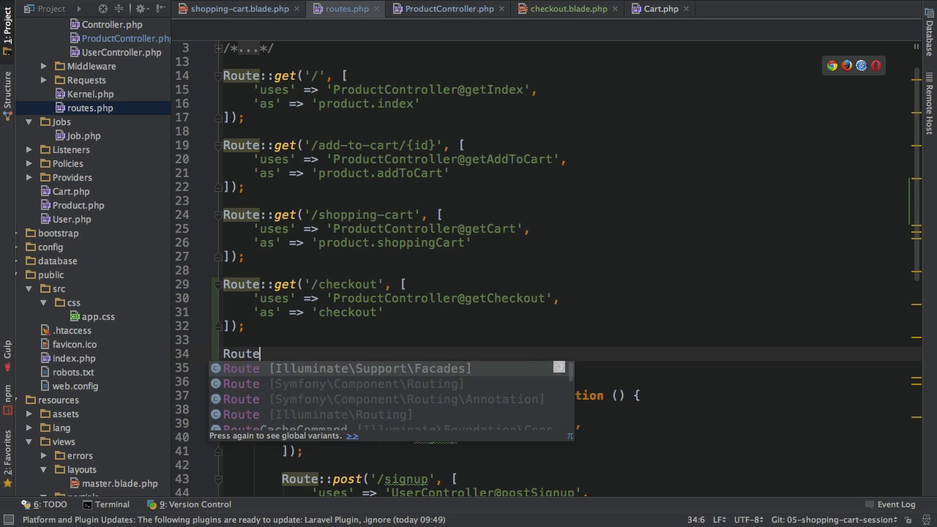
type("::post('/')")
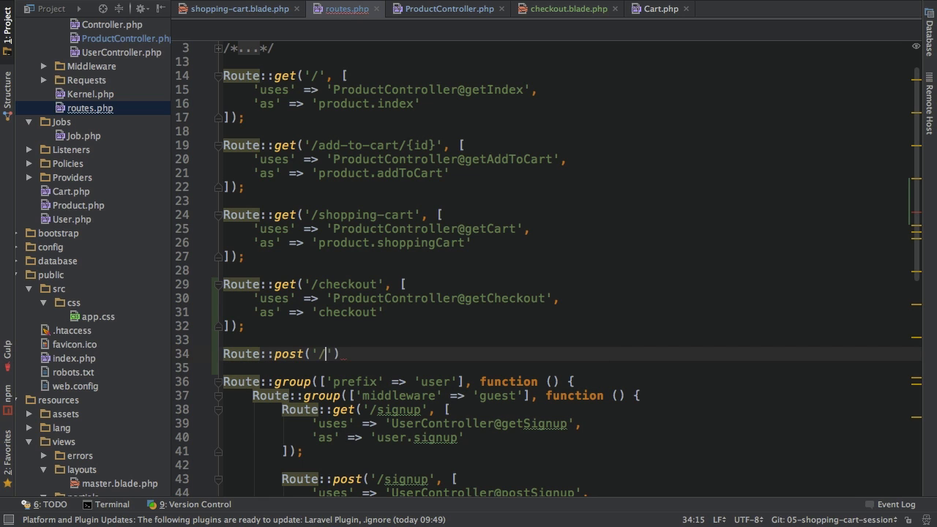
type("checkout")
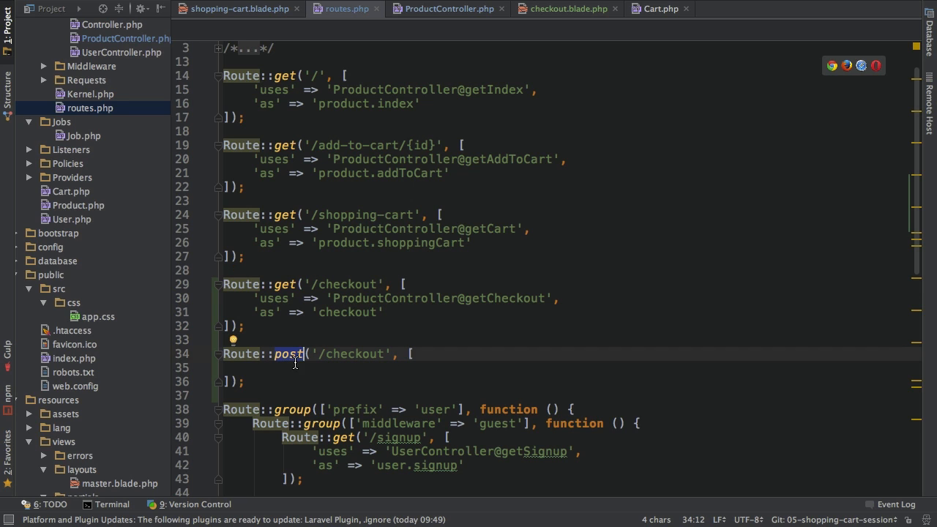
type("'uses' => 'Product")
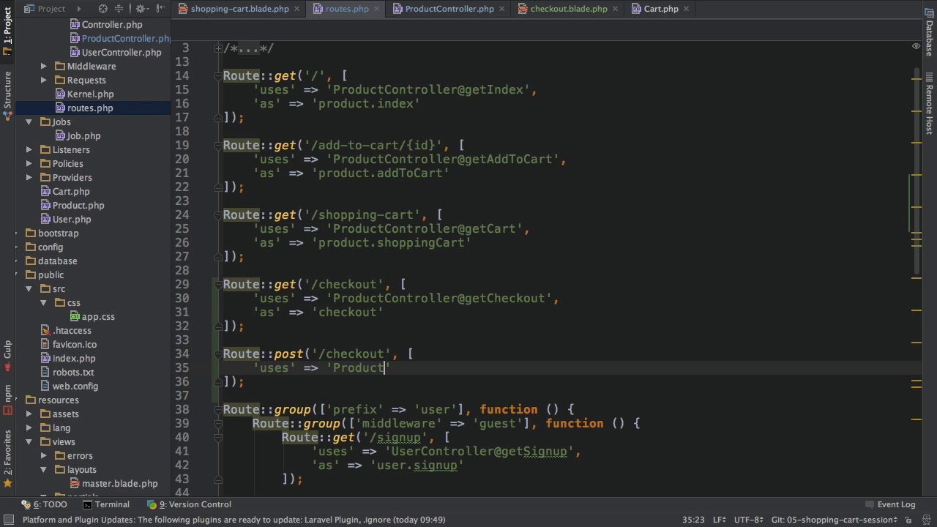
type("Controller@")
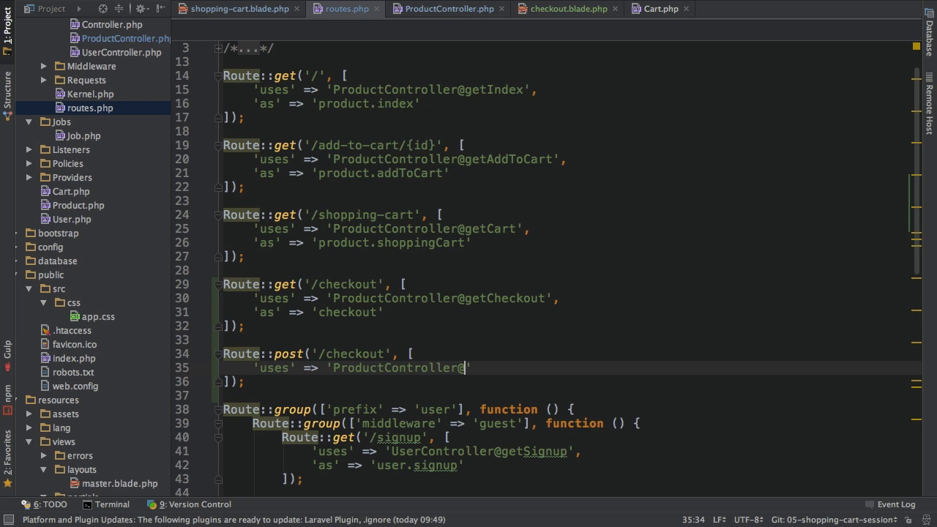
type("postCheckout")
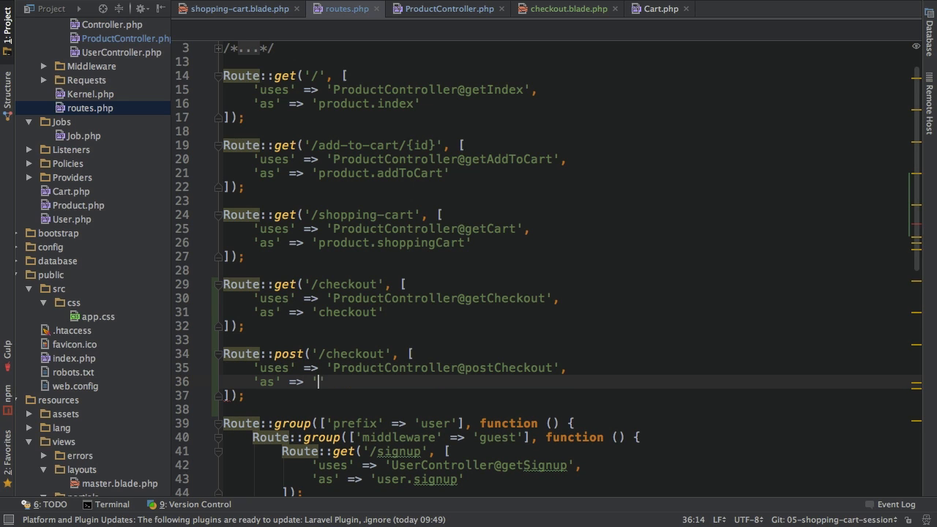
type("checkout")
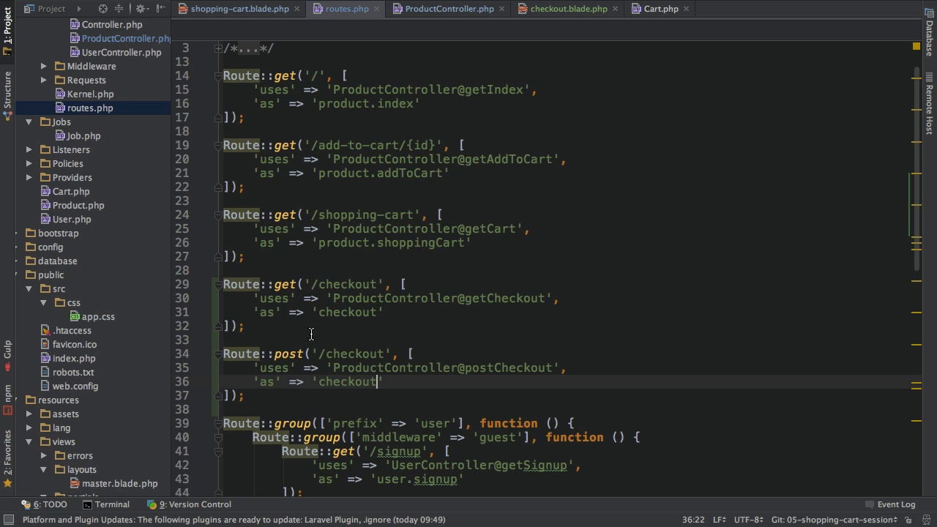
double_click(347, 312)
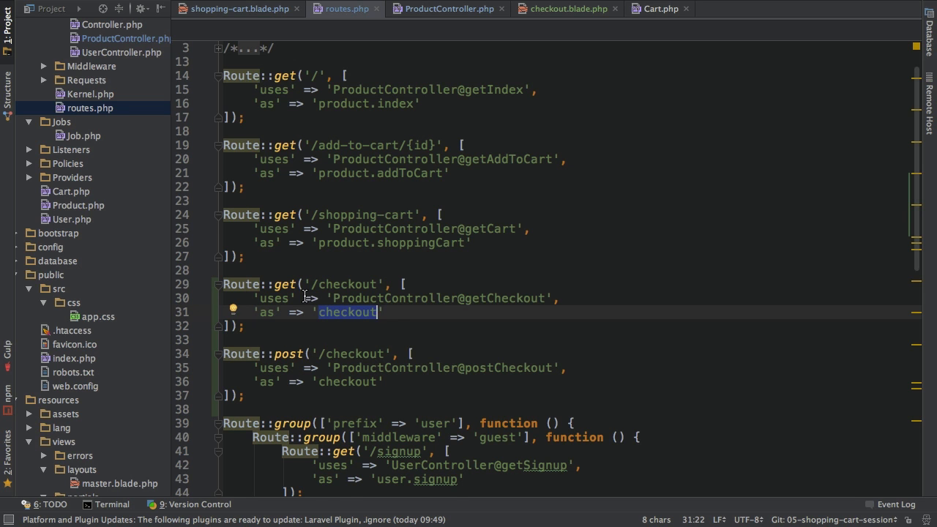
scroll("down", 3)
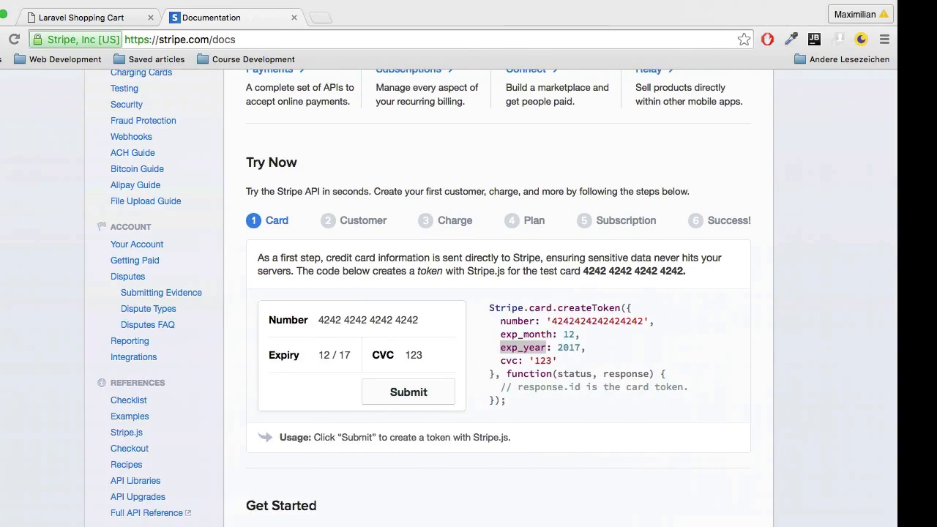
Step: Go from the shopping cart to checkout and enter Max in the Name field
left_click(88, 17)
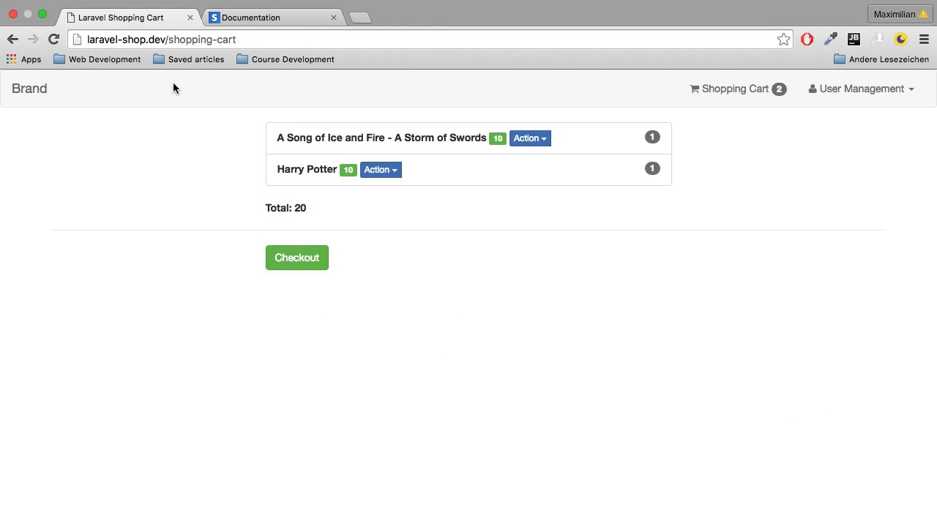
mouse_move(296, 257)
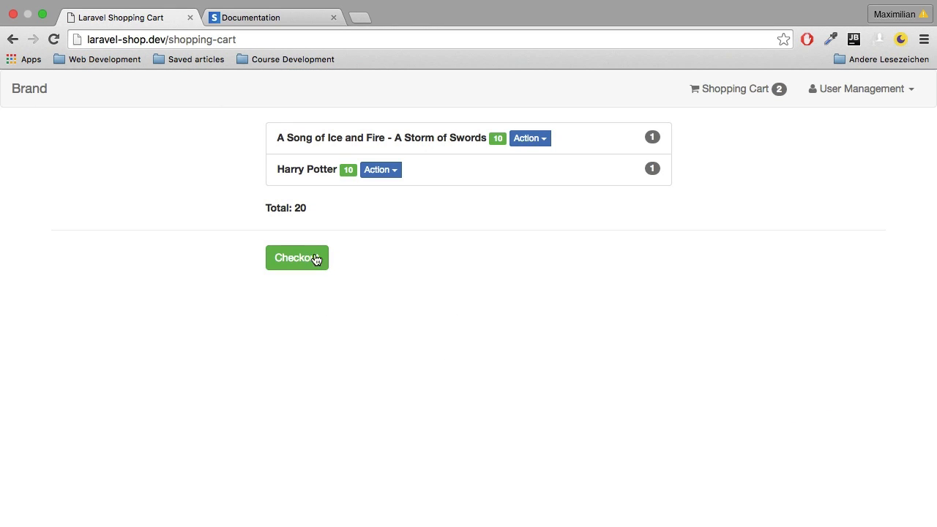
left_click(297, 257)
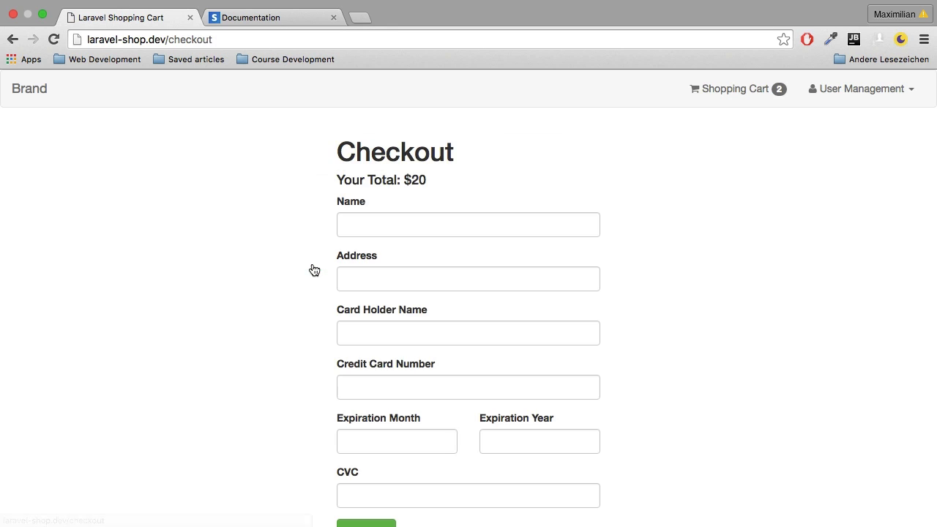
scroll("down", 3)
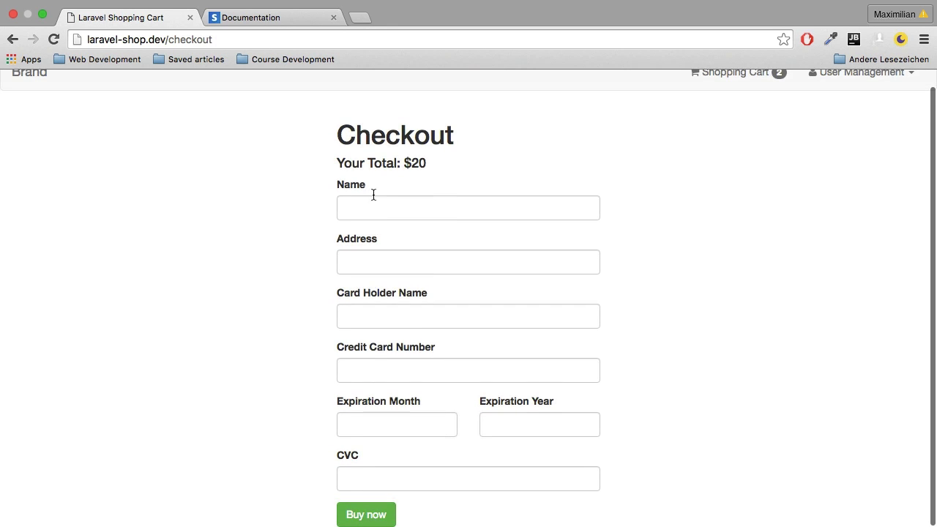
left_click(468, 207)
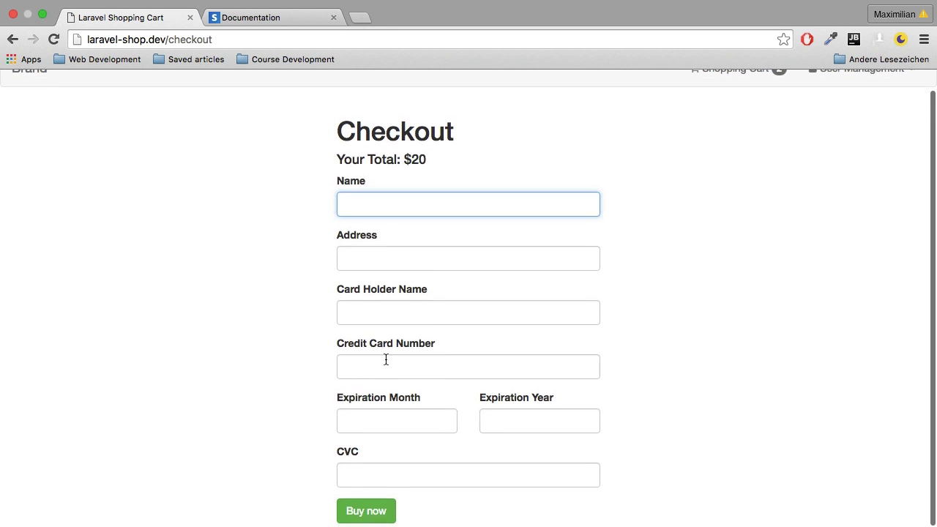
left_click(365, 510)
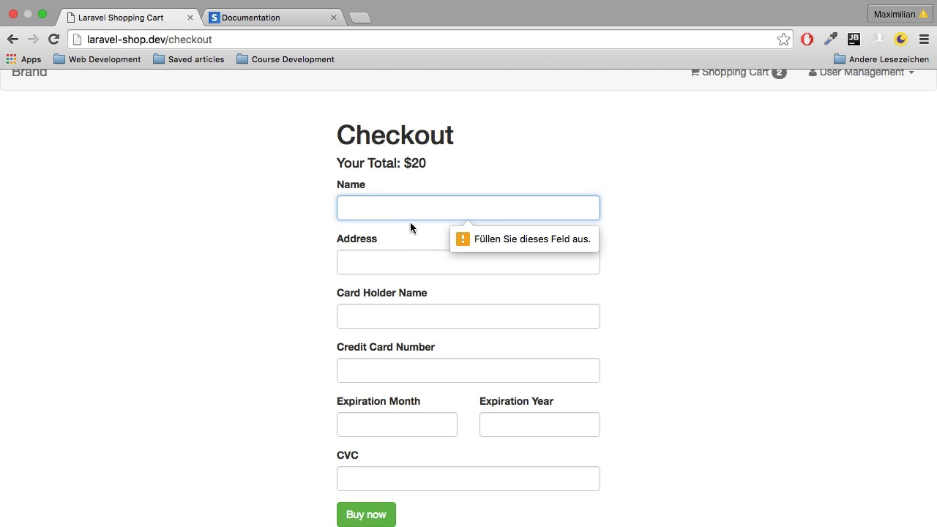
type("Max")
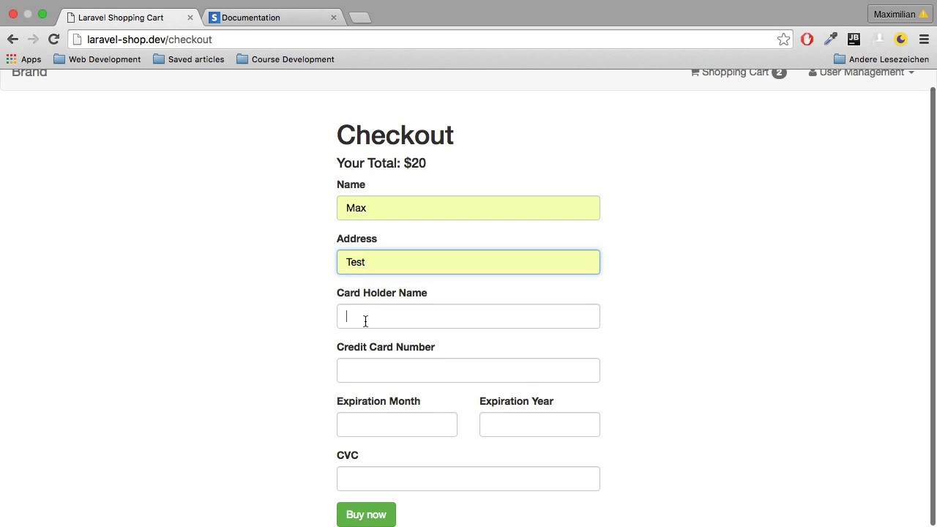
type("Max")
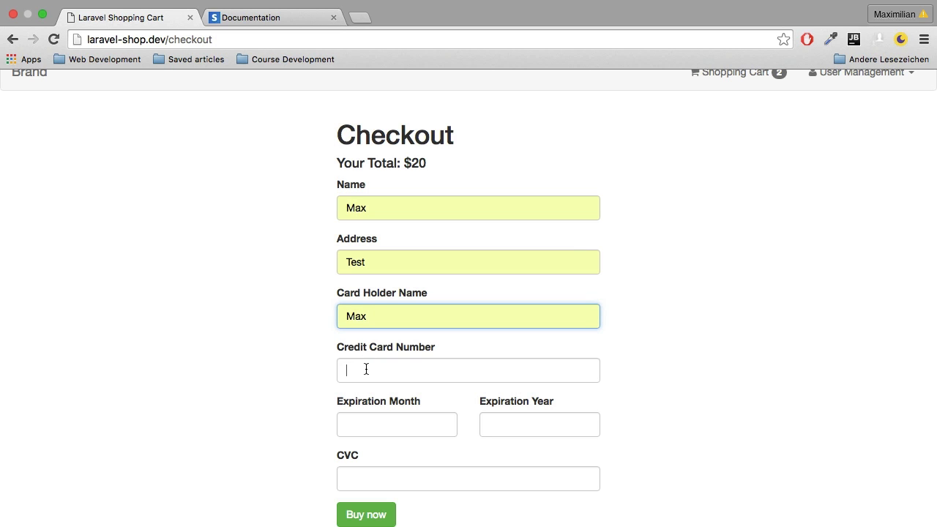
Step: Copy the test card details from Stripe docs, set expiry year 2017, and submit
left_click(272, 17)
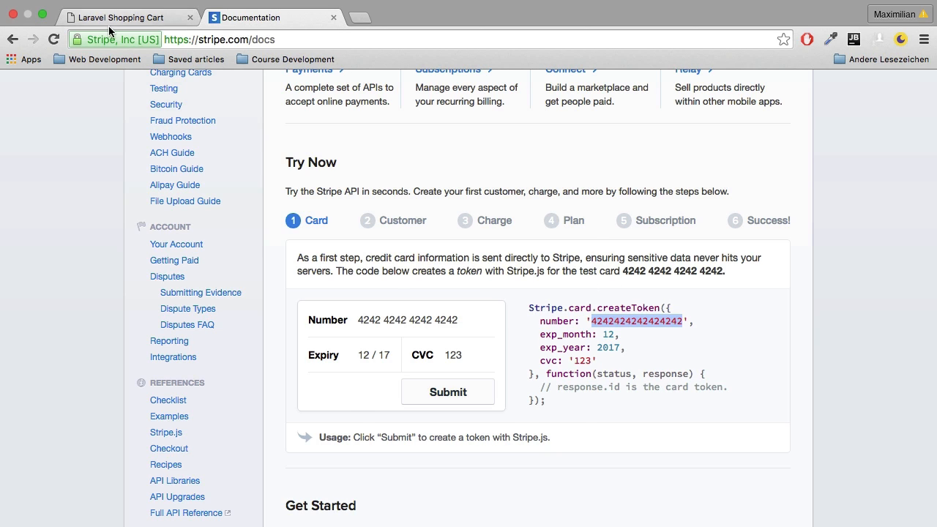
left_click(121, 16)
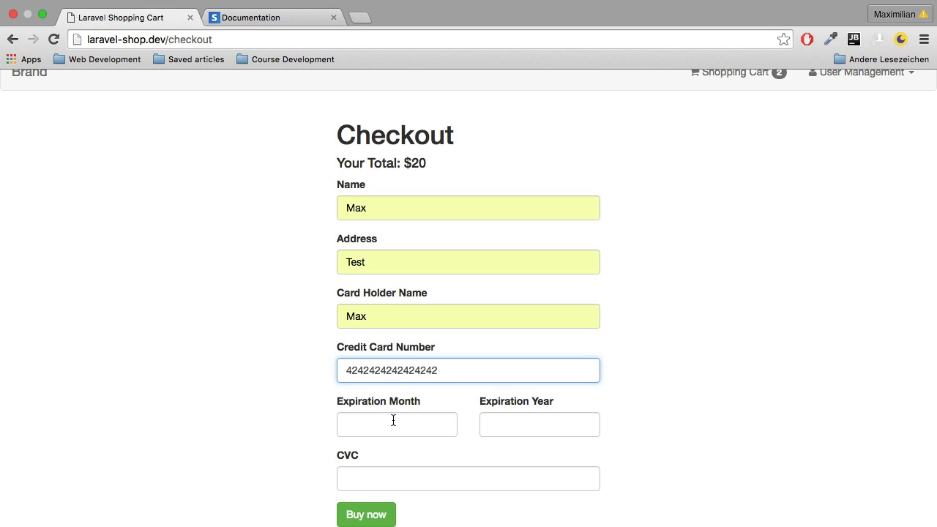
left_click(252, 17)
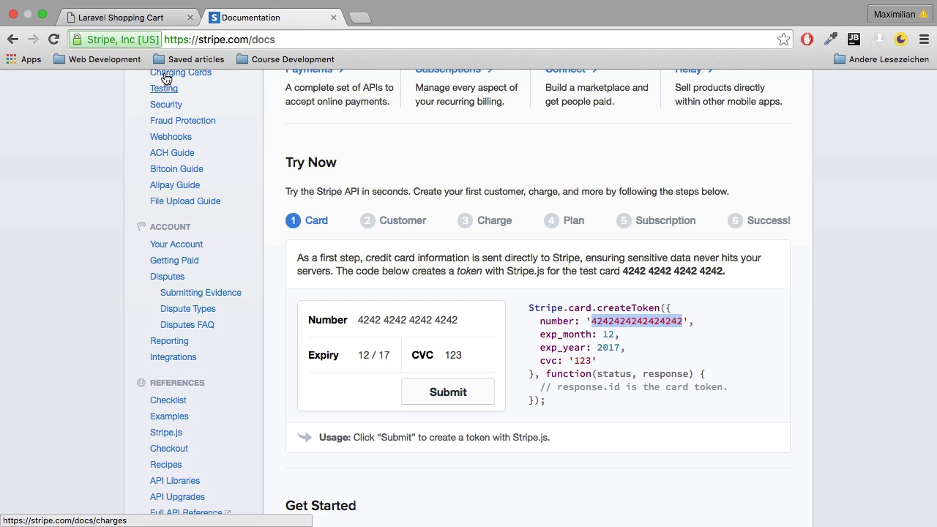
left_click(124, 16)
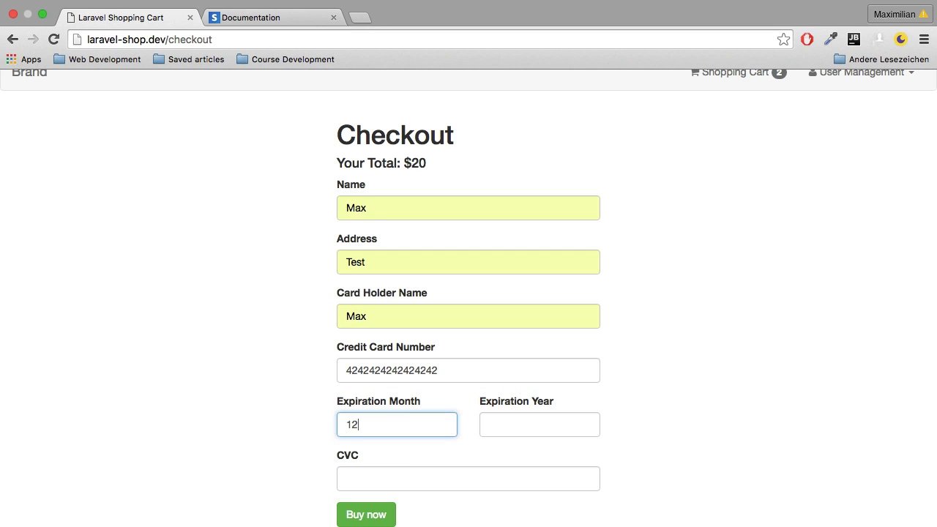
left_click(540, 425)
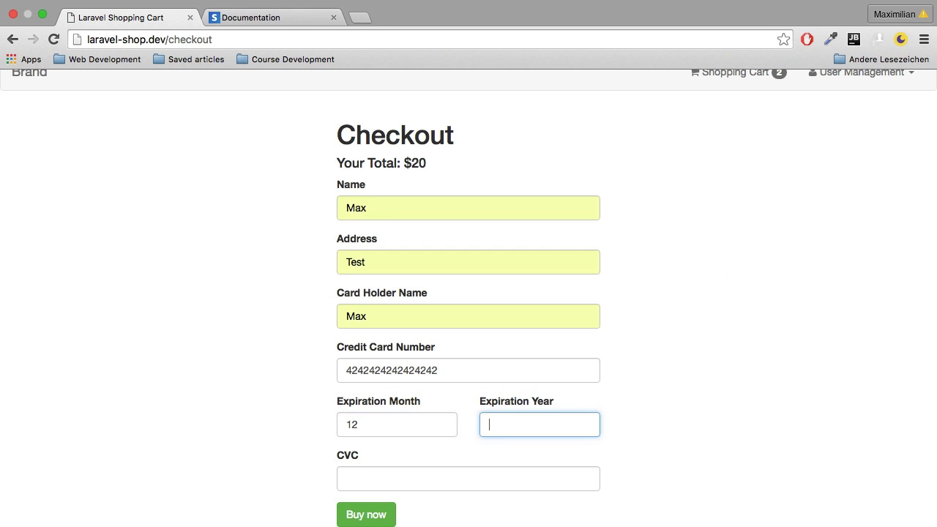
type("2017")
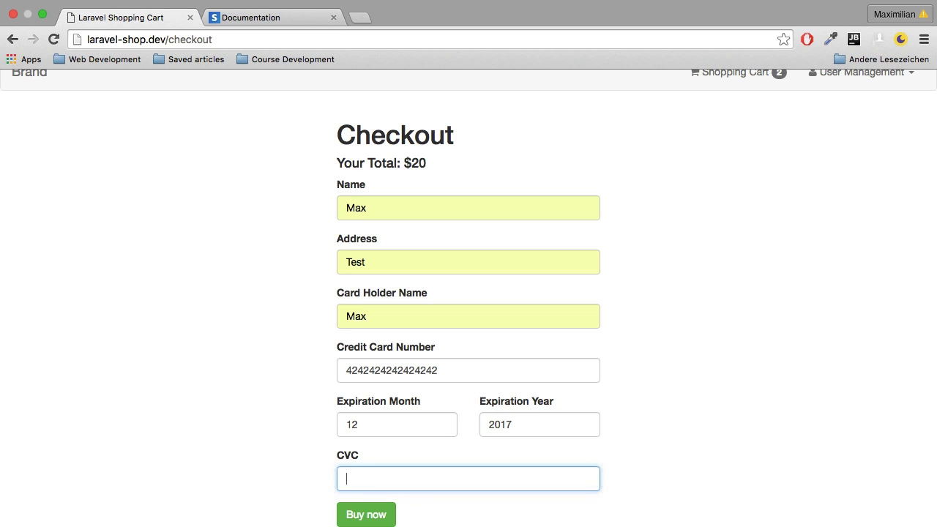
left_click(366, 514)
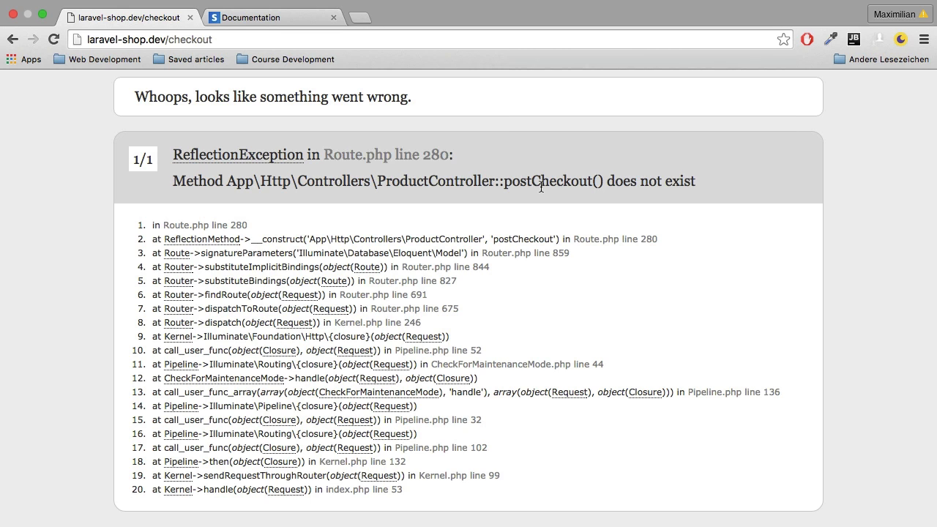
Step: Select the missing postCheckout name in the error and in the POST checkout route
left_click_drag(481, 181, 601, 180)
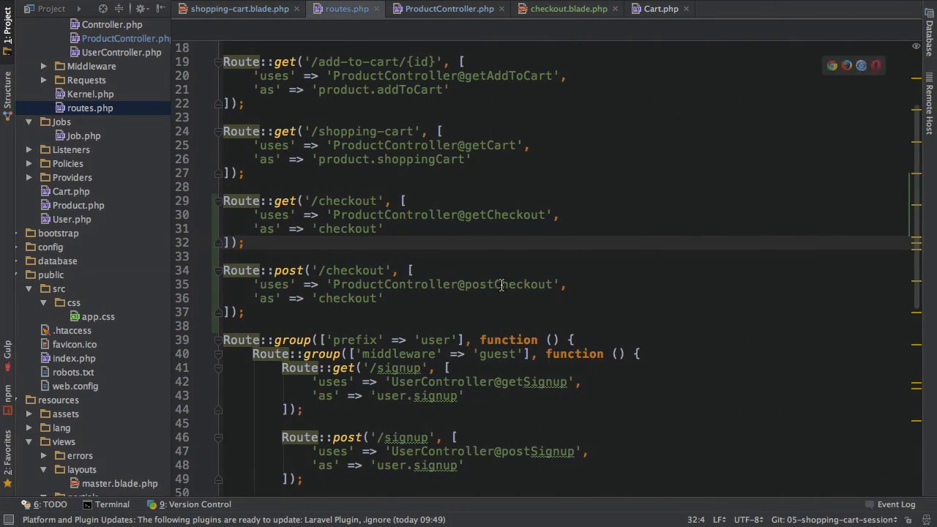
double_click(509, 284)
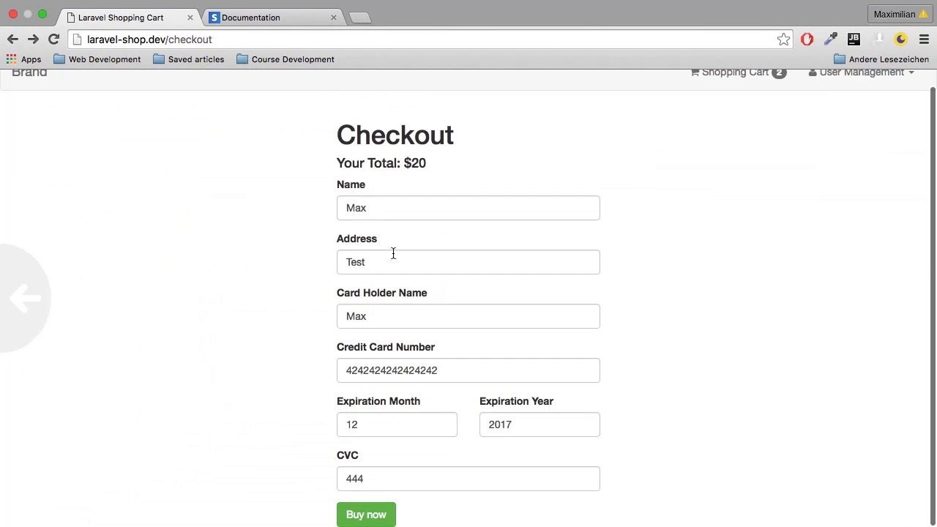
mouse_move(381, 208)
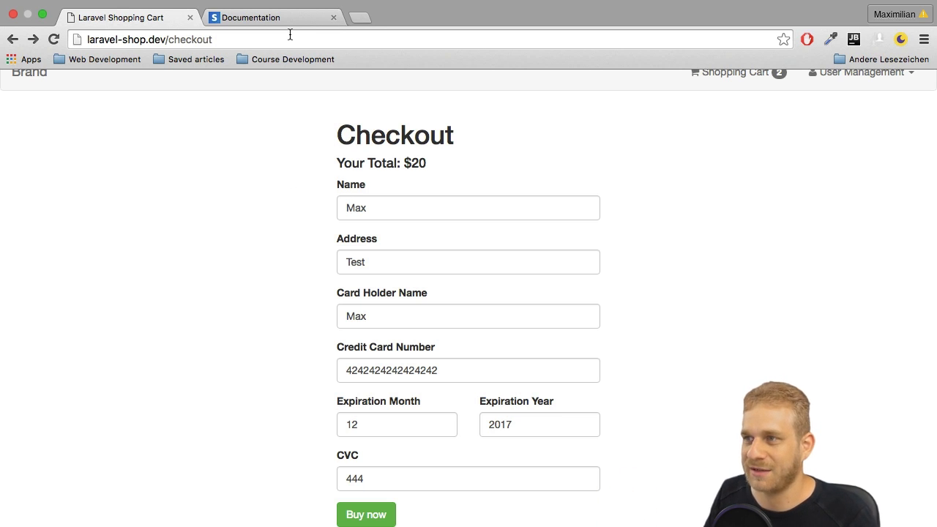
Step: Switch to Stripe Documentation and browse the Examples page
left_click(252, 17)
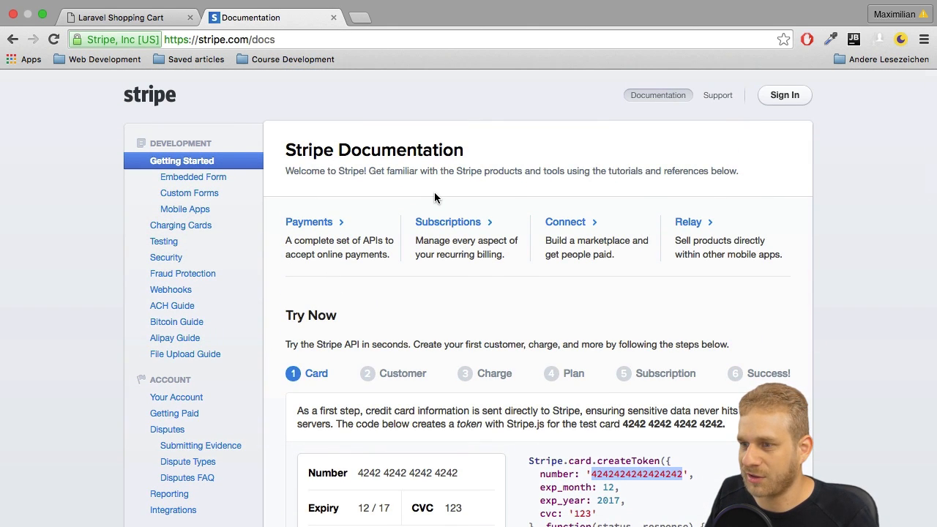
scroll("down", 3)
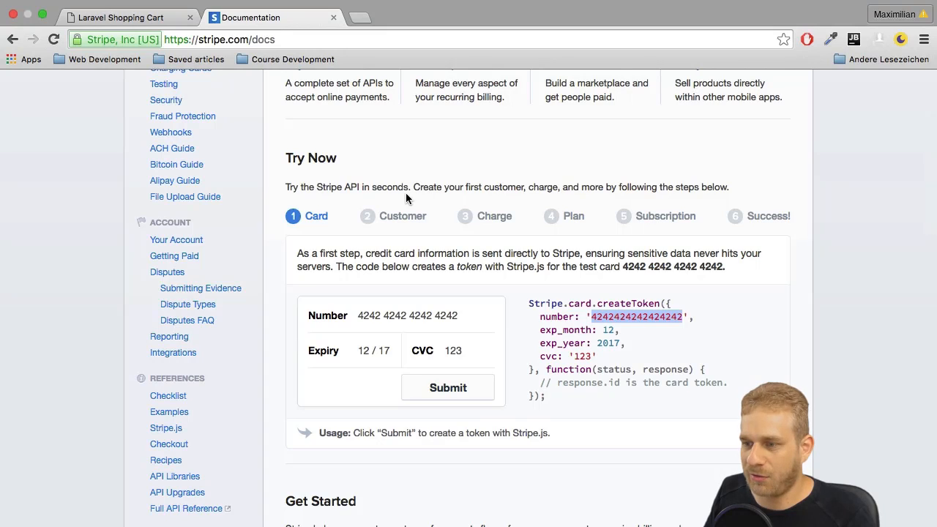
left_click(169, 393)
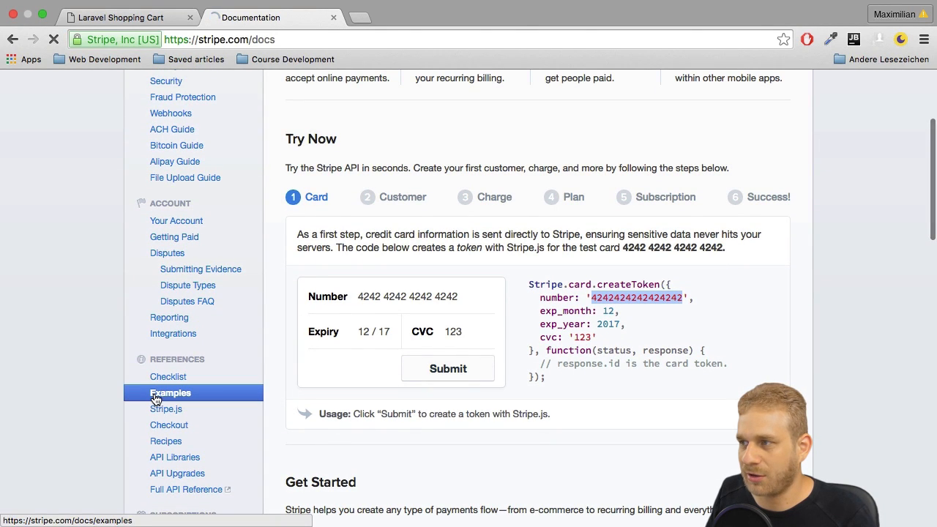
left_click(170, 393)
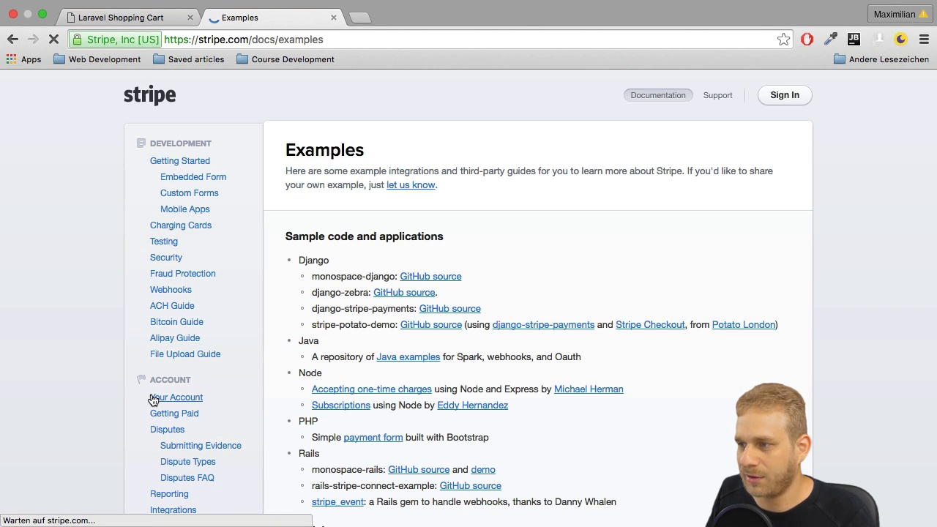
scroll("down", 3)
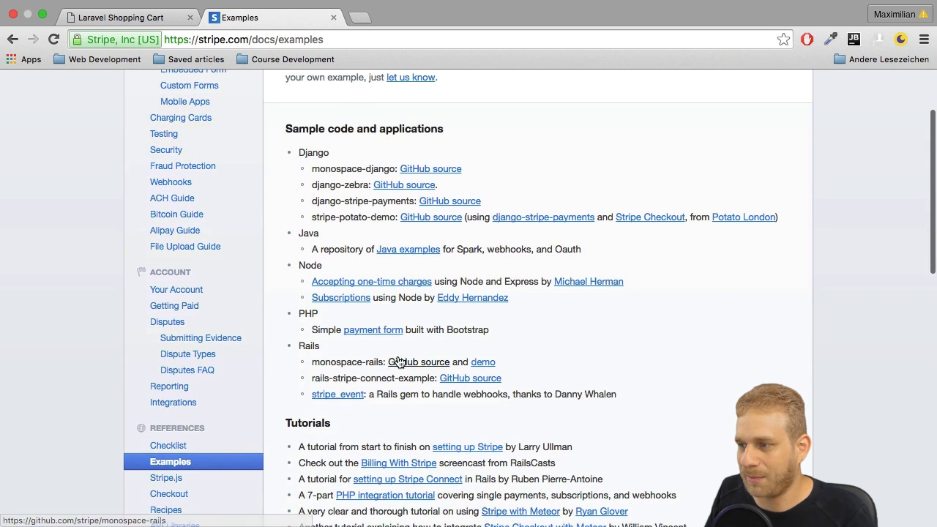
mouse_move(310, 322)
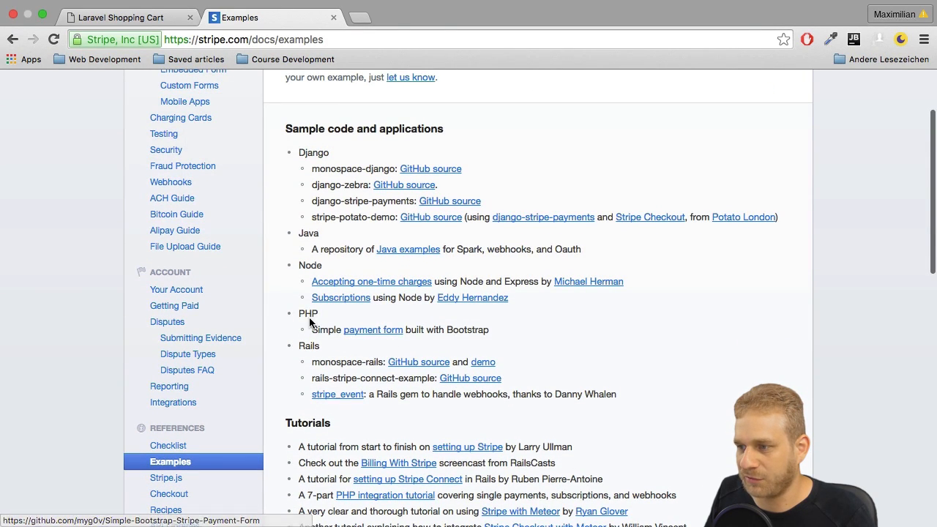
scroll("down", 3)
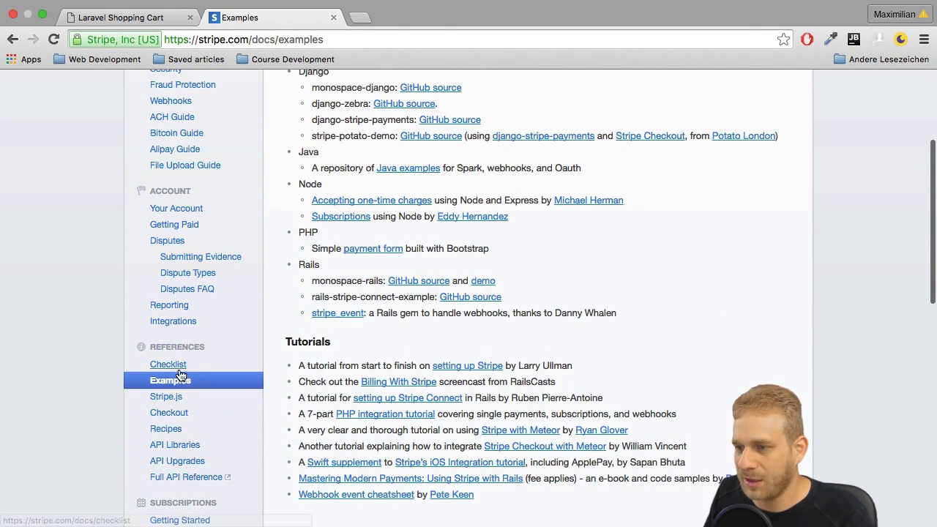
Step: Open the Stripe.js reference page and scroll through it
left_click(165, 396)
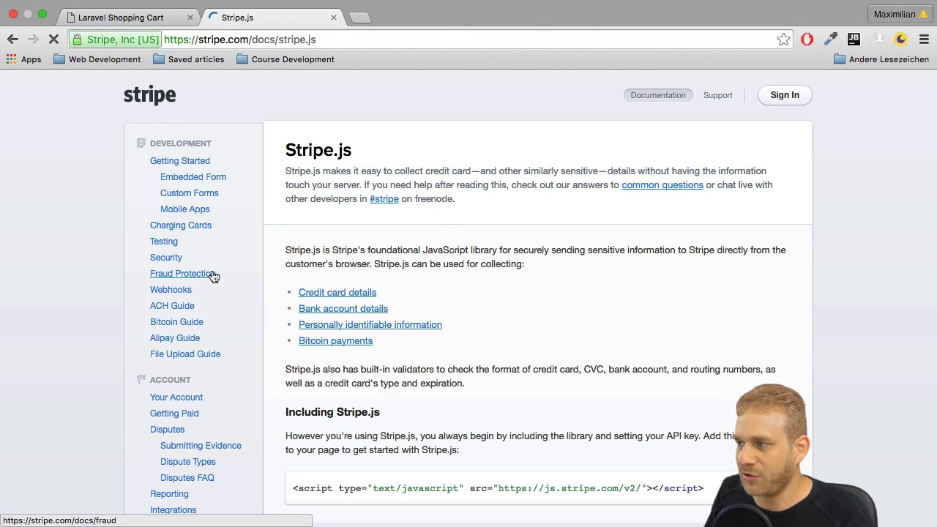
scroll("down", 3)
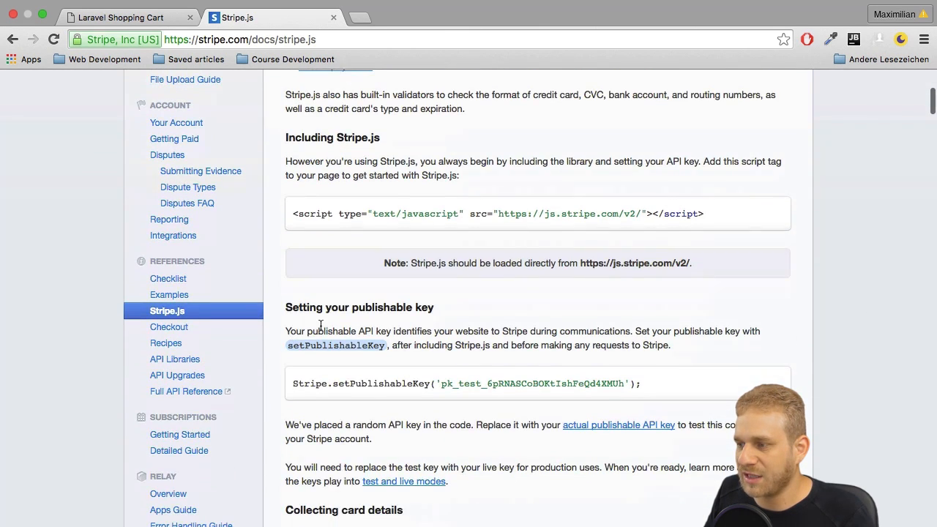
scroll("down", 3)
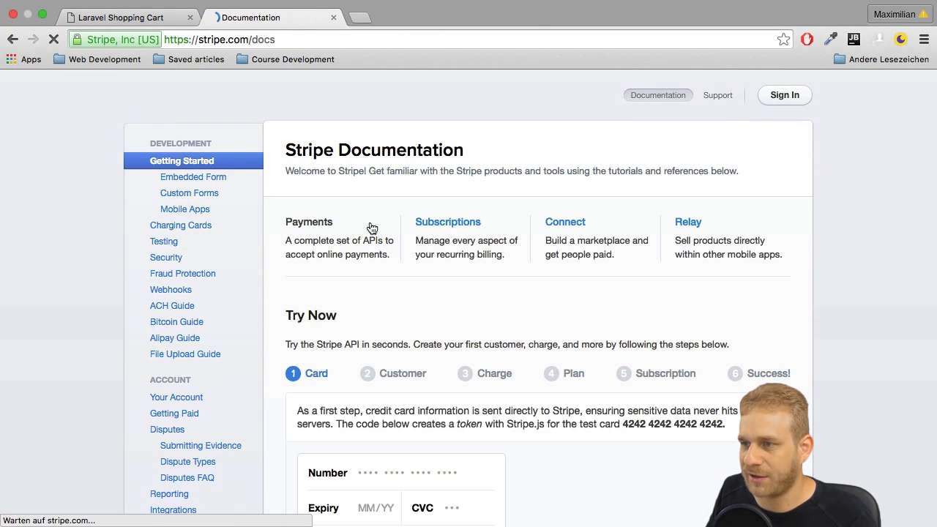
scroll("down", 3)
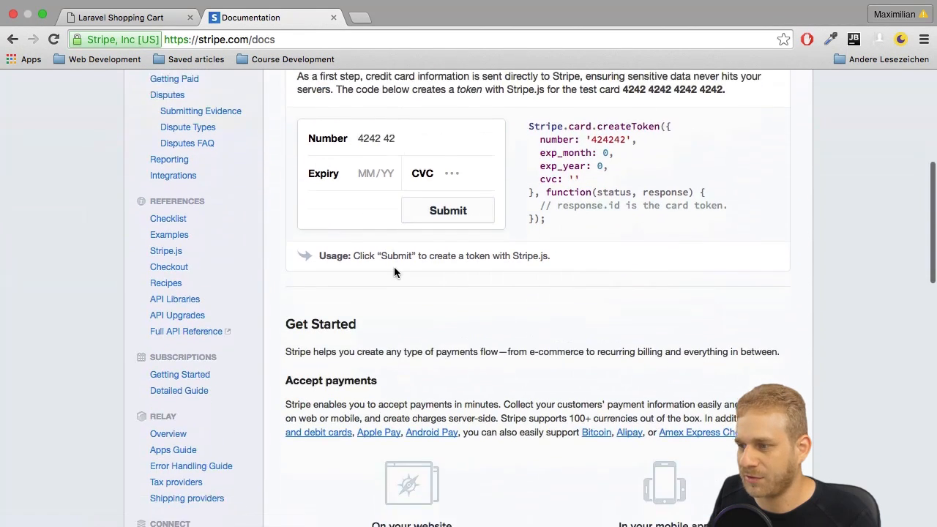